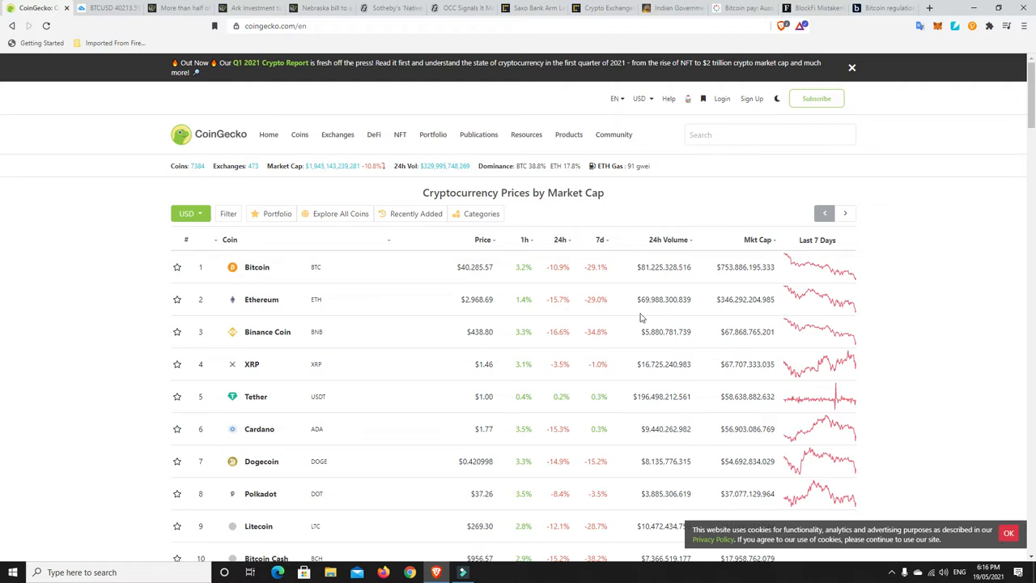
mouse_move(548, 284)
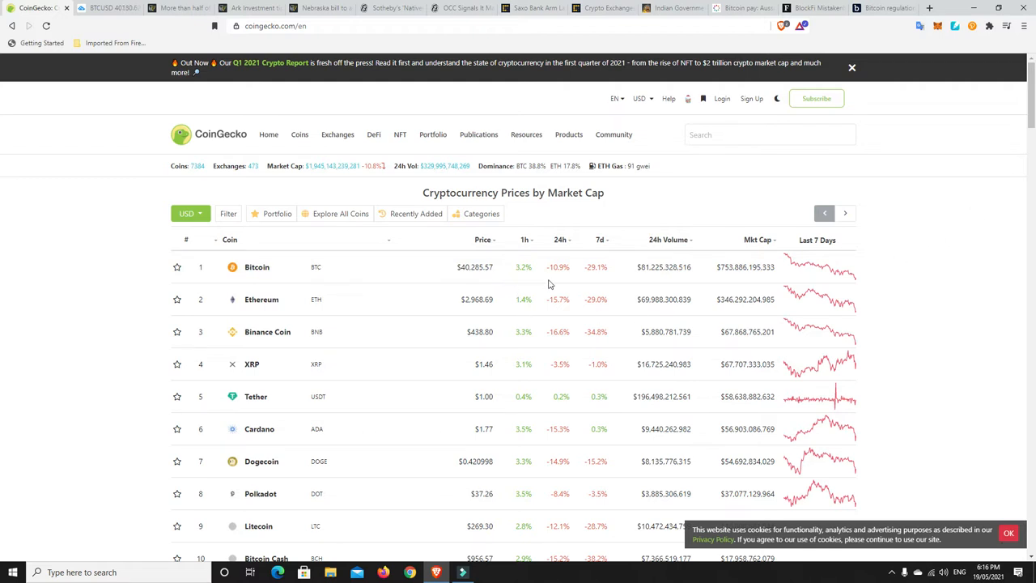
mouse_move(522, 279)
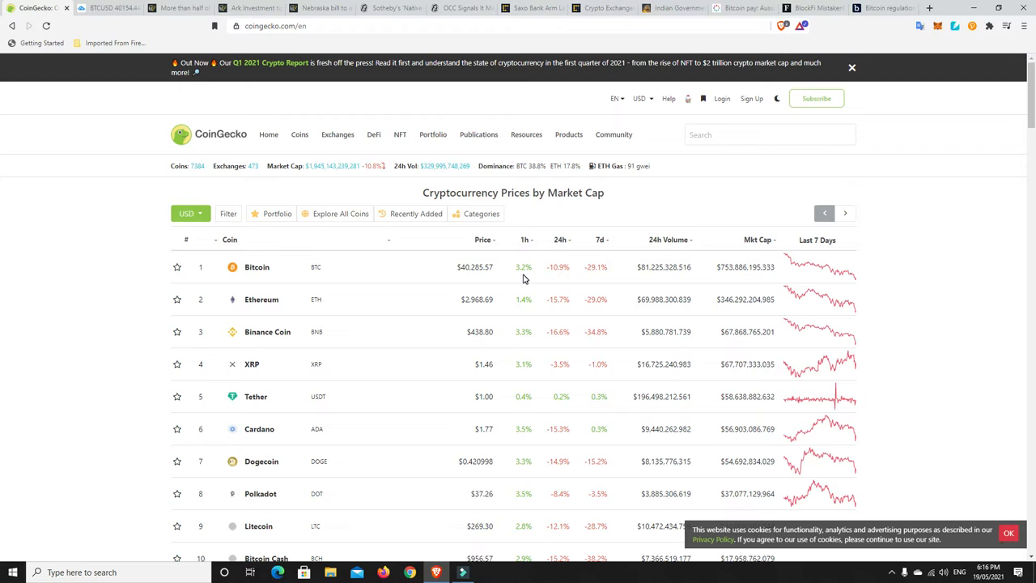
mouse_move(372, 176)
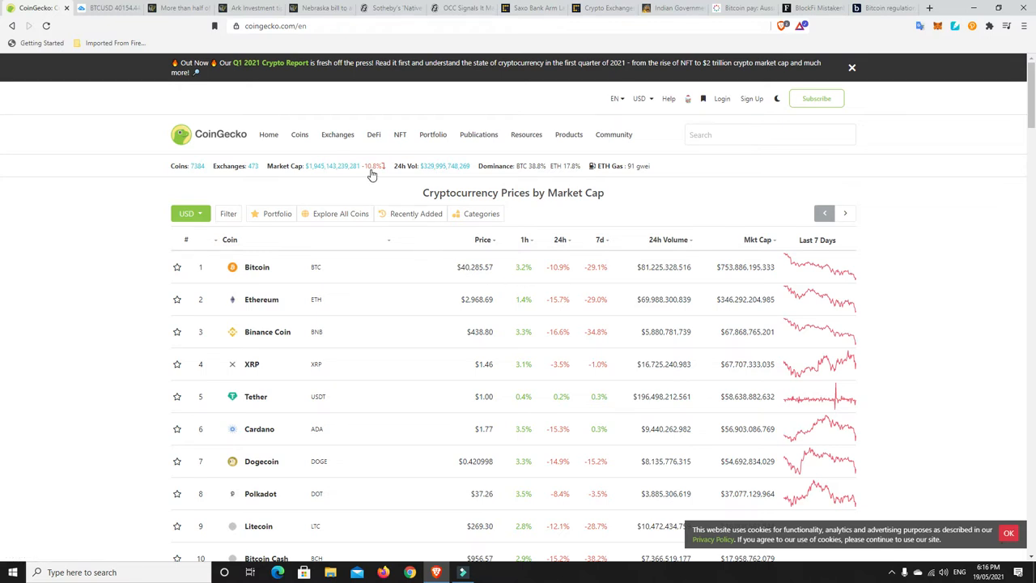
mouse_move(317, 172)
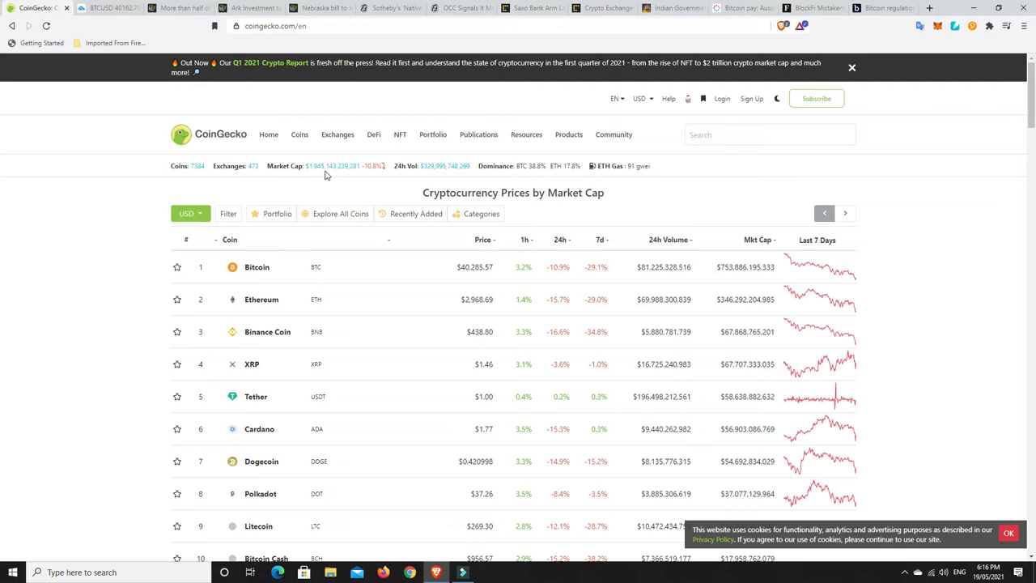
mouse_move(328, 186)
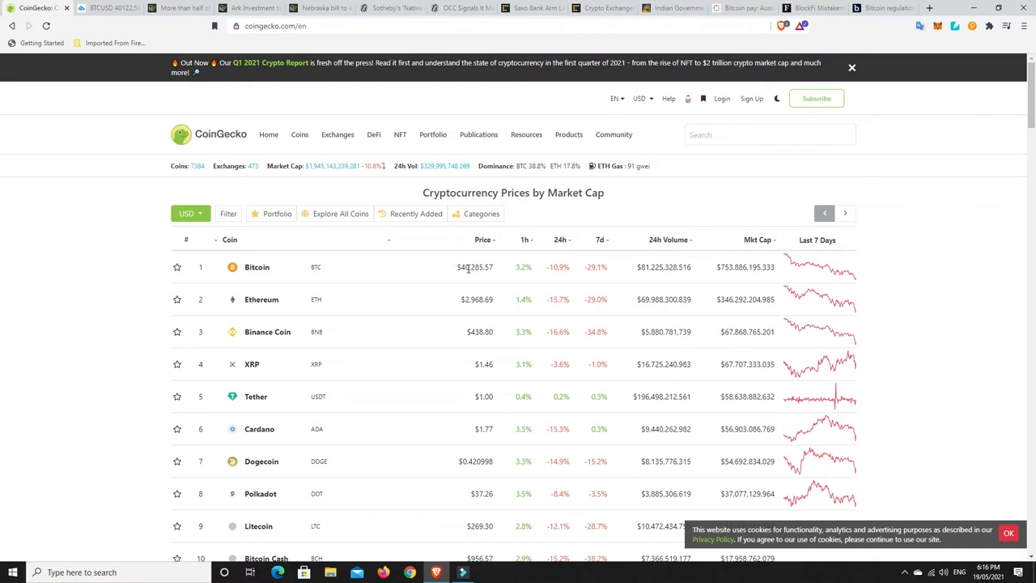
mouse_move(465, 270)
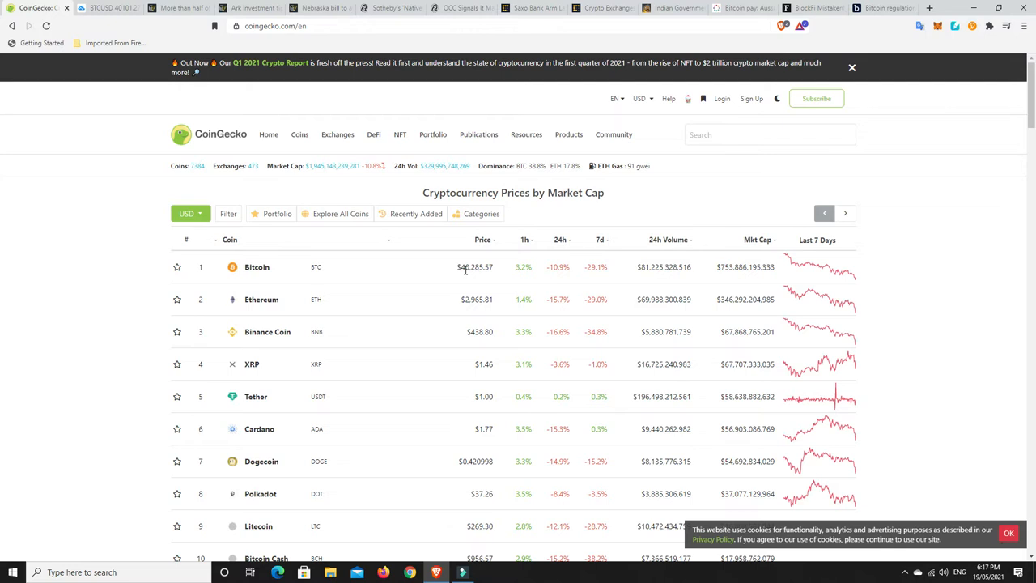
mouse_move(521, 429)
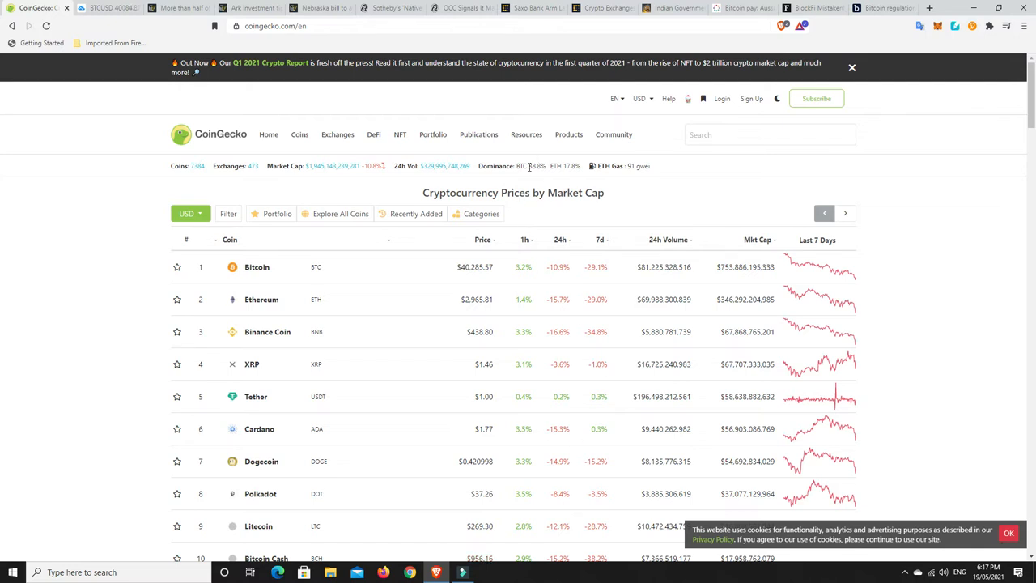
mouse_move(556, 176)
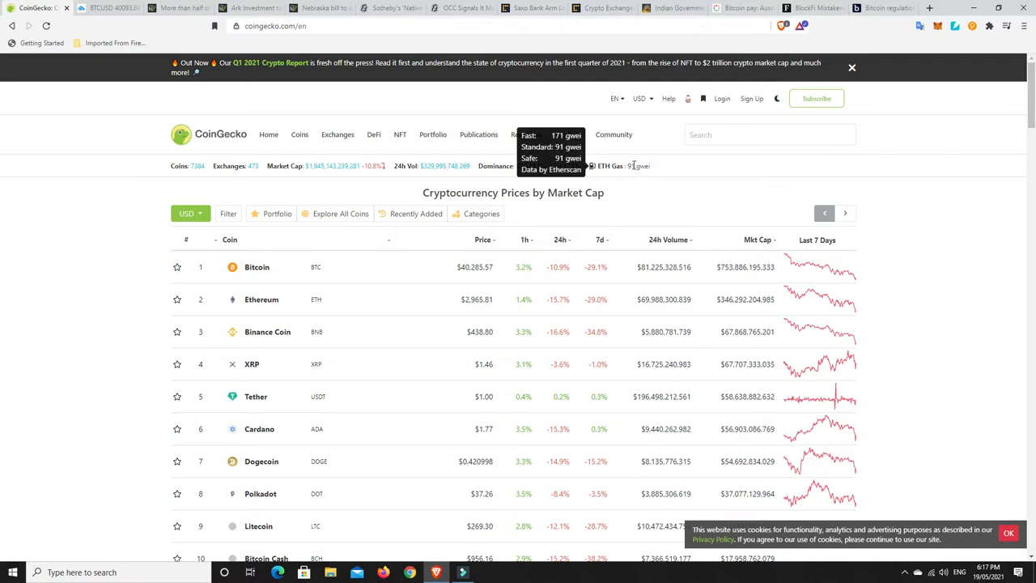
mouse_move(648, 193)
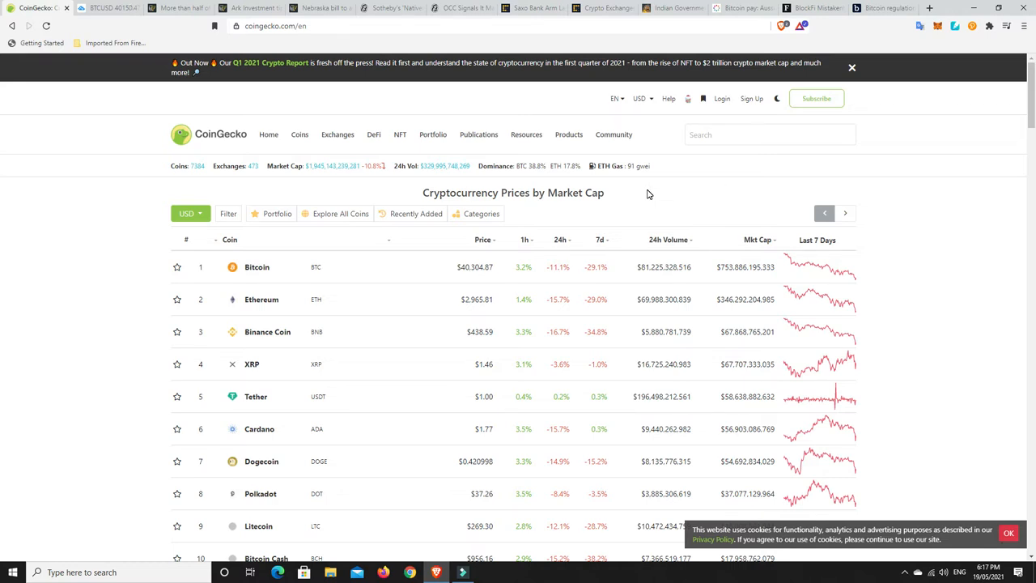
Scroll the CoinGecko price table to check its 24-hour change ranking.
scroll(down, 3)
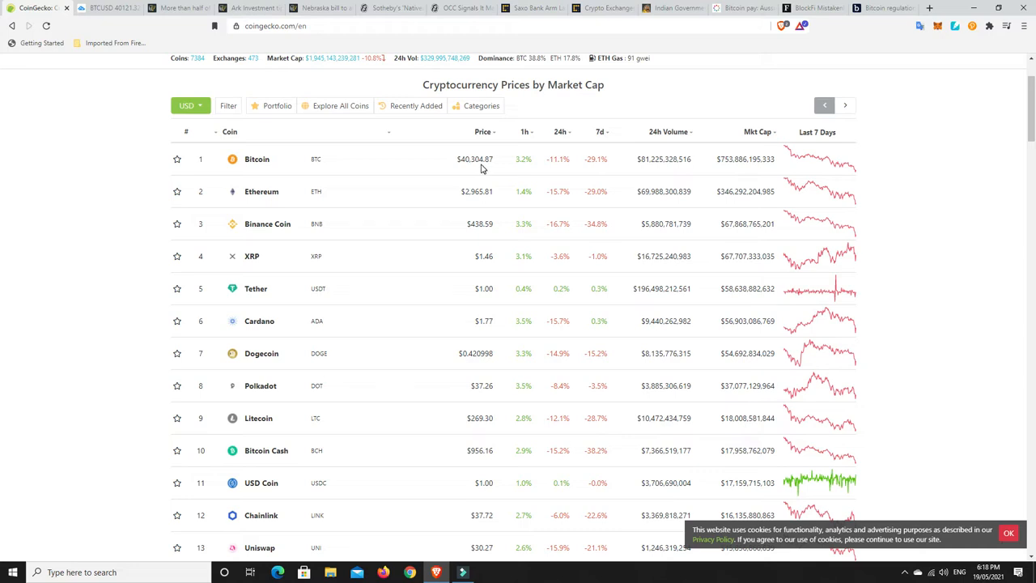
mouse_move(509, 160)
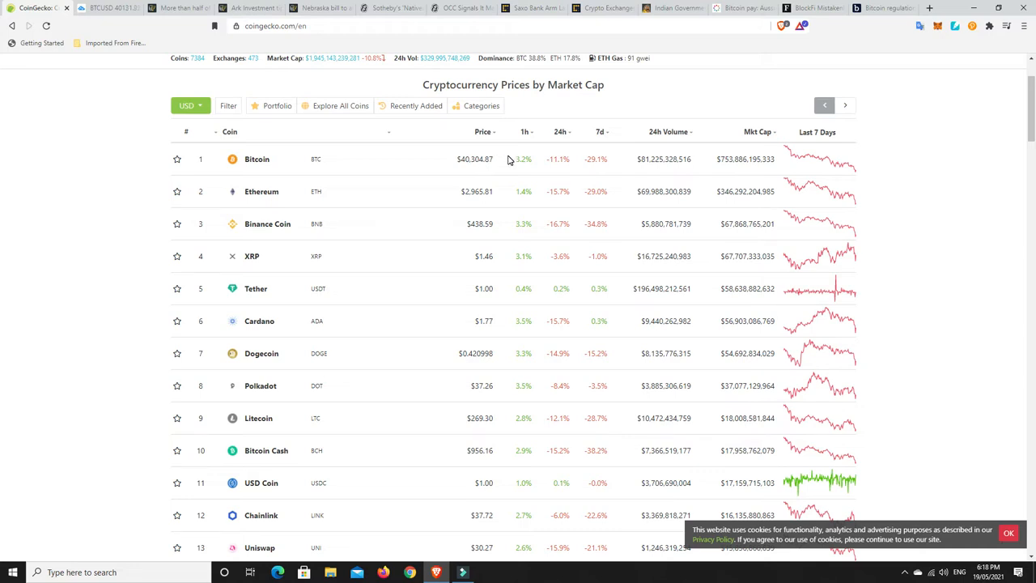
mouse_move(630, 238)
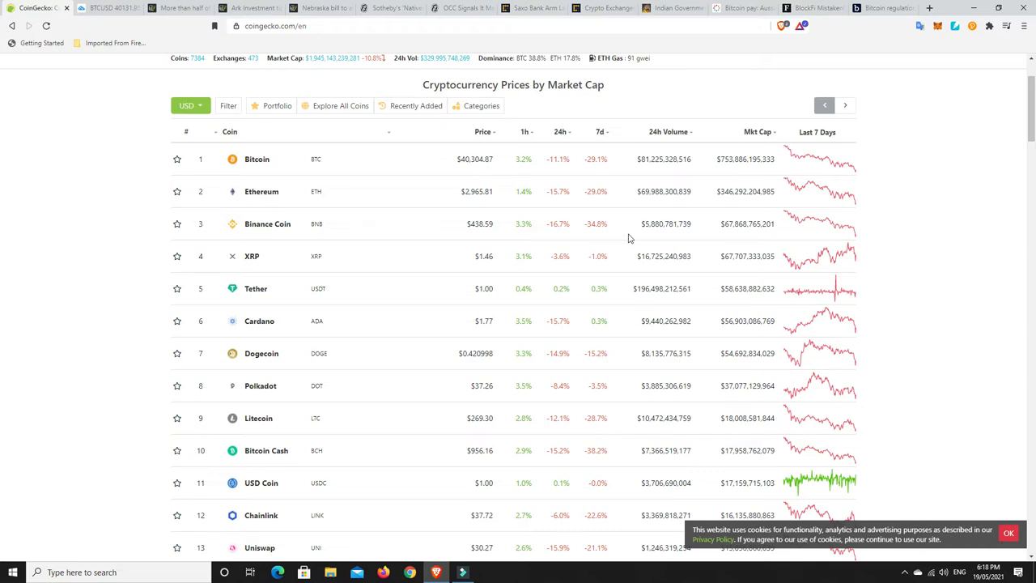
mouse_move(703, 281)
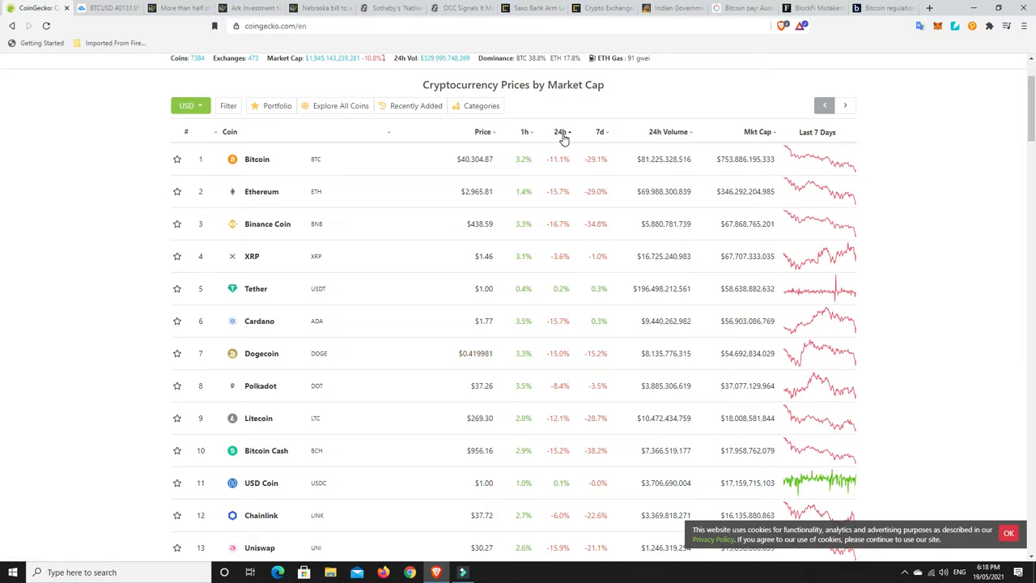
mouse_move(563, 136)
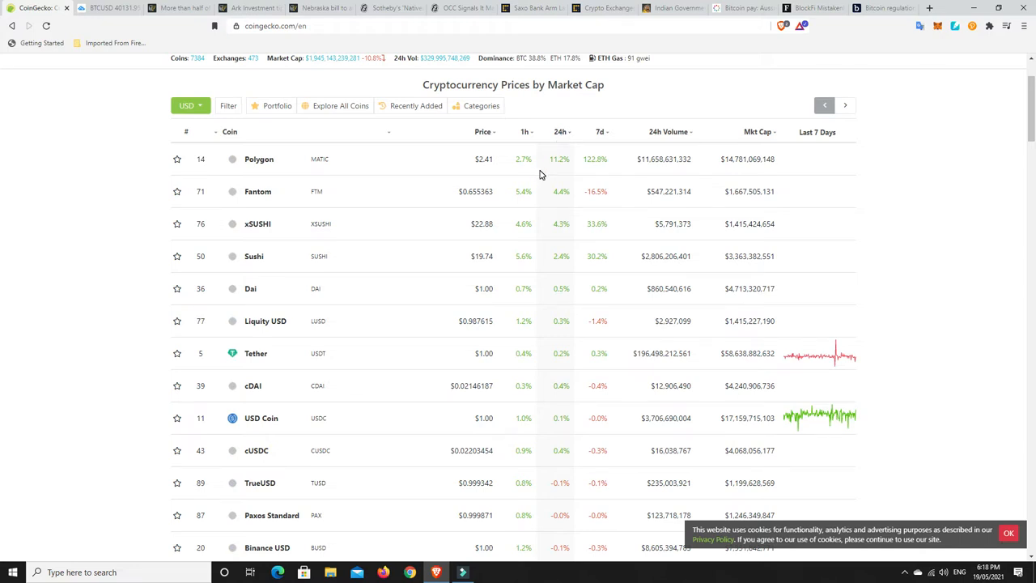
mouse_move(497, 174)
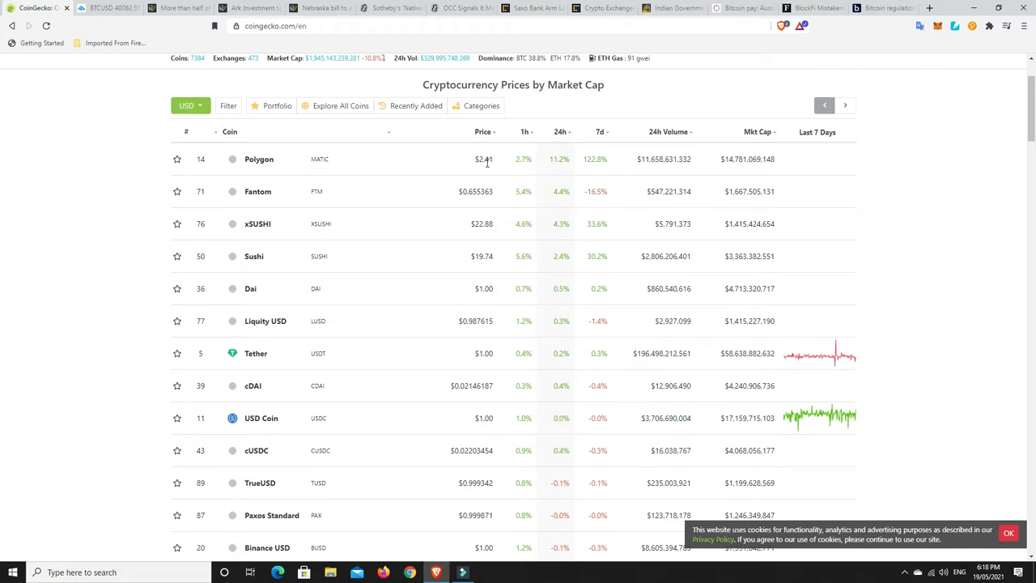
mouse_move(498, 161)
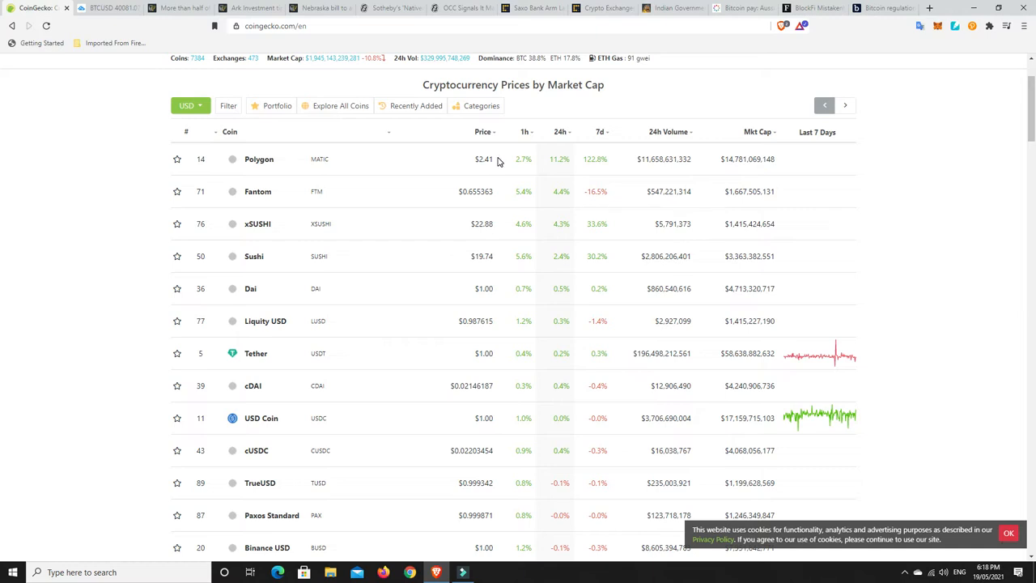
mouse_move(567, 171)
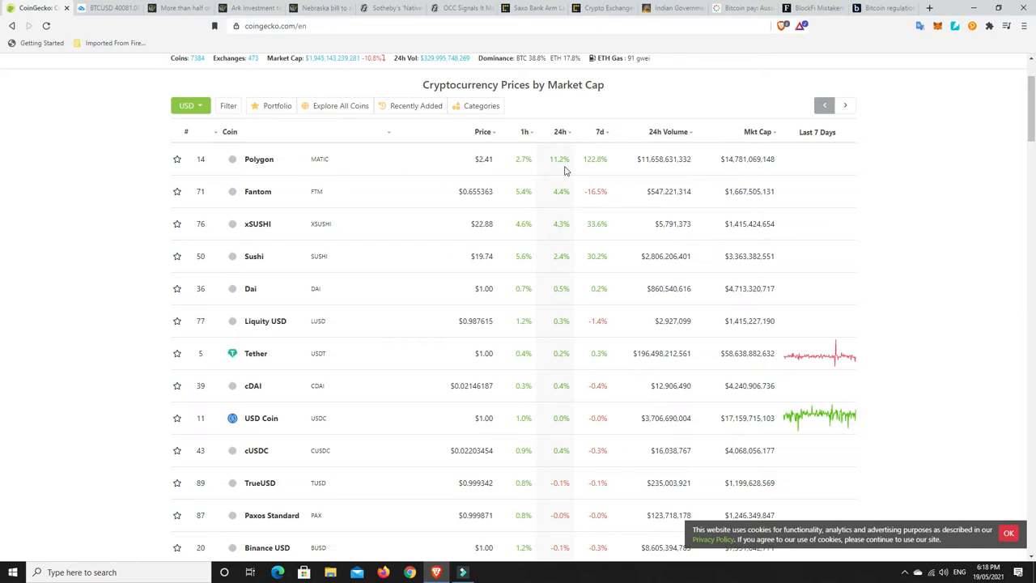
mouse_move(491, 170)
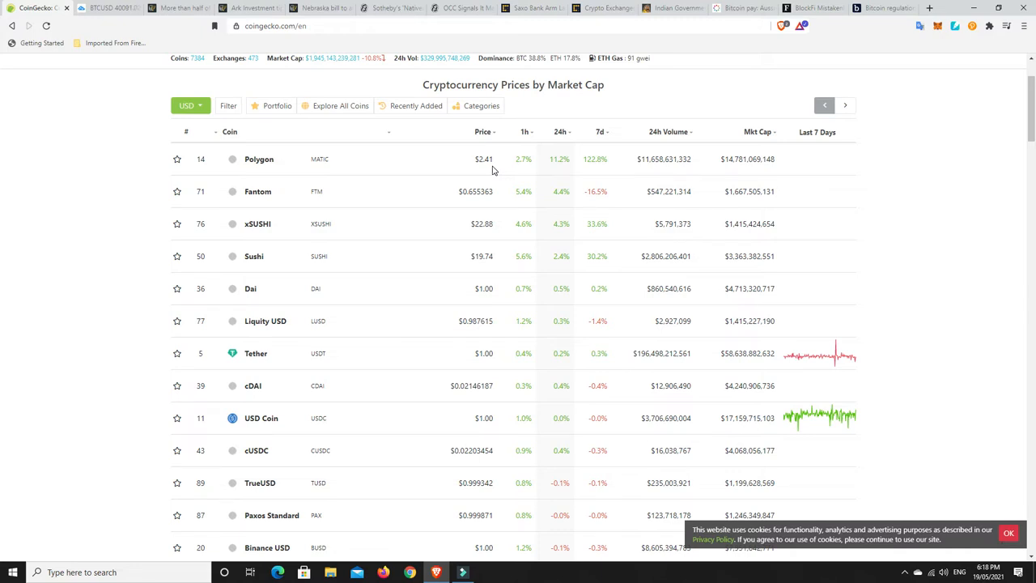
mouse_move(259, 159)
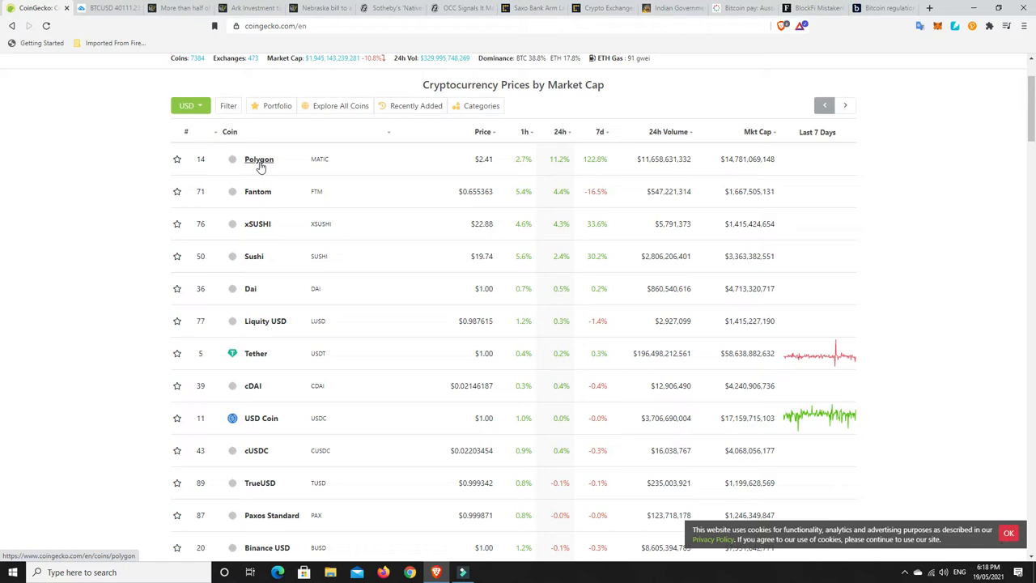
mouse_move(565, 181)
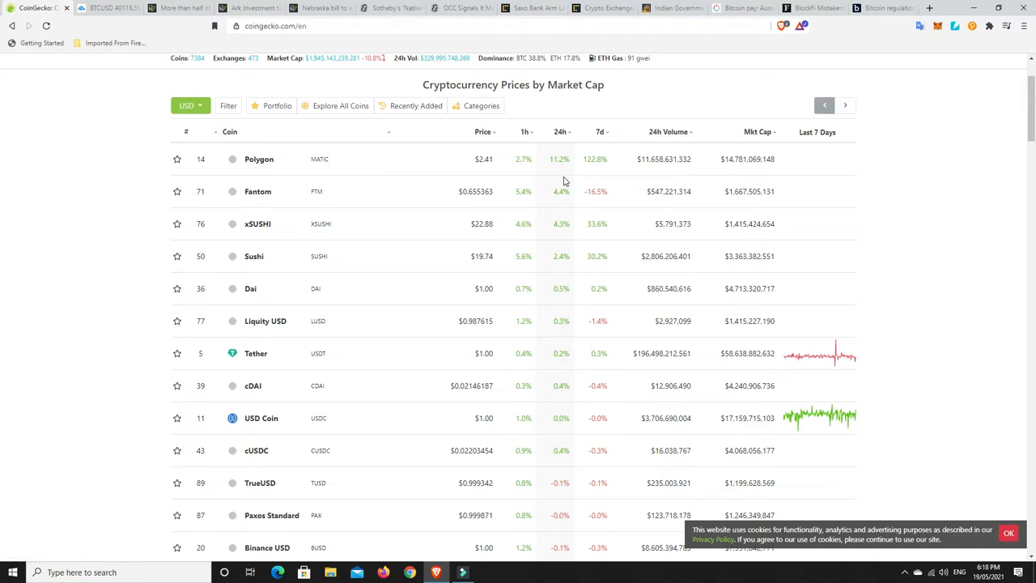
mouse_move(567, 279)
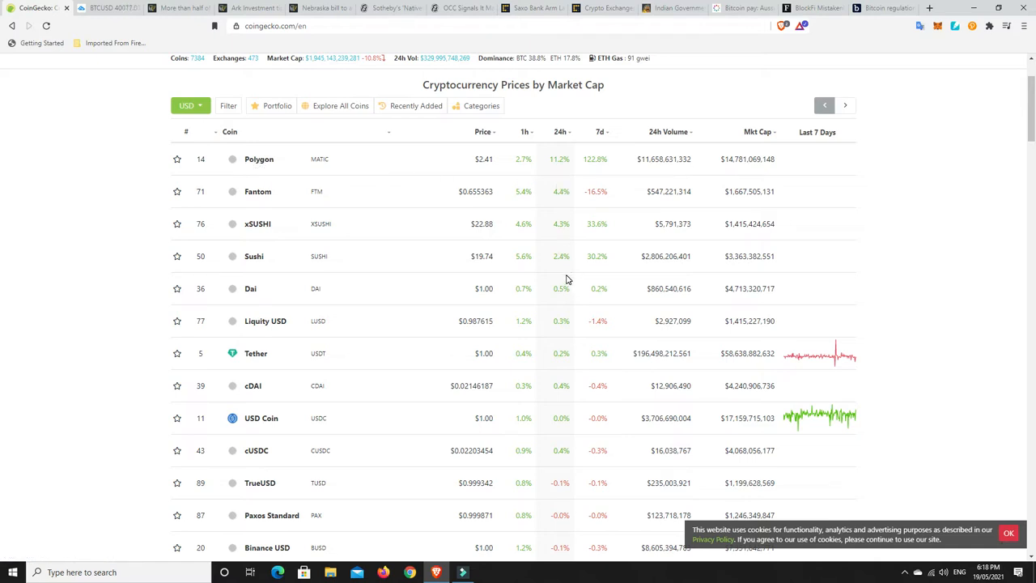
mouse_move(562, 403)
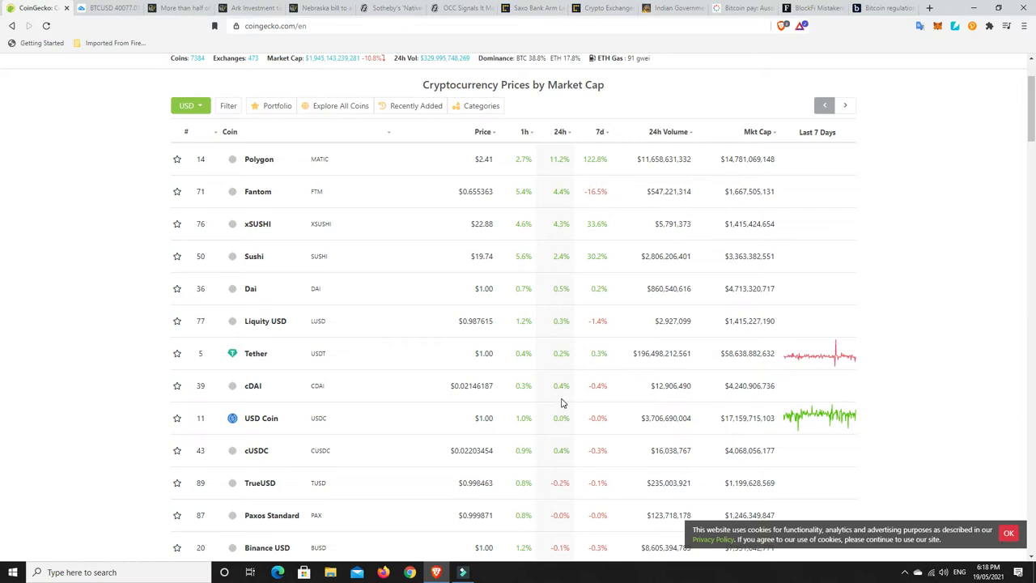
mouse_move(550, 402)
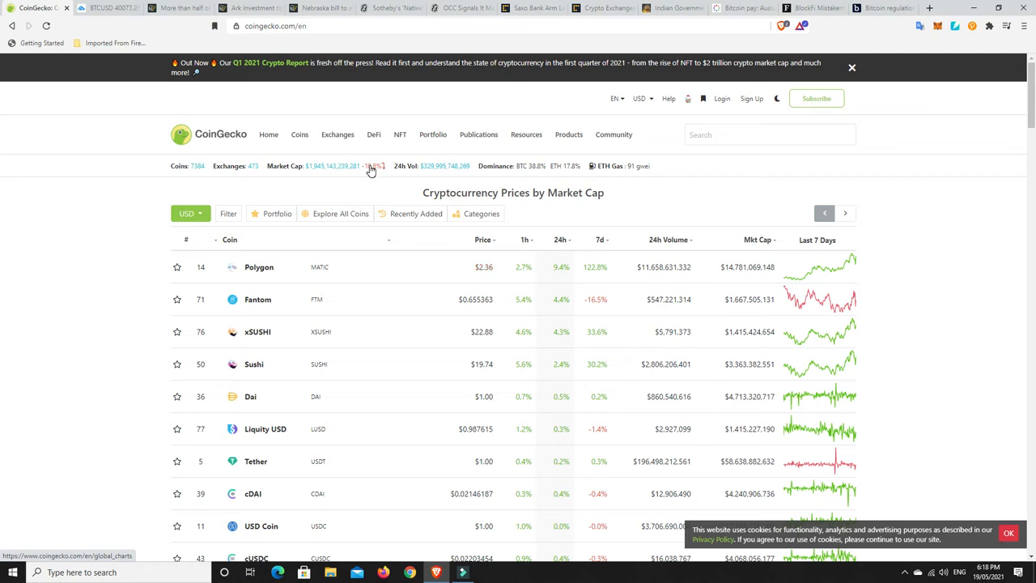
mouse_move(554, 244)
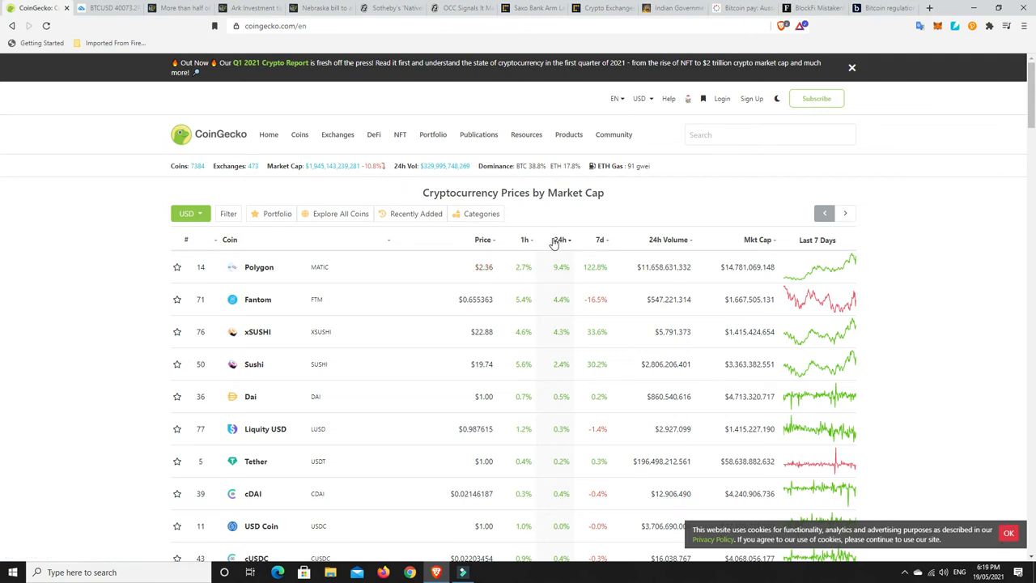
mouse_move(561, 240)
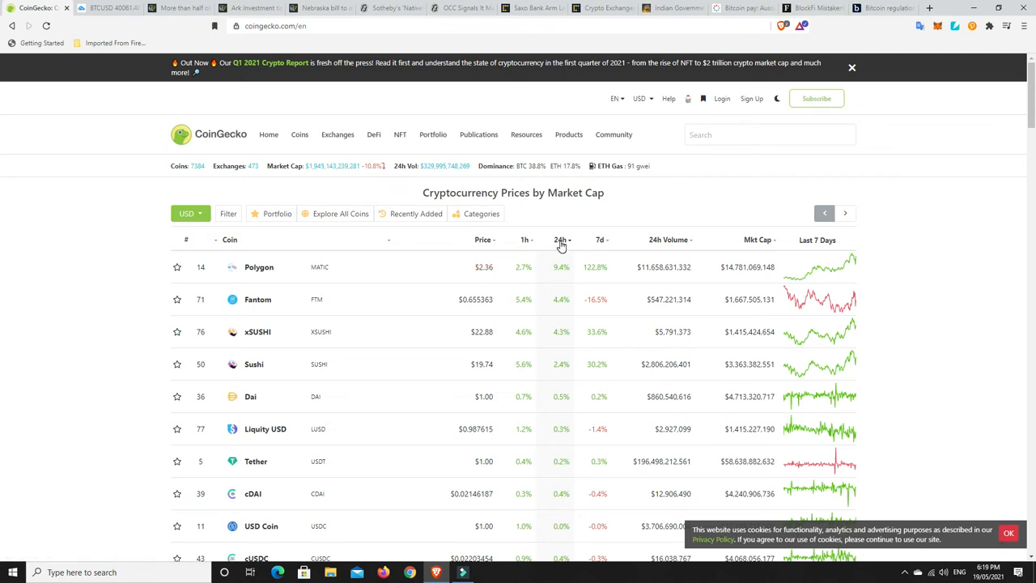
click(560, 240)
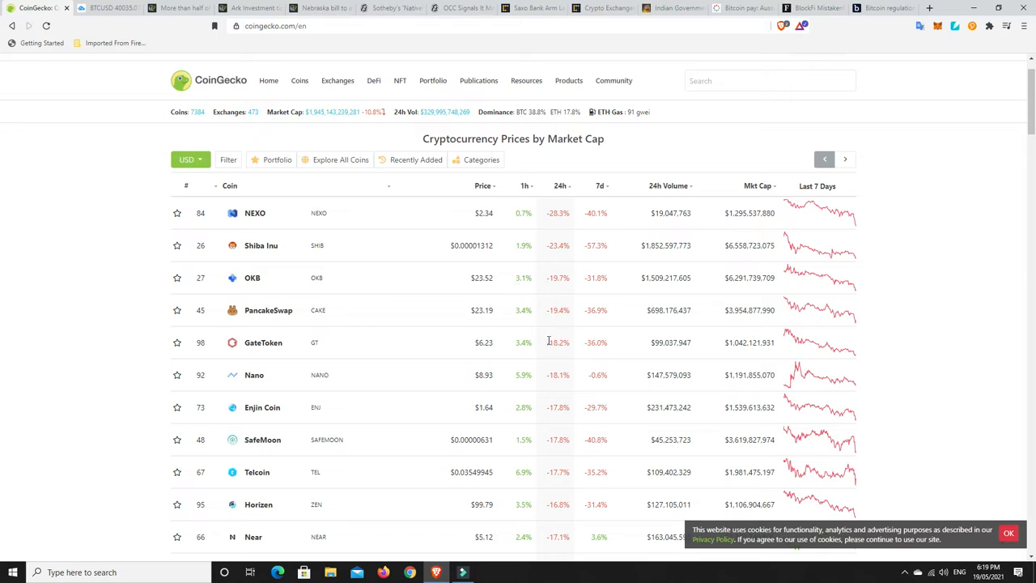
mouse_move(563, 422)
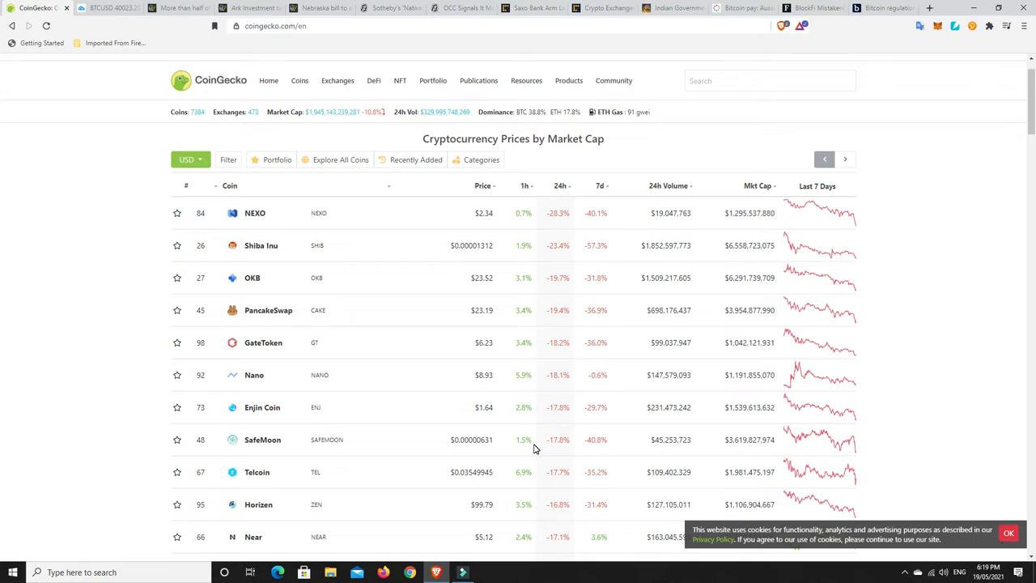
mouse_move(566, 436)
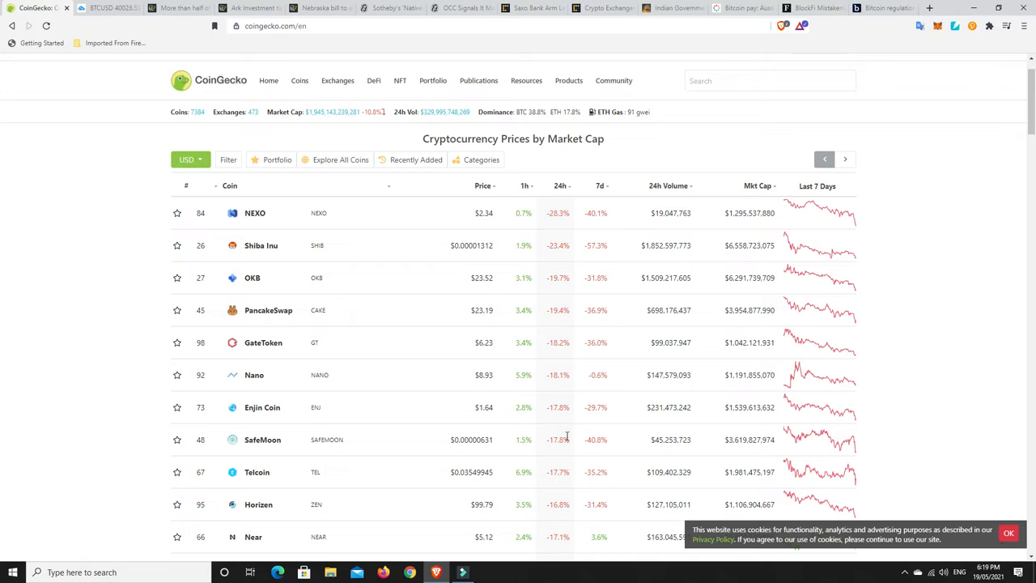
mouse_move(566, 492)
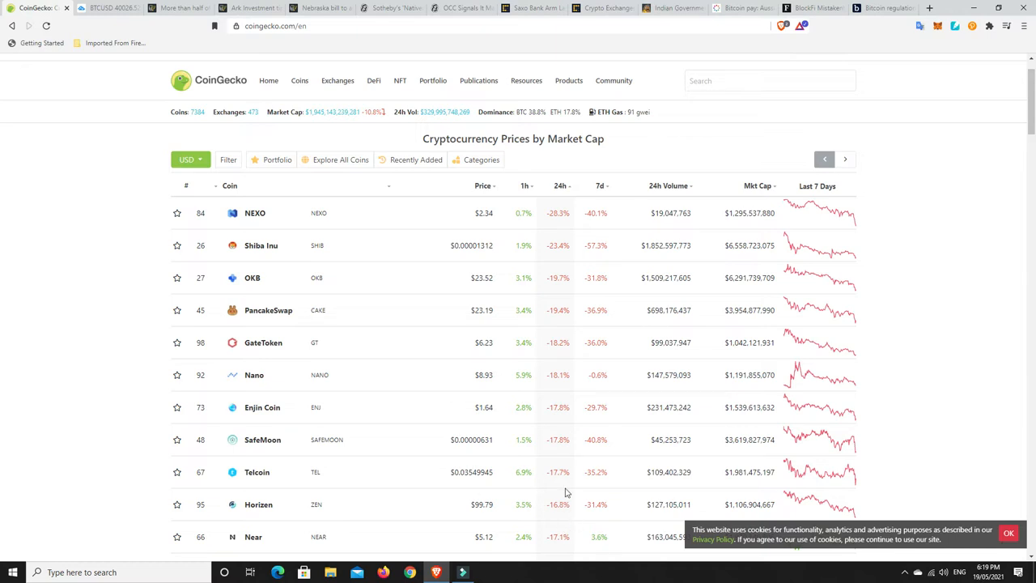
scroll(down, 3)
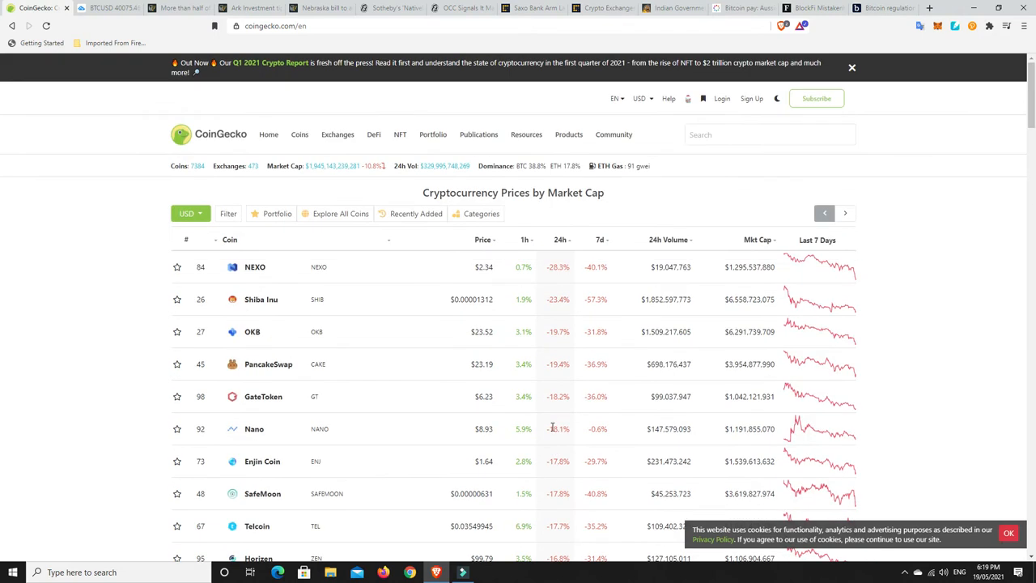
mouse_move(569, 427)
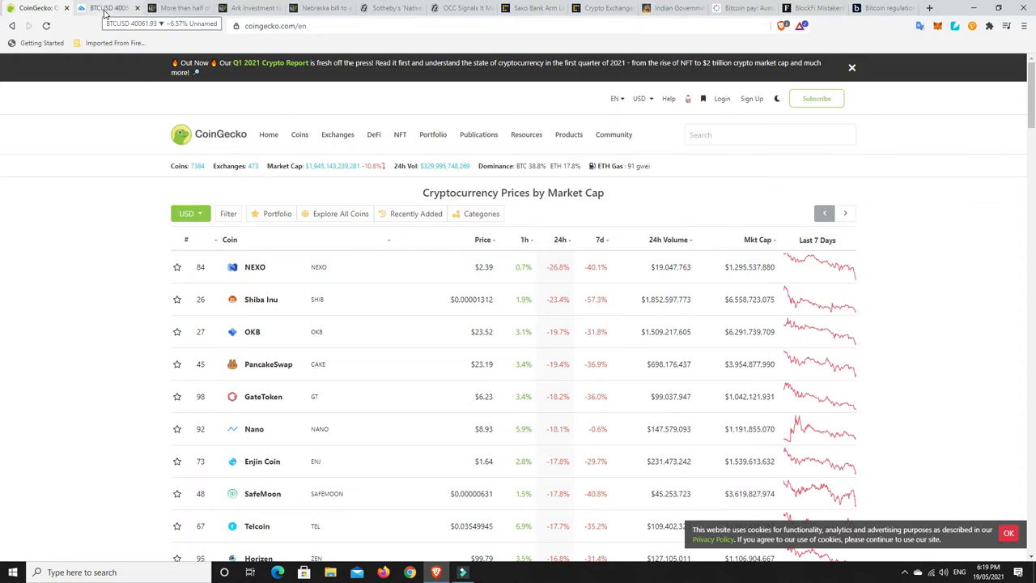
Switch to the BTCUSD tab showing TradingView's daily Bitcoin/USD chart.
click(109, 7)
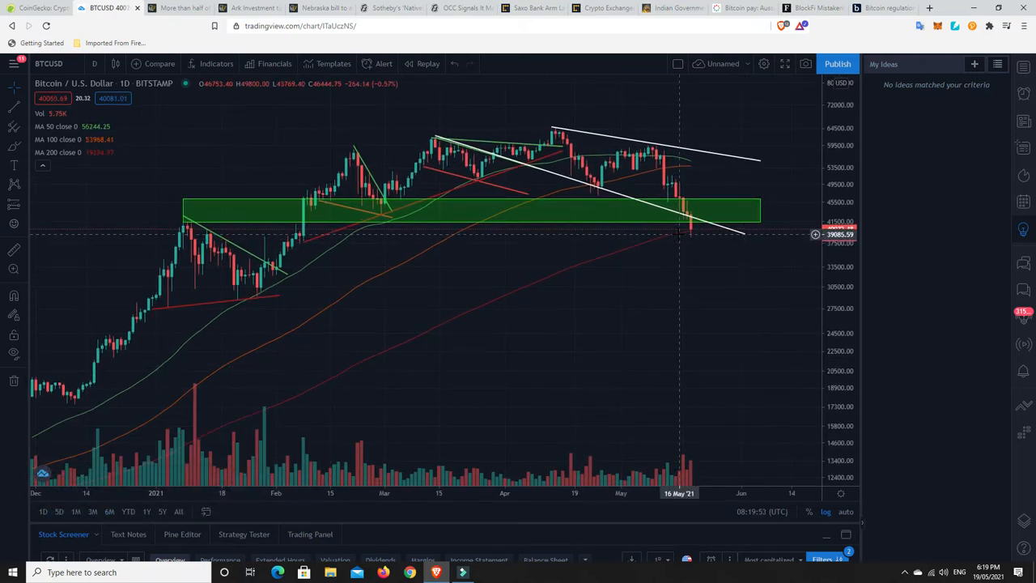
mouse_move(704, 232)
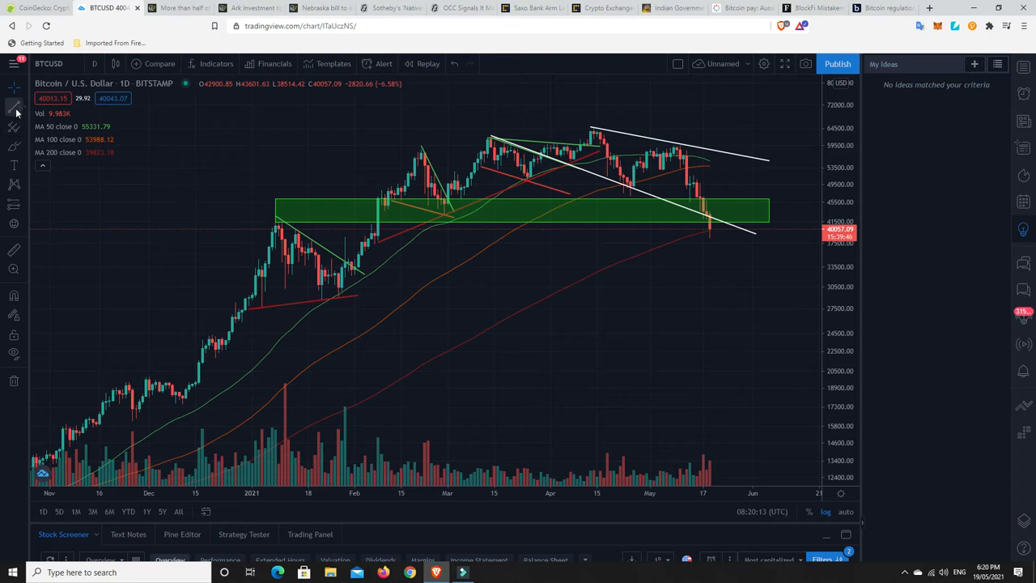
Bring up TradingView's list of line drawing types on the Bitcoin chart.
click(14, 112)
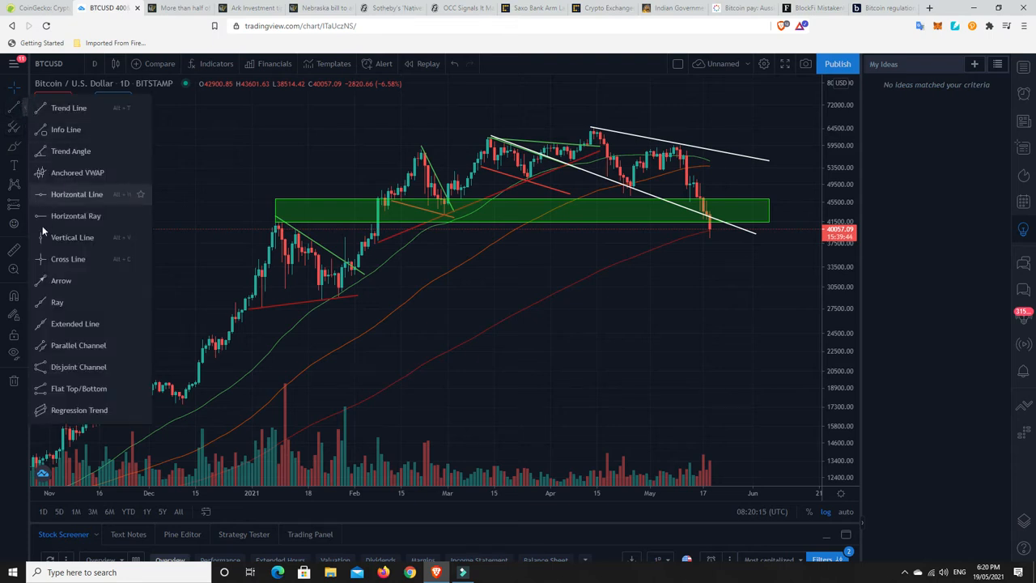
mouse_move(258, 275)
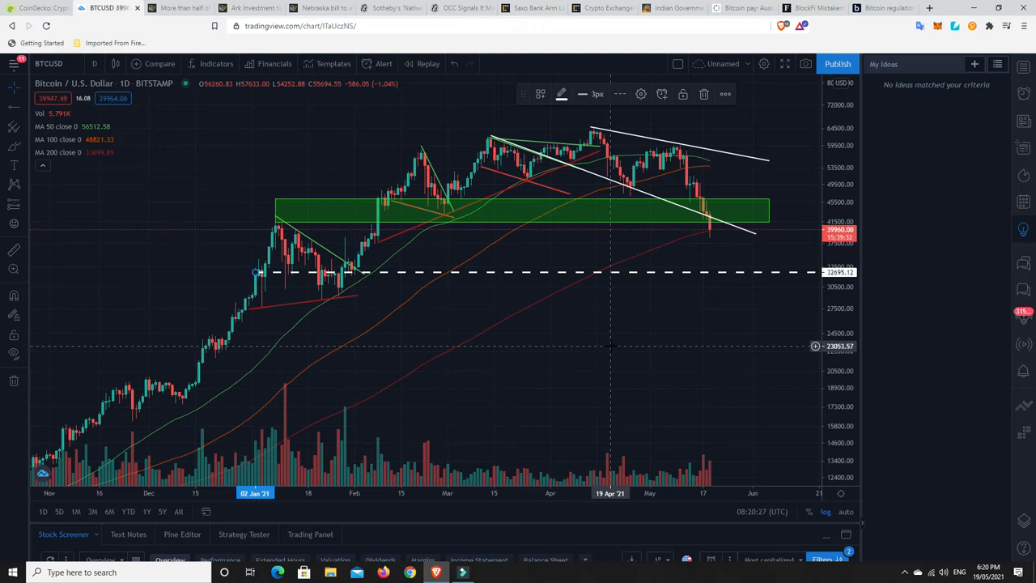
mouse_move(324, 272)
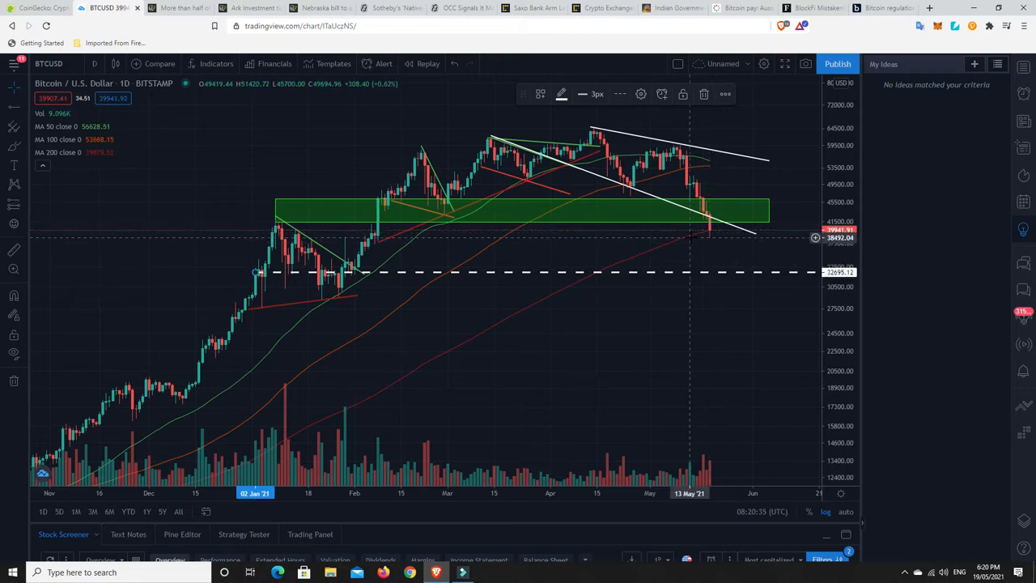
mouse_move(720, 338)
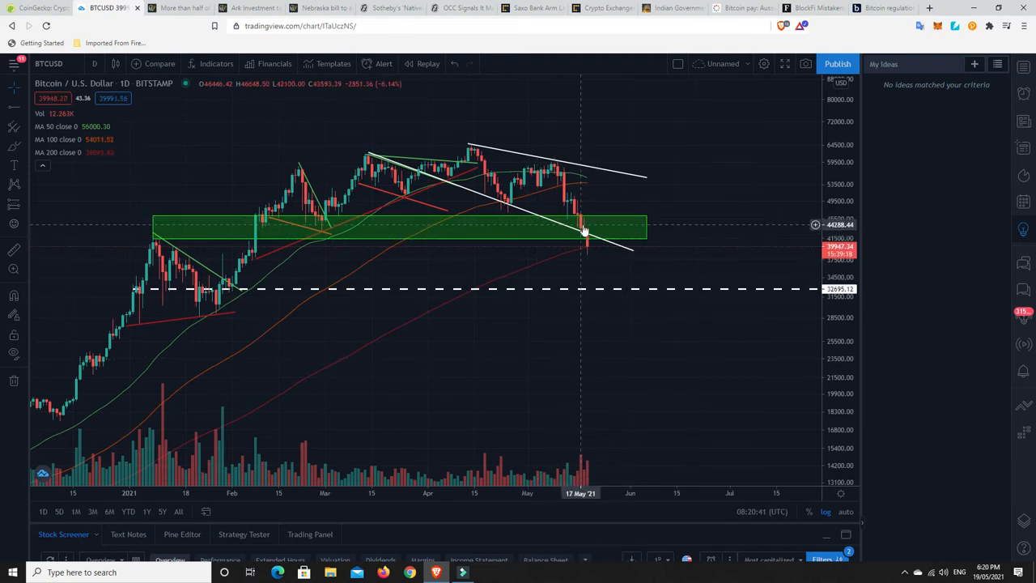
mouse_move(590, 249)
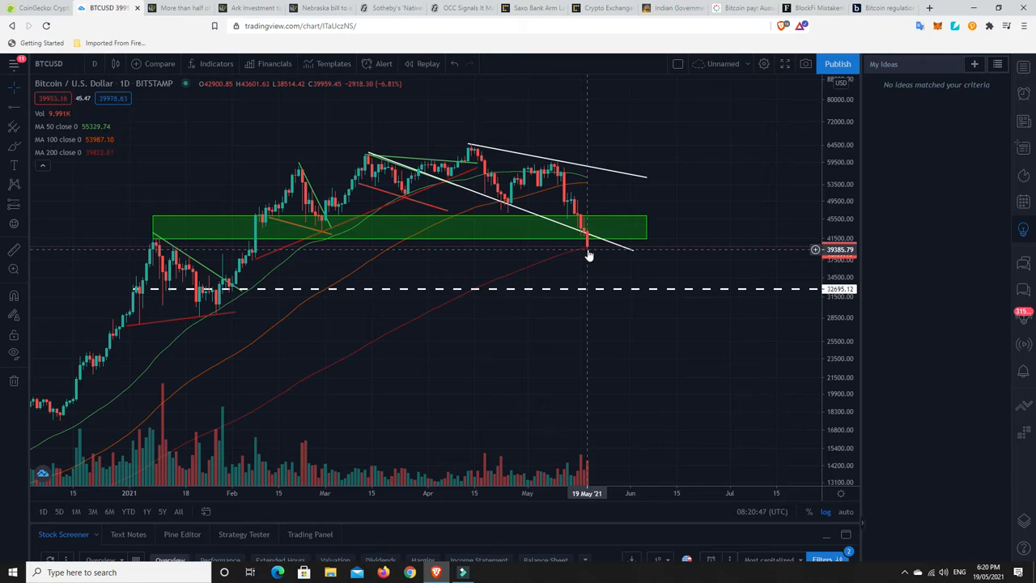
mouse_move(589, 253)
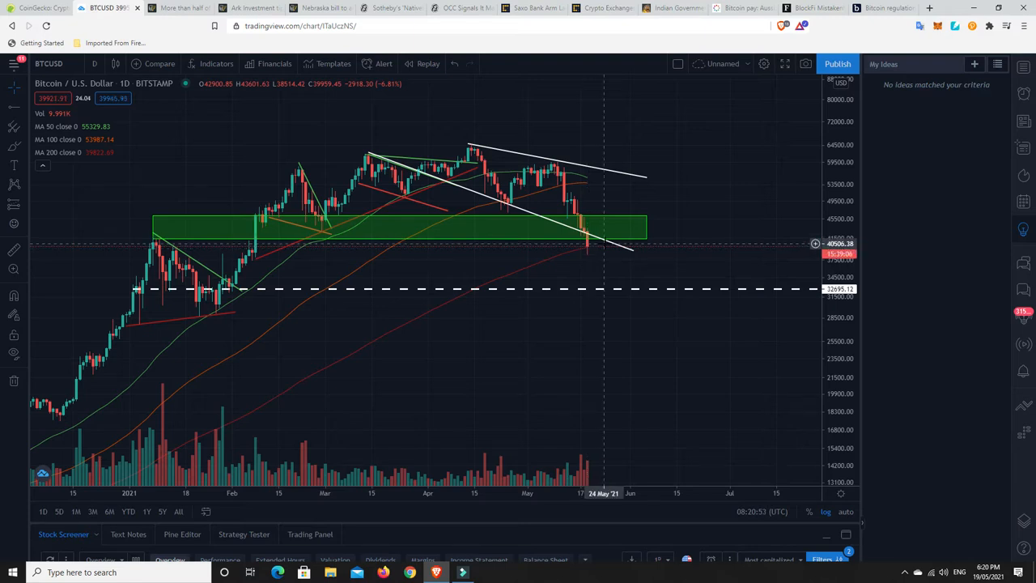
mouse_move(587, 252)
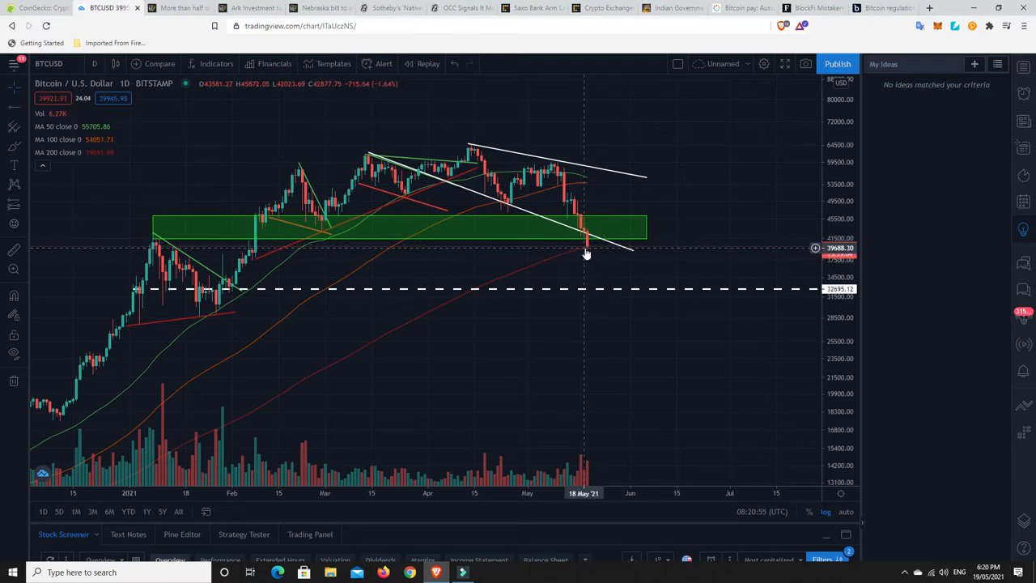
mouse_move(589, 260)
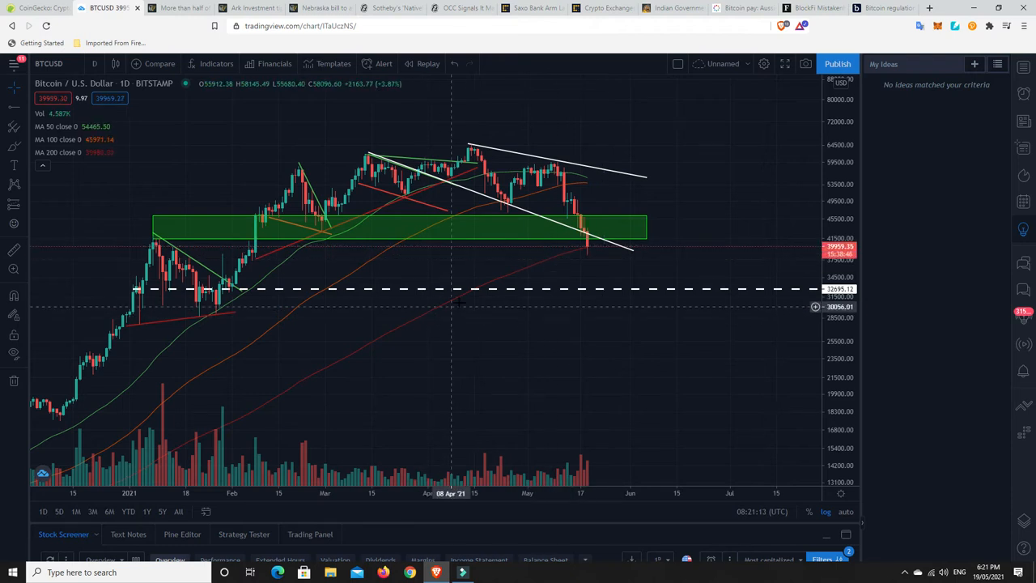
mouse_move(577, 249)
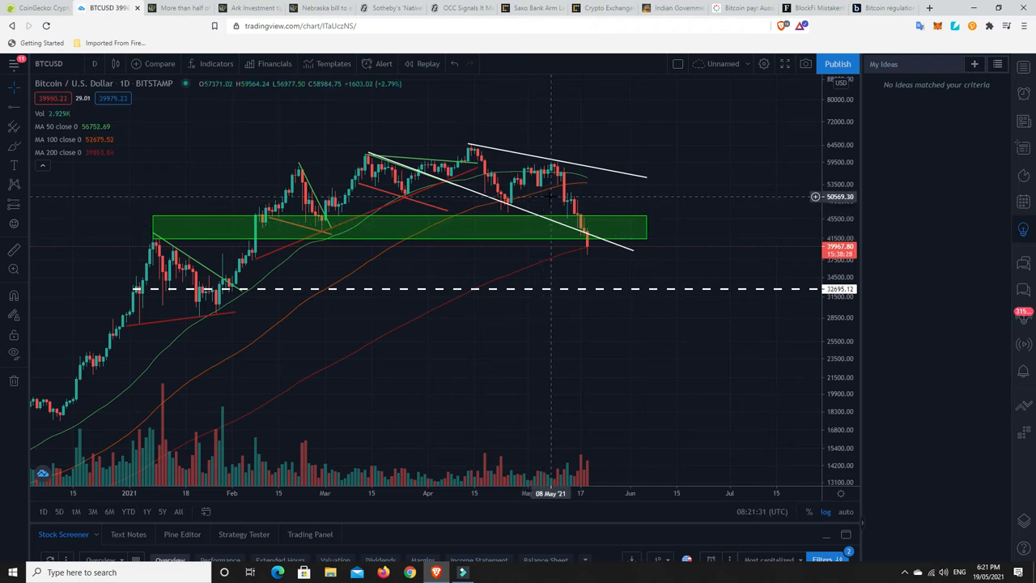
mouse_move(579, 221)
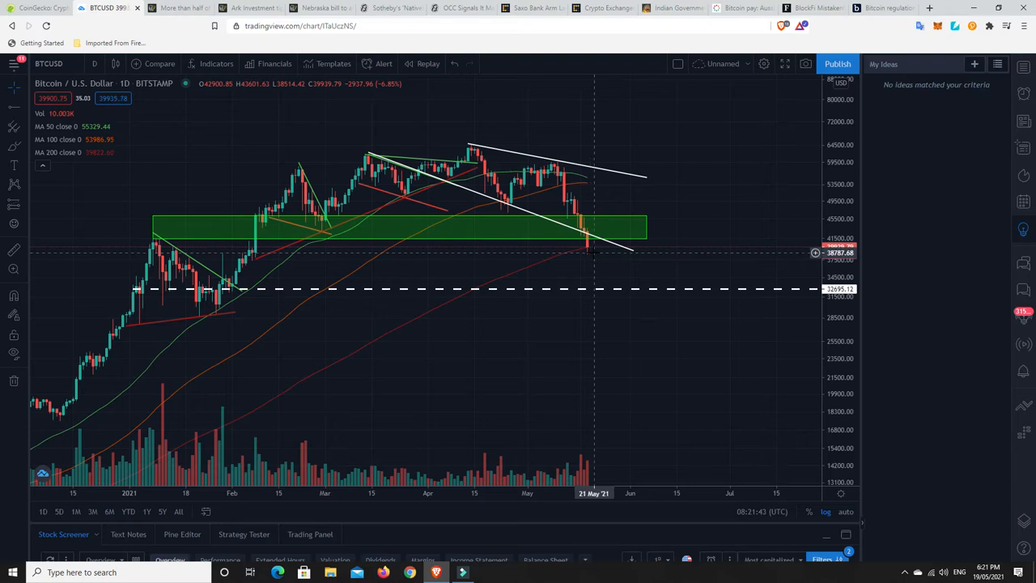
mouse_move(589, 253)
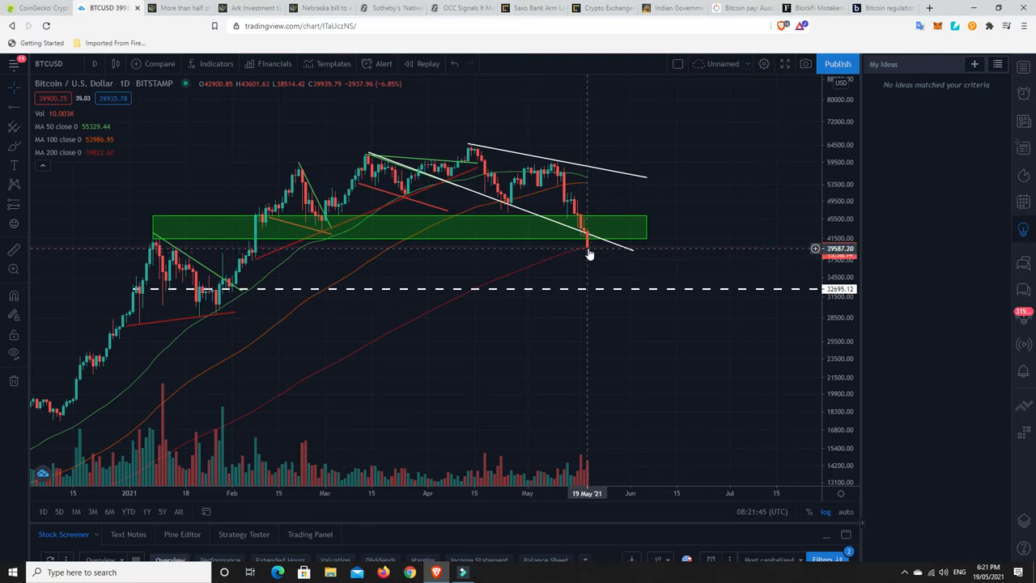
mouse_move(581, 226)
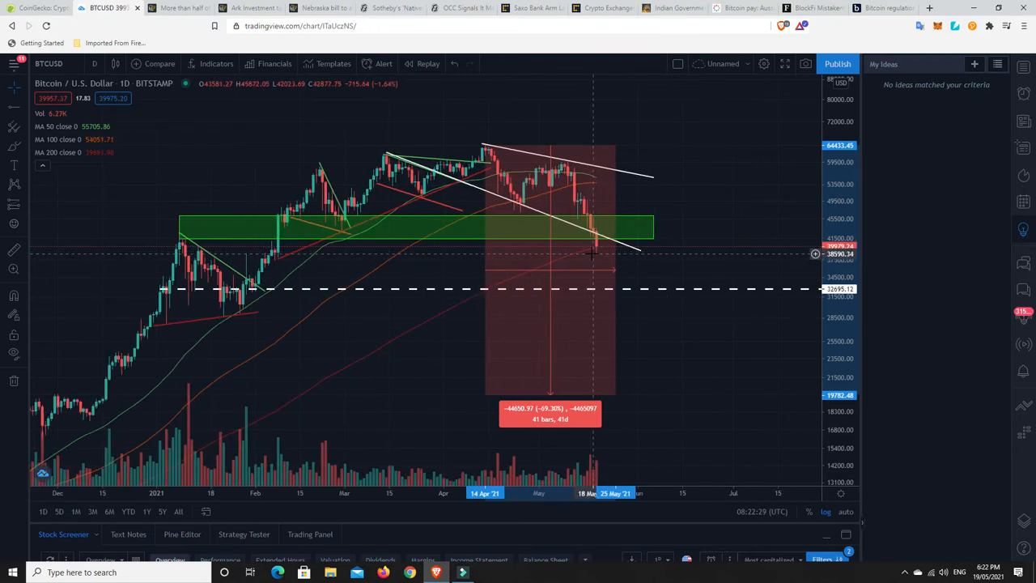
mouse_move(651, 369)
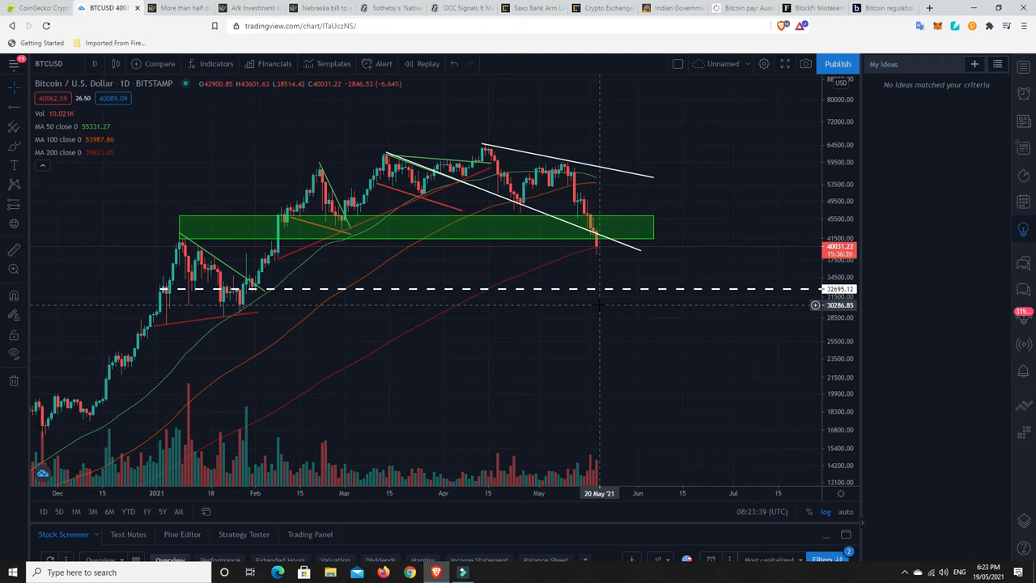
mouse_move(484, 154)
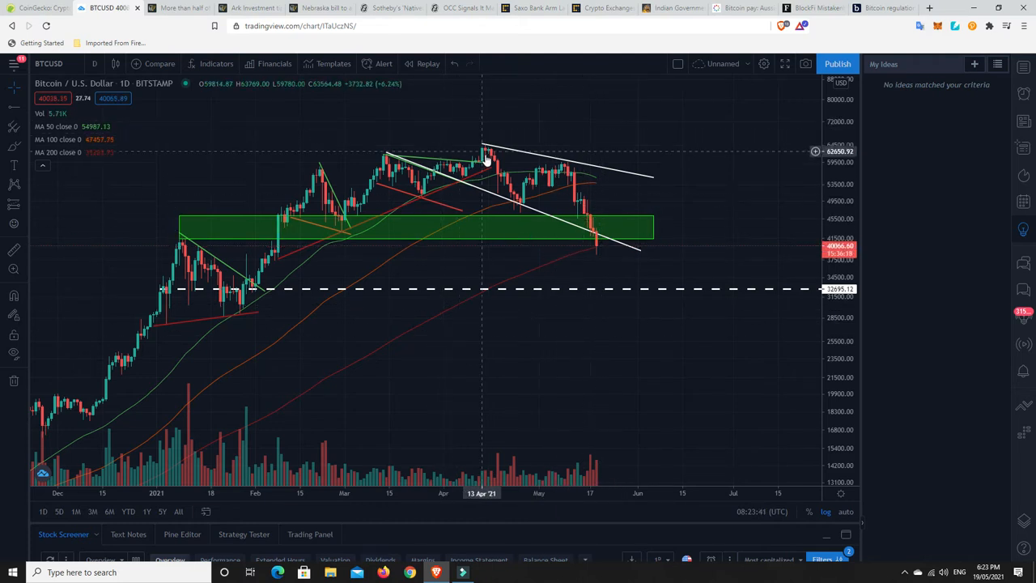
mouse_move(547, 259)
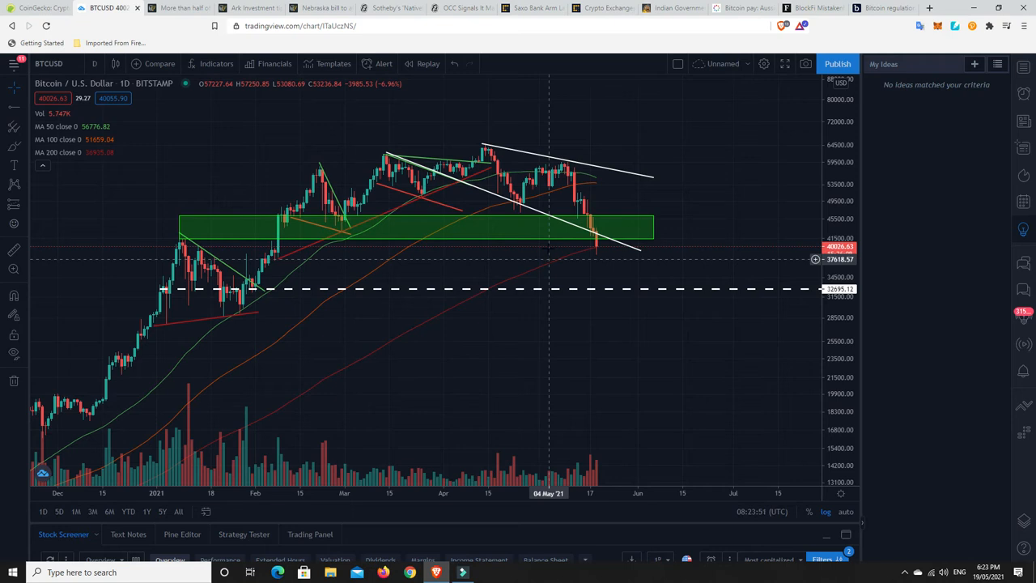
mouse_move(484, 132)
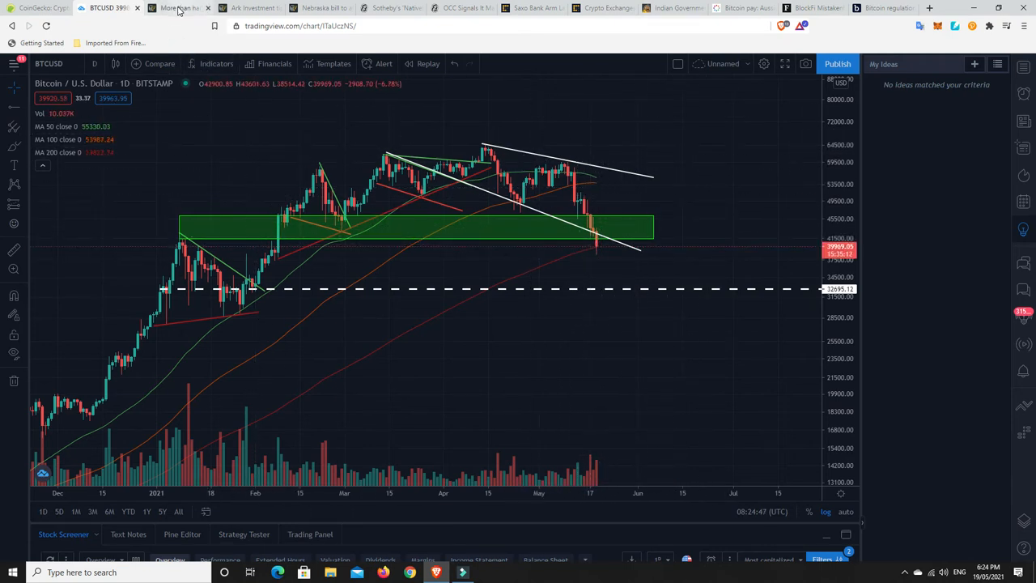
Switch to Cointelegraph's survey article on Australians believing Elon Musk invented Bitcoin.
click(178, 7)
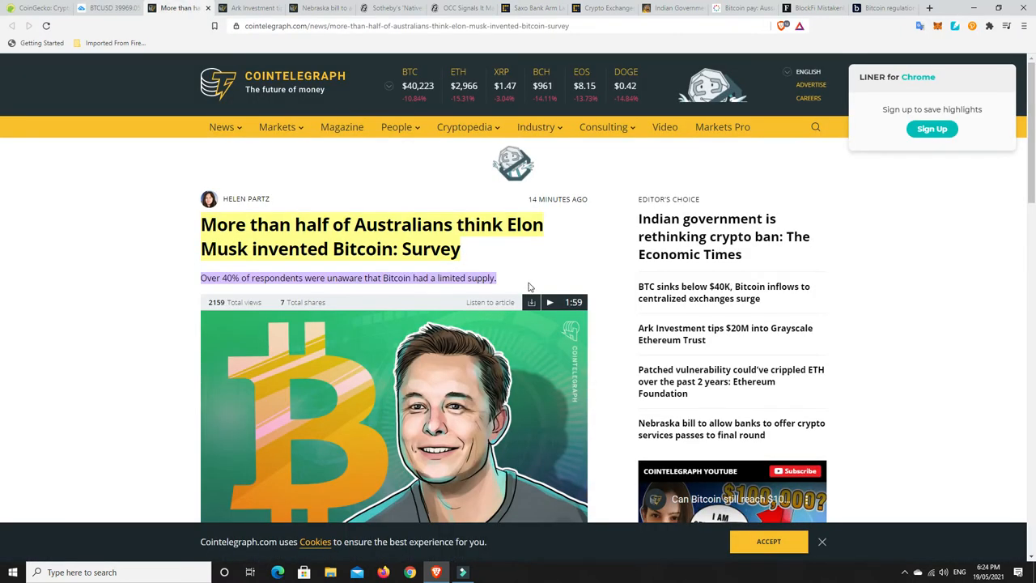
mouse_move(557, 262)
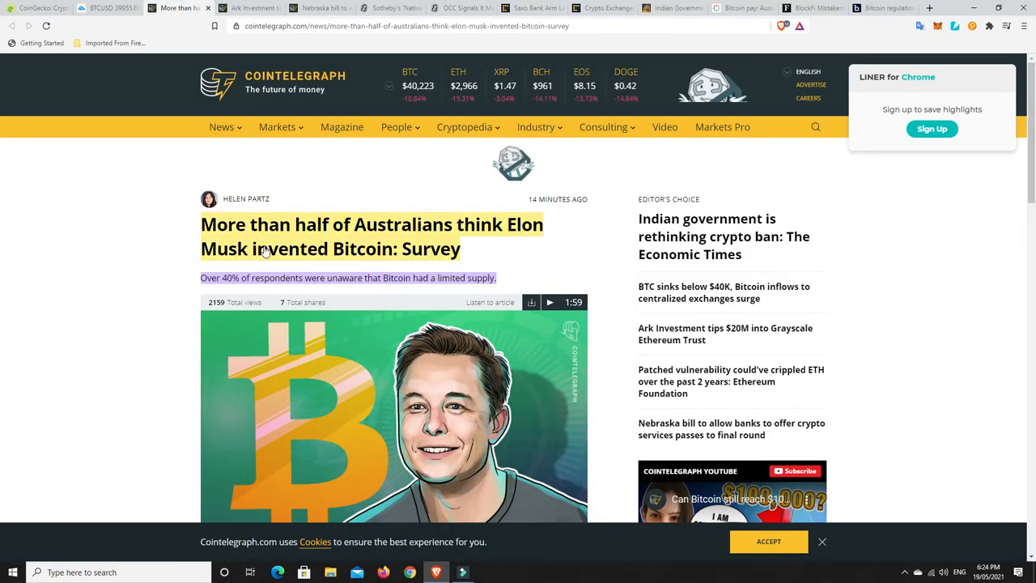
mouse_move(419, 259)
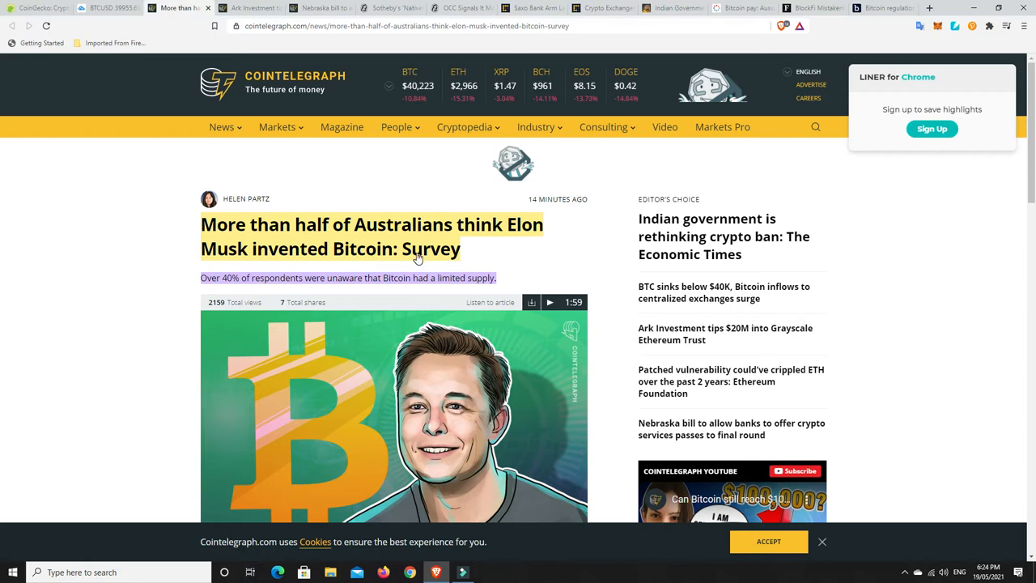
mouse_move(440, 251)
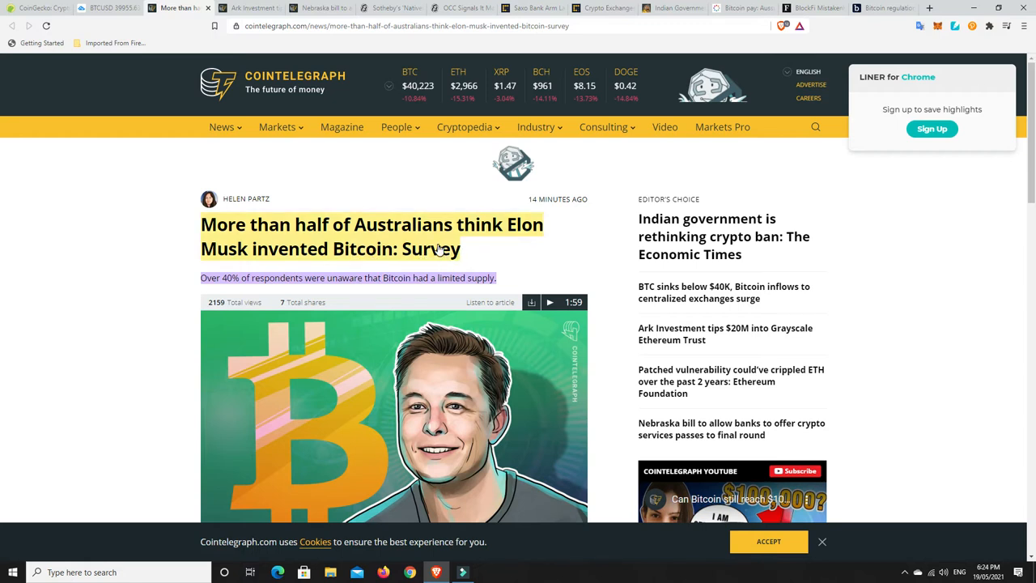
mouse_move(437, 251)
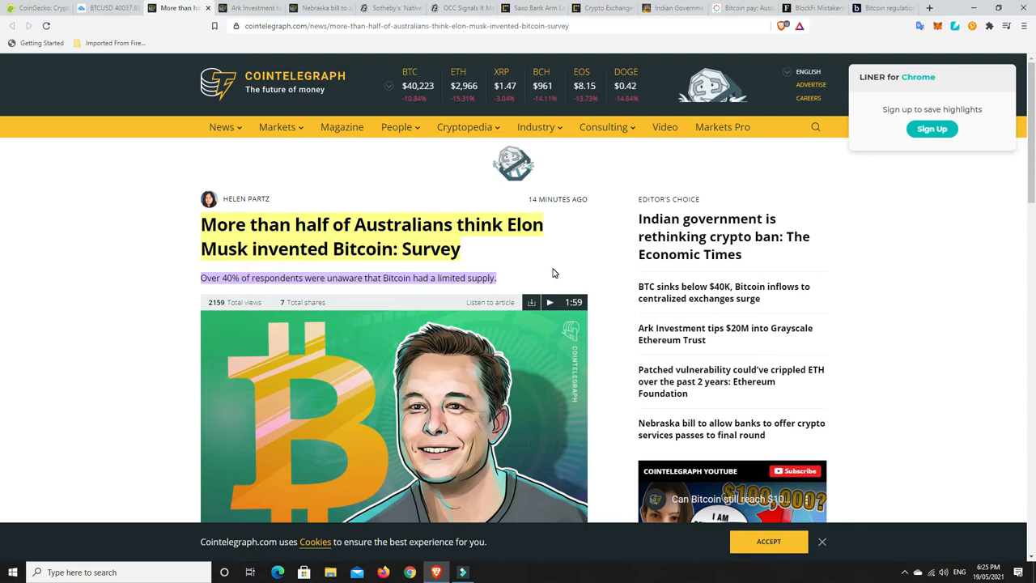
mouse_move(534, 270)
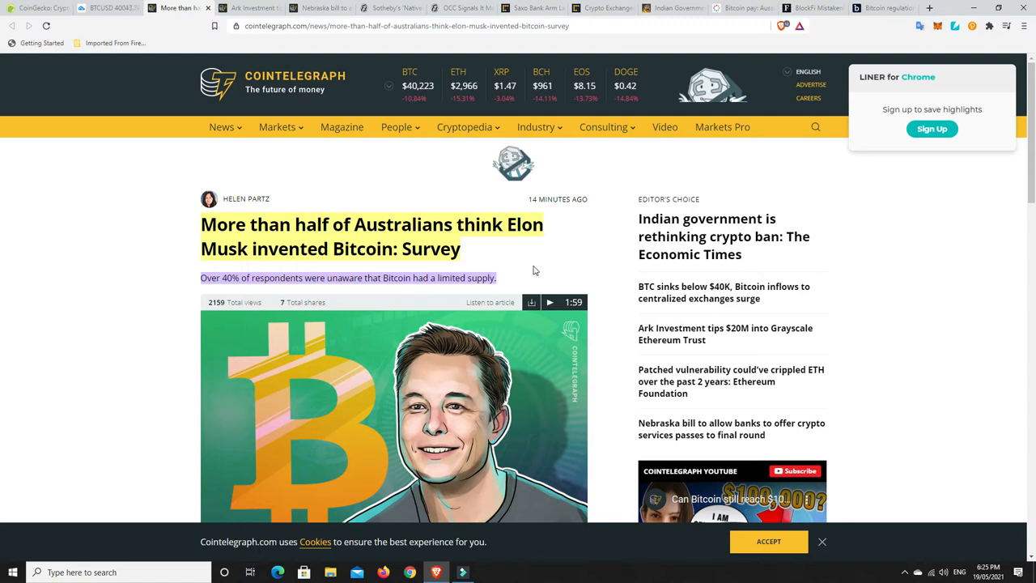
mouse_move(420, 292)
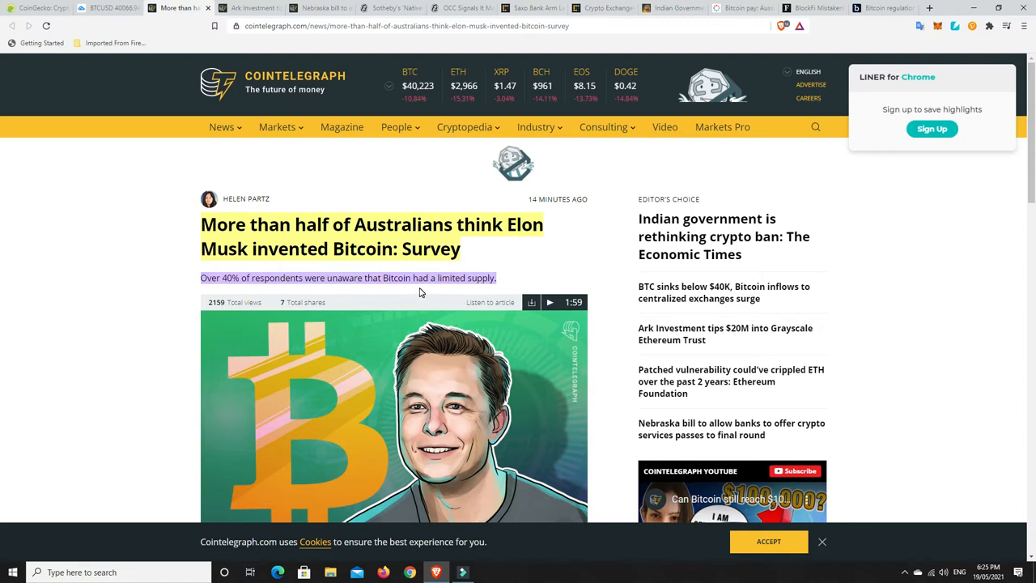
mouse_move(456, 275)
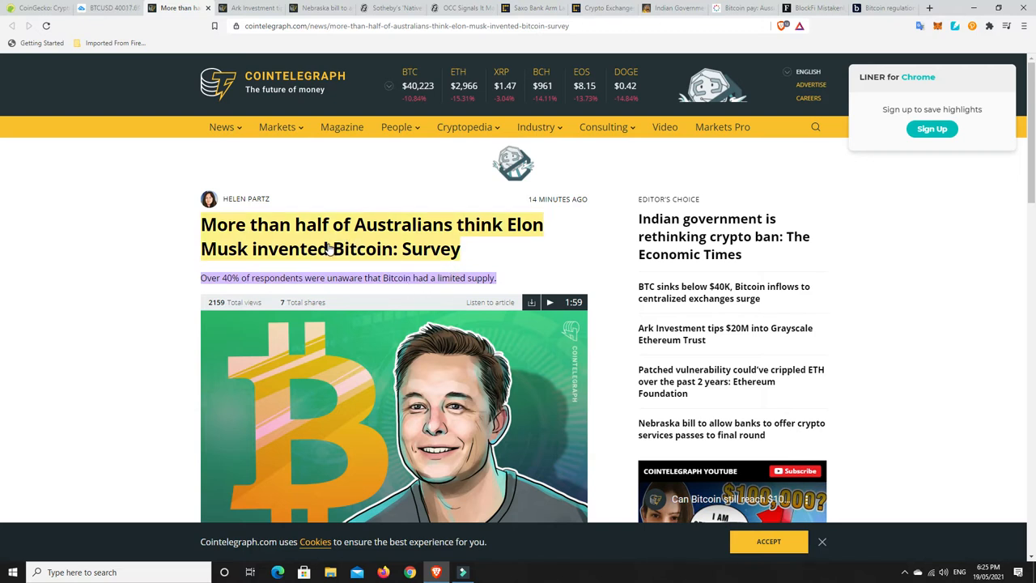
mouse_move(398, 247)
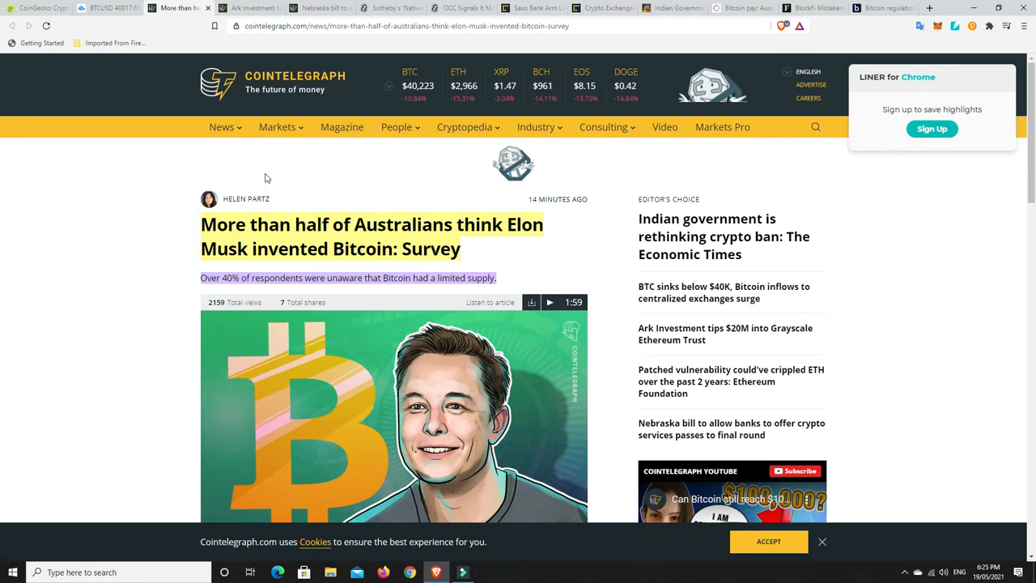
mouse_move(303, 144)
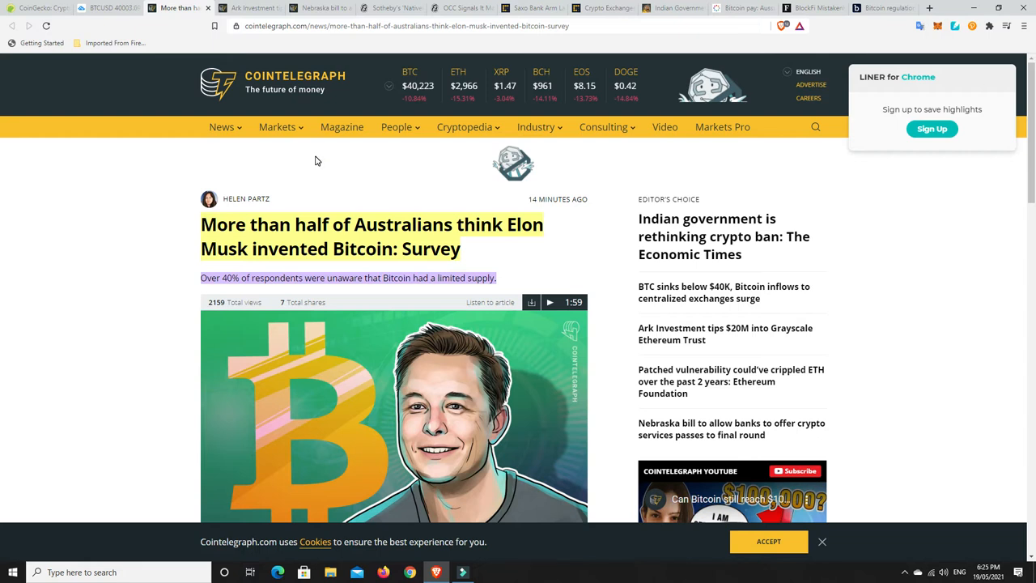
mouse_move(441, 389)
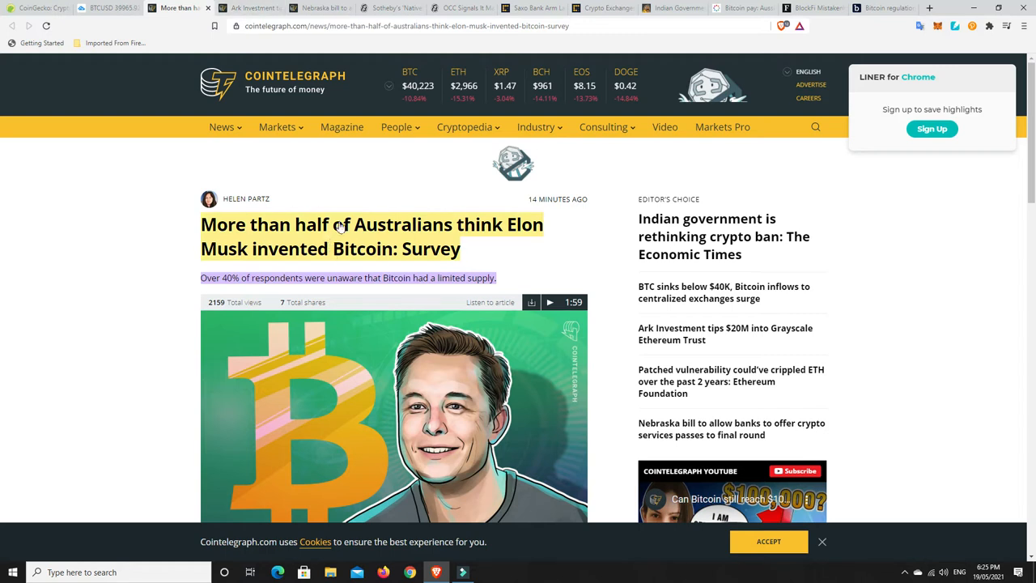
mouse_move(348, 197)
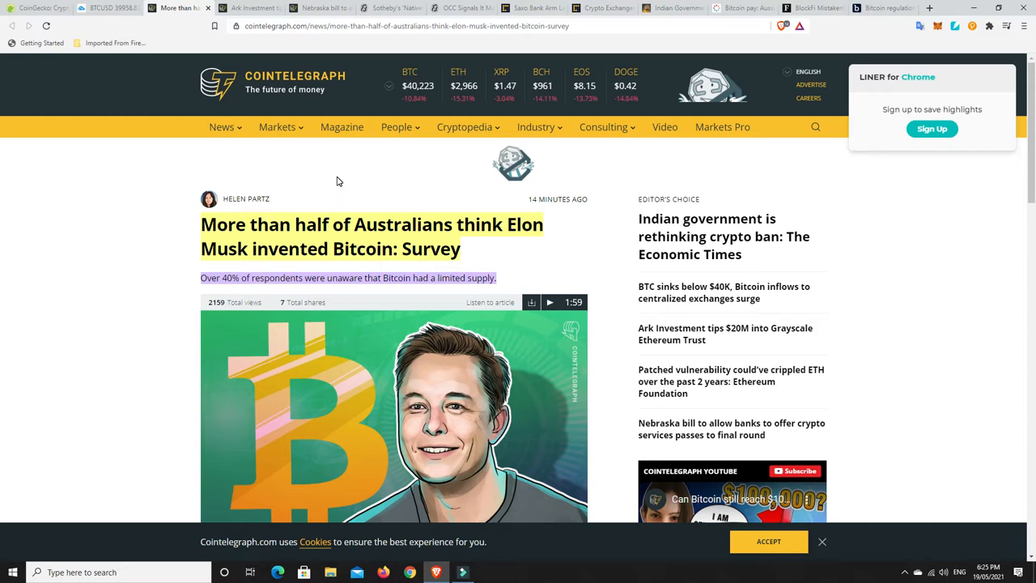
mouse_move(342, 186)
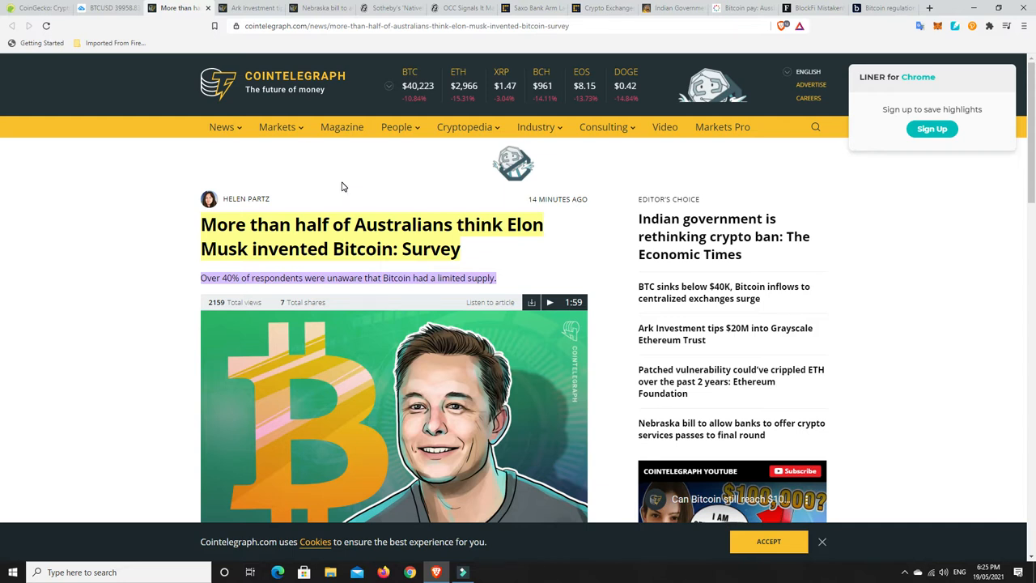
mouse_move(352, 184)
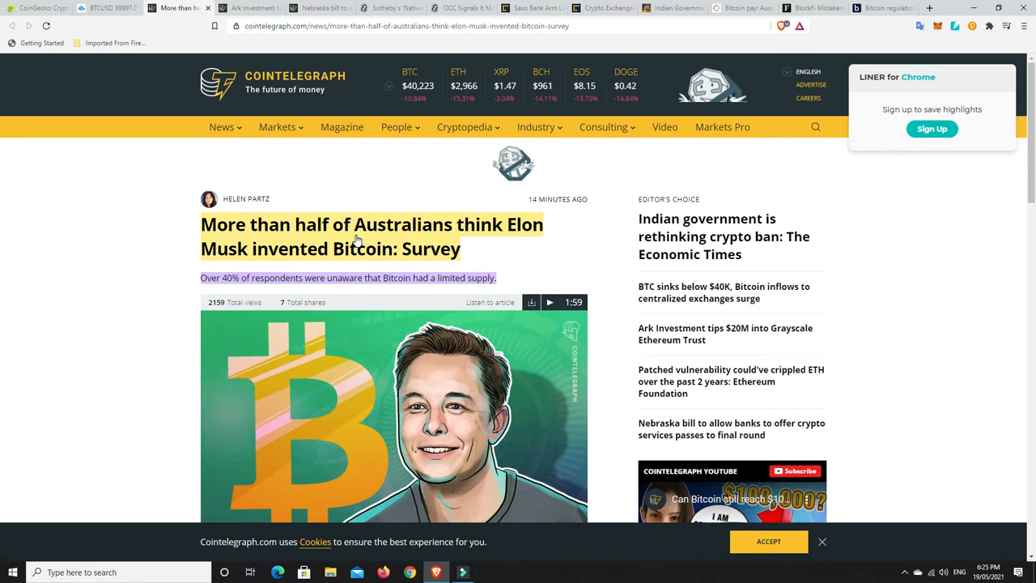
mouse_move(249, 8)
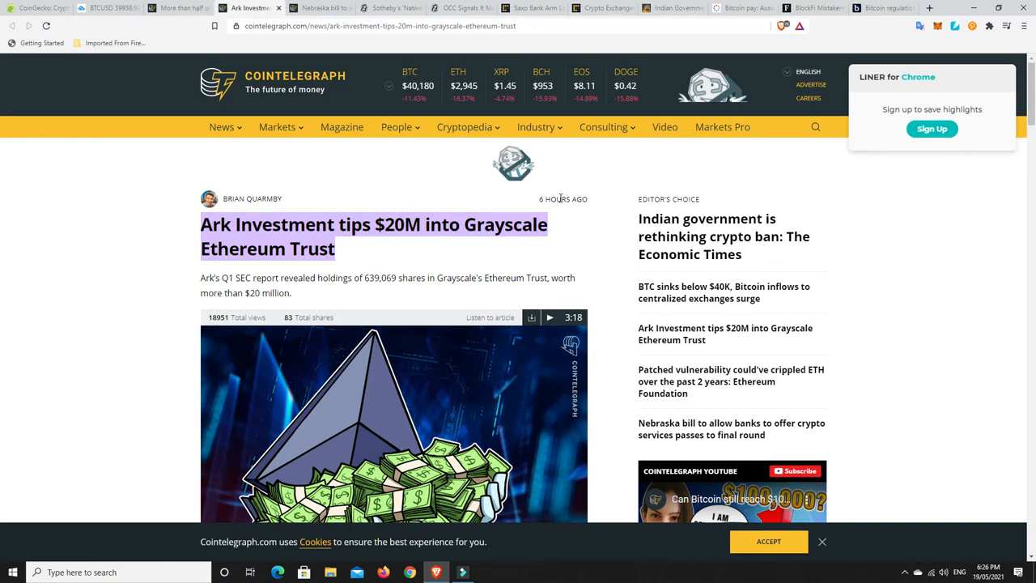
mouse_move(348, 273)
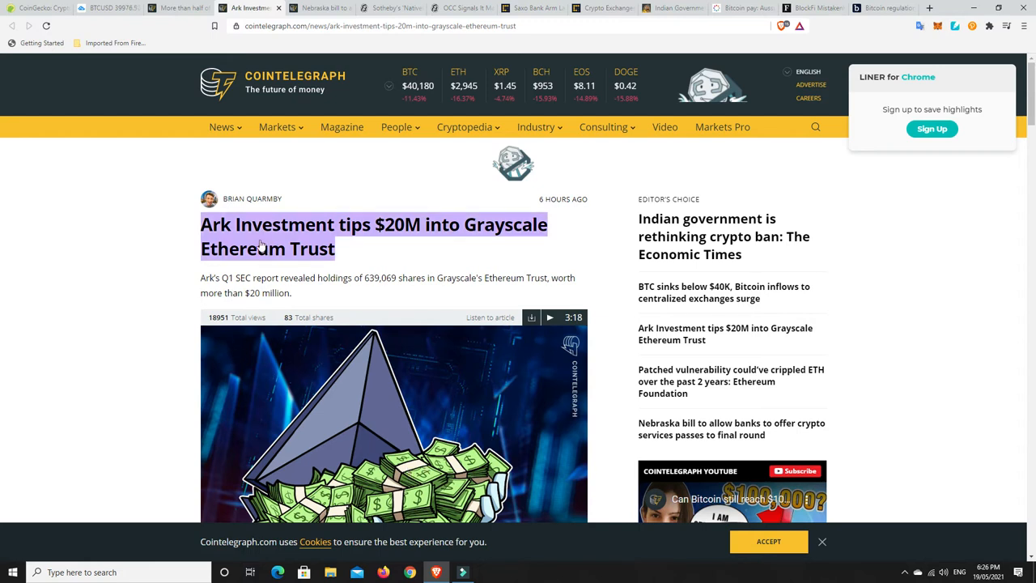
mouse_move(225, 243)
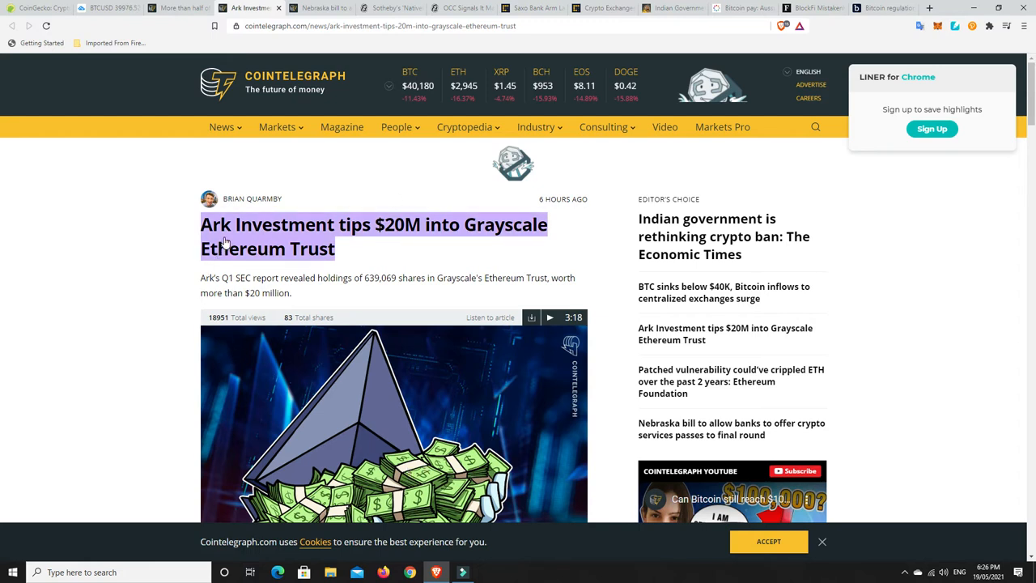
mouse_move(311, 263)
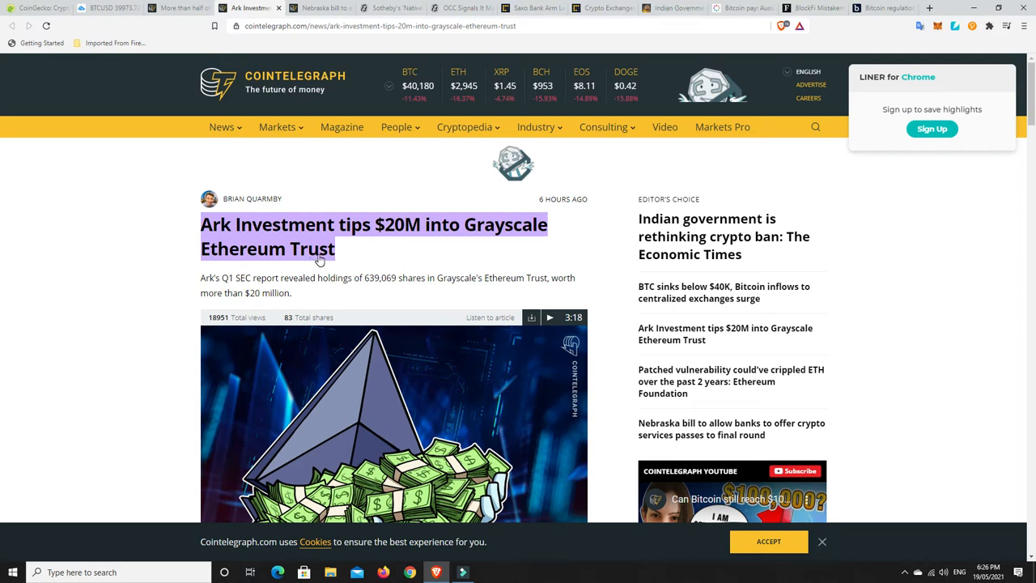
mouse_move(308, 243)
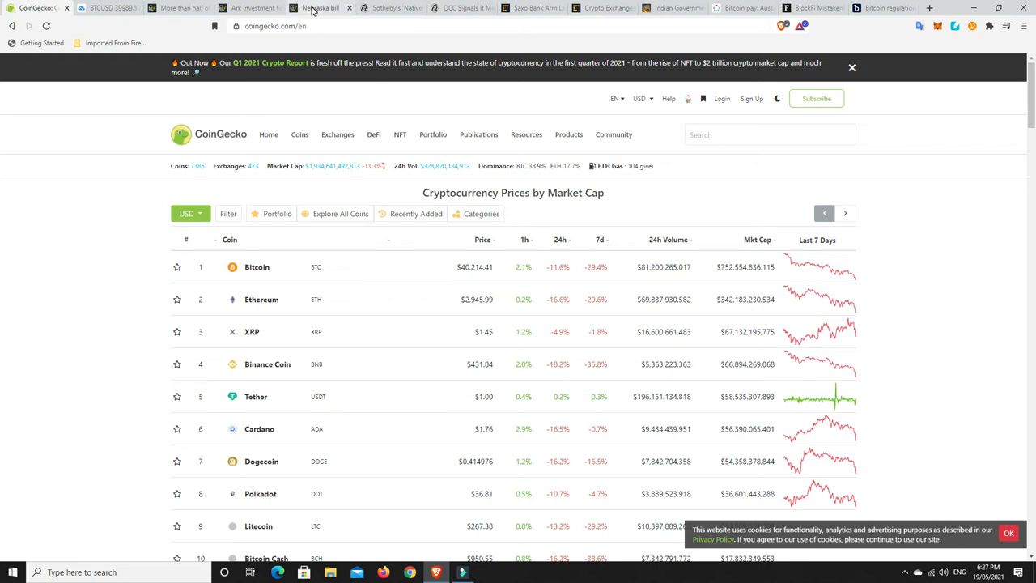
Switch to Cointelegraph's article on Nebraska's bill letting banks offer crypto services.
click(318, 8)
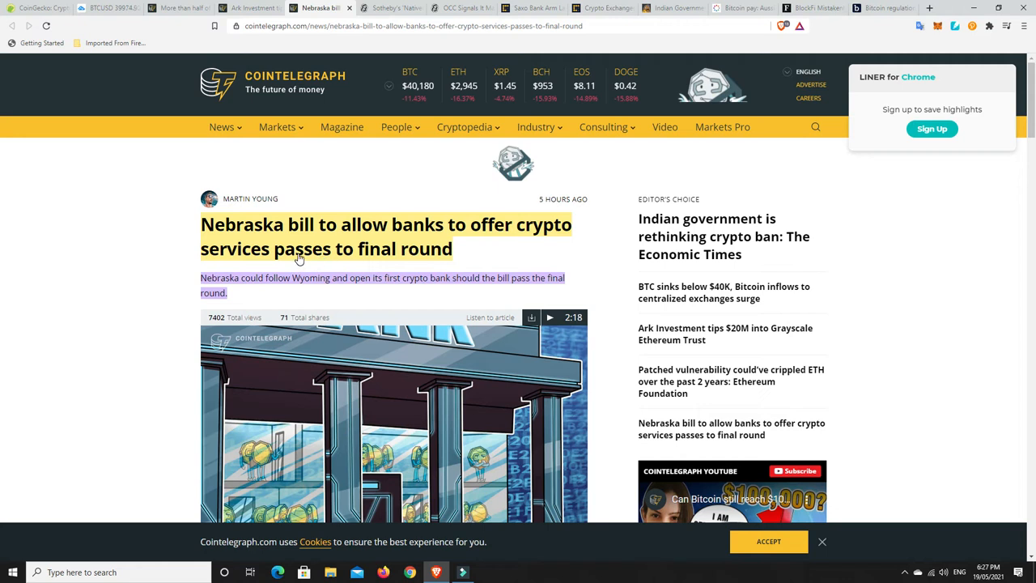
mouse_move(310, 255)
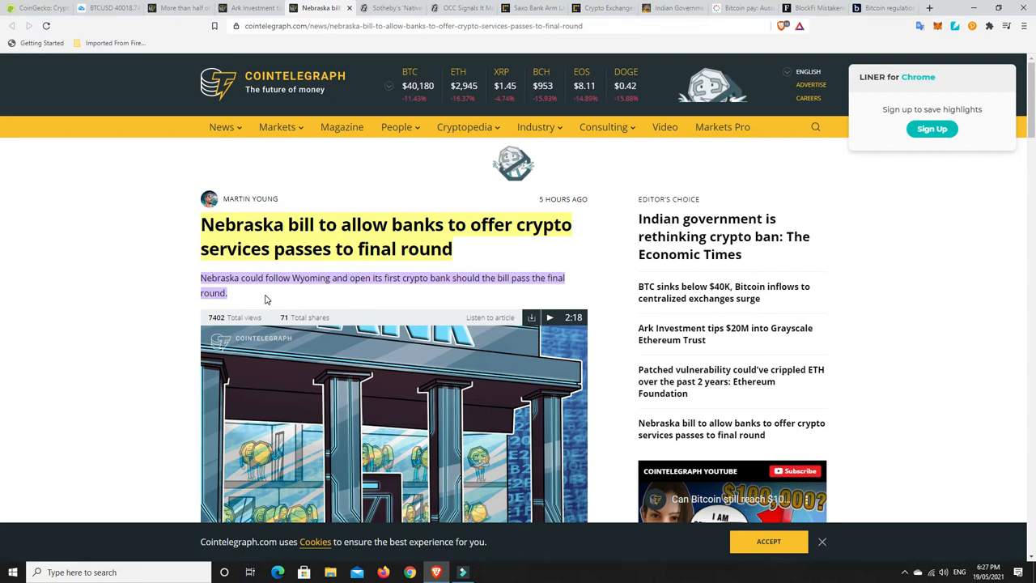
mouse_move(281, 299)
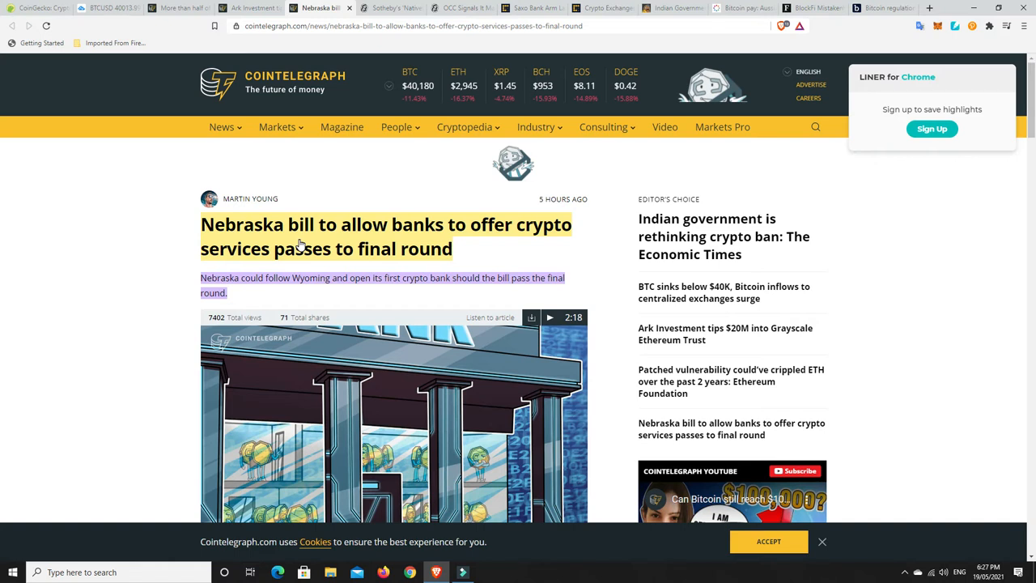
mouse_move(325, 257)
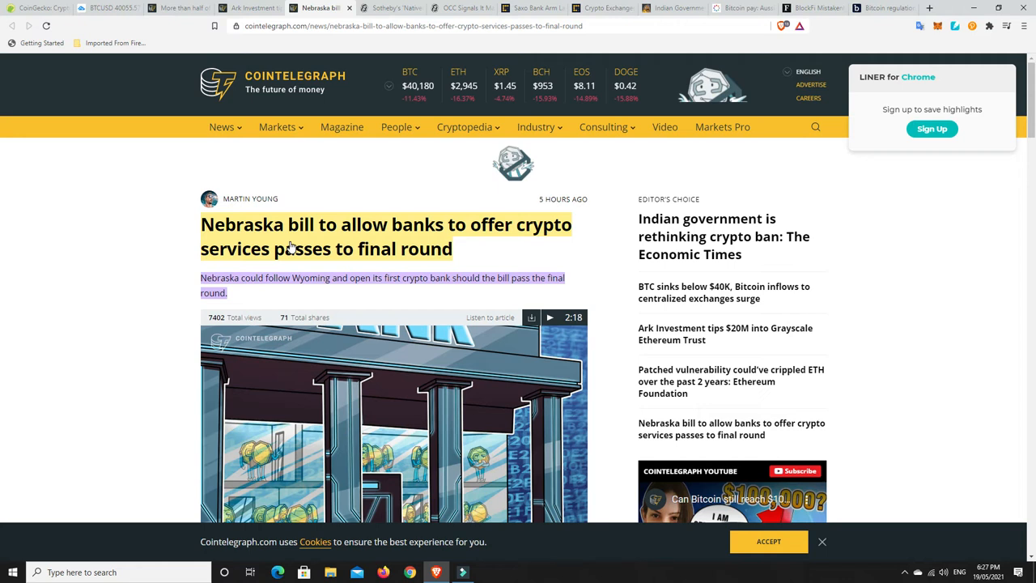
mouse_move(424, 245)
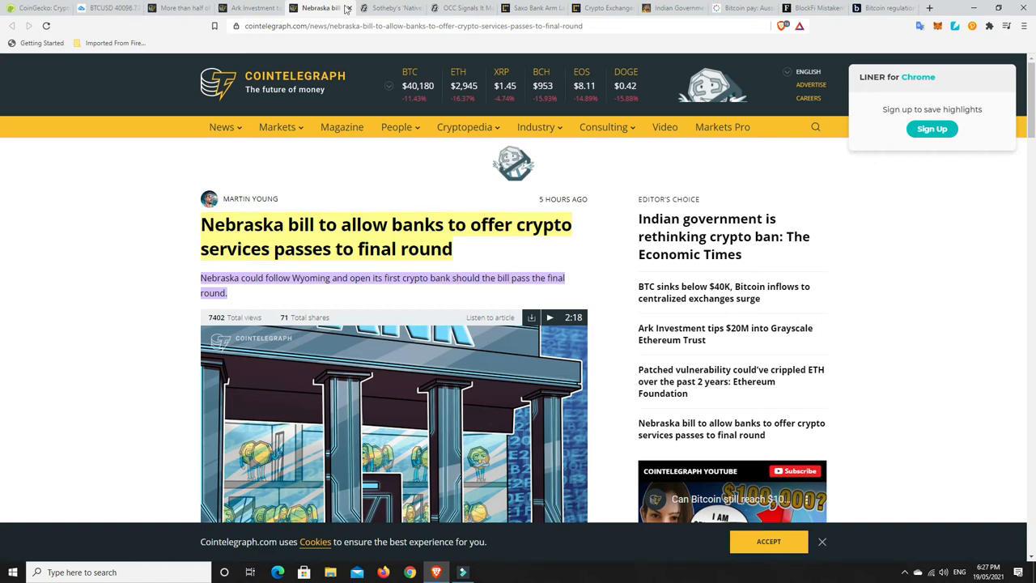
Switch to Decrypt's article on Sotheby's 'Natively Digital' NFT auction with Pak and CryptoPunks.
click(389, 8)
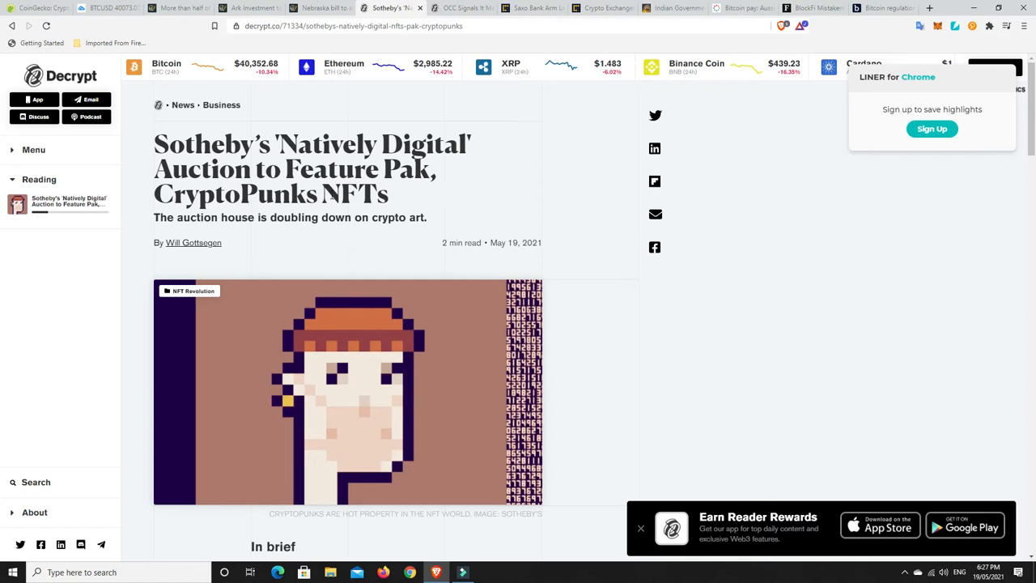
mouse_move(282, 206)
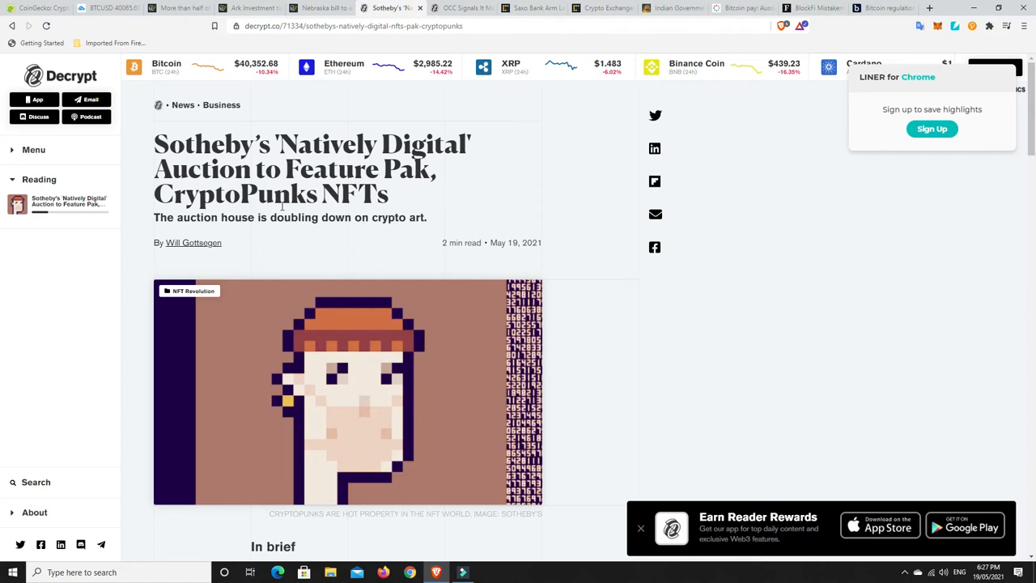
Read through the Sotheby's In brief section, then switch to the OCC Signals article.
scroll(down, 3)
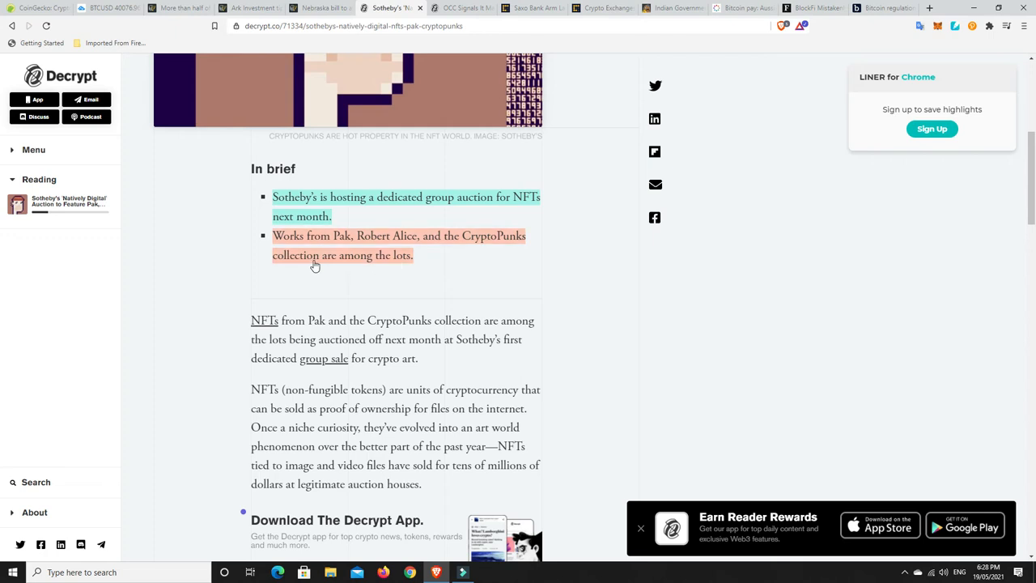
scroll(up, 3)
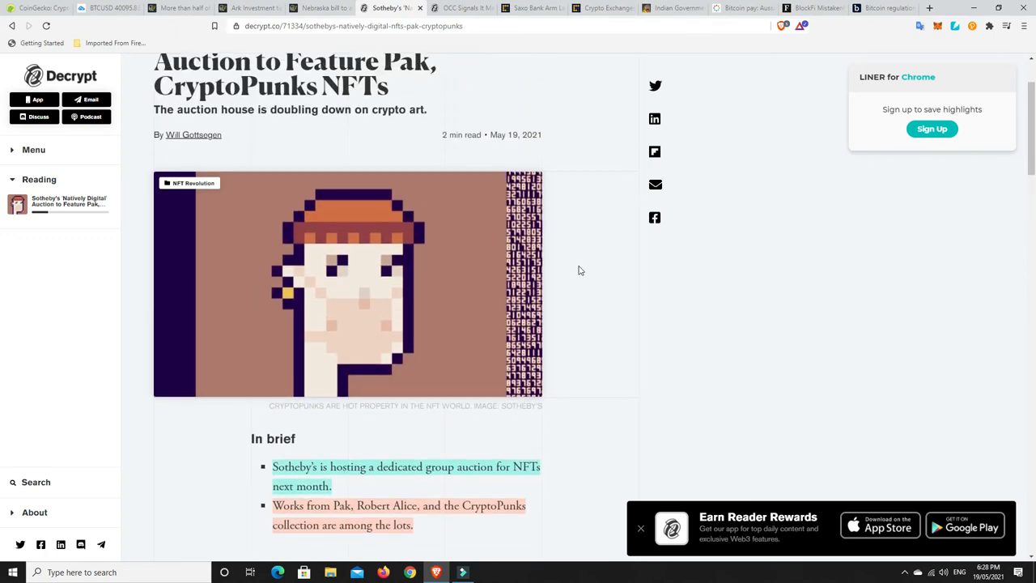
scroll(down, 3)
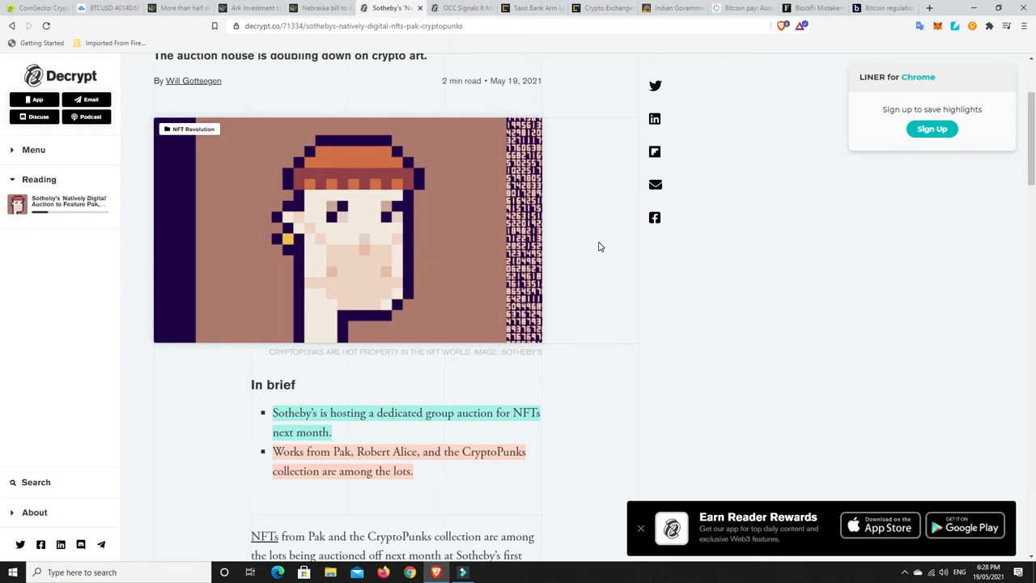
mouse_move(589, 251)
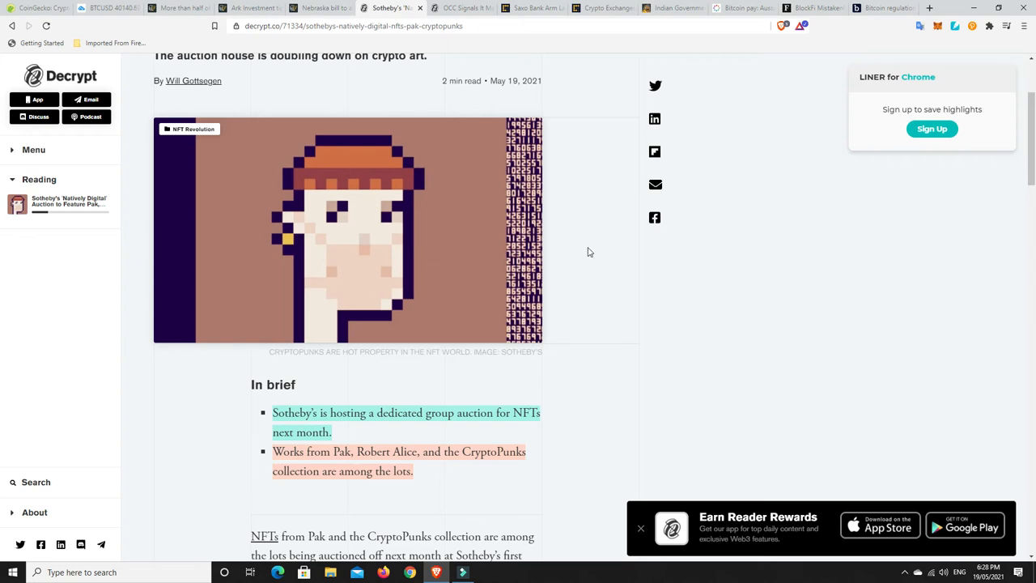
scroll(down, 3)
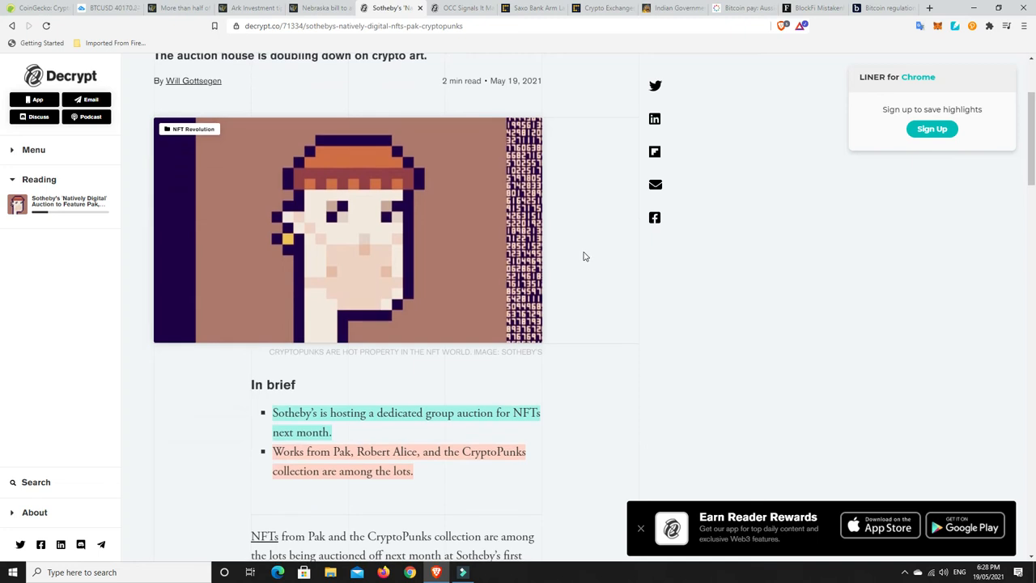
mouse_move(345, 228)
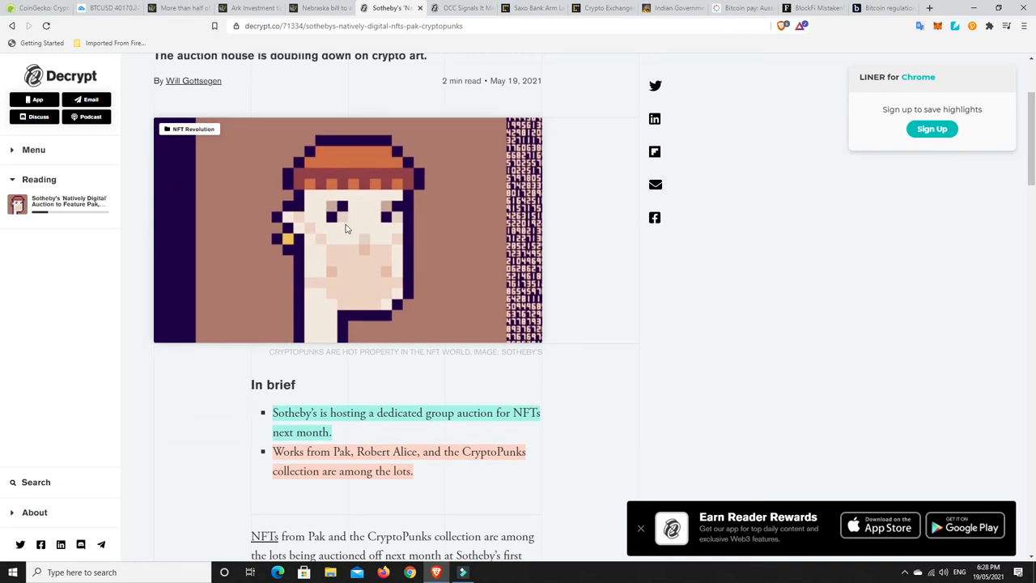
mouse_move(351, 244)
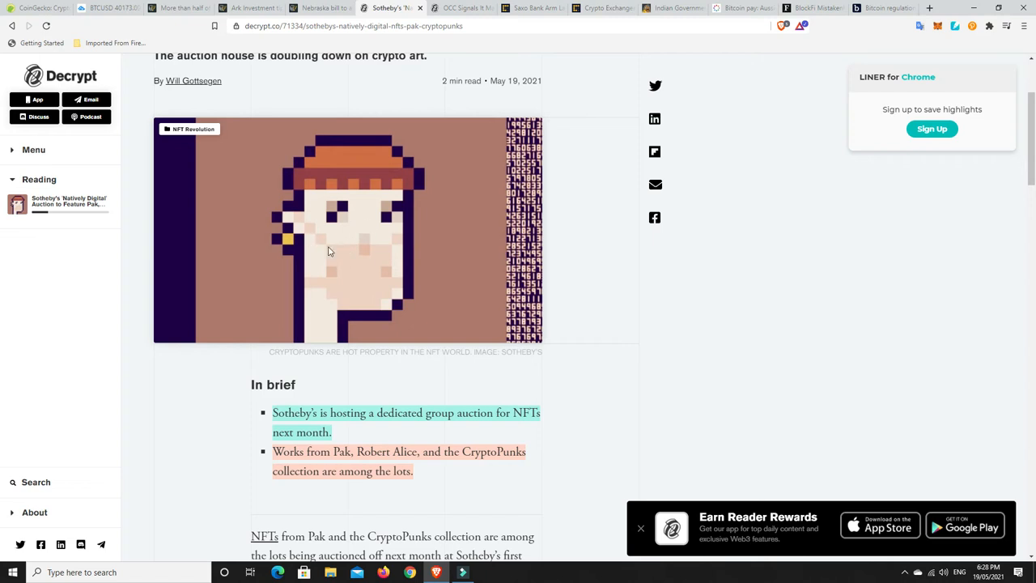
mouse_move(341, 262)
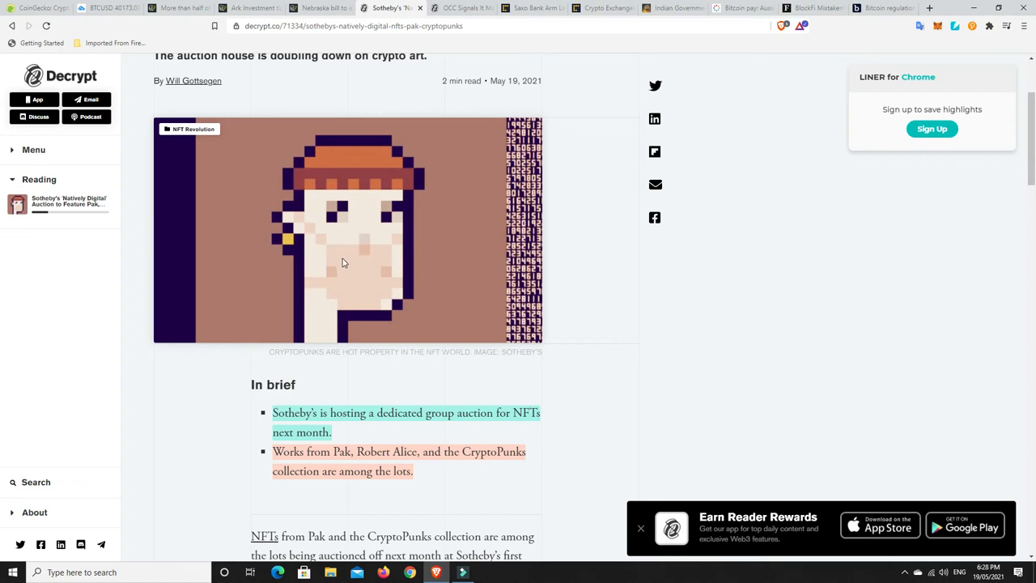
mouse_move(373, 260)
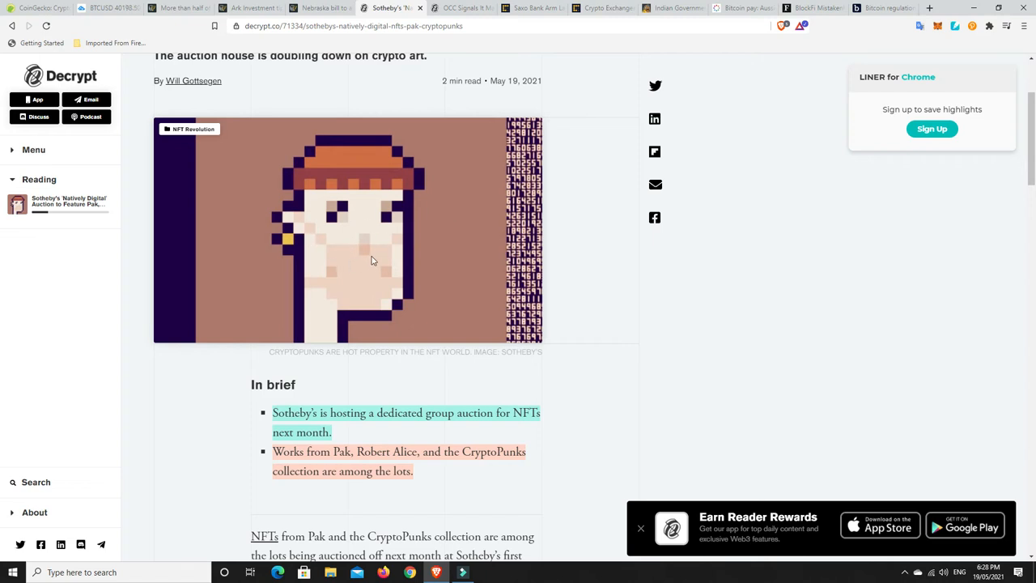
mouse_move(363, 266)
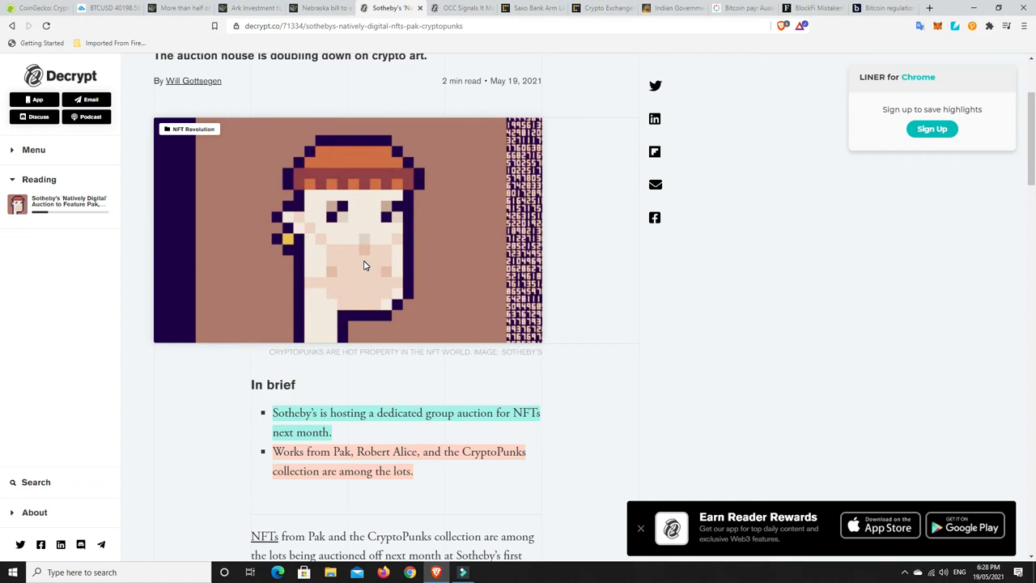
mouse_move(566, 265)
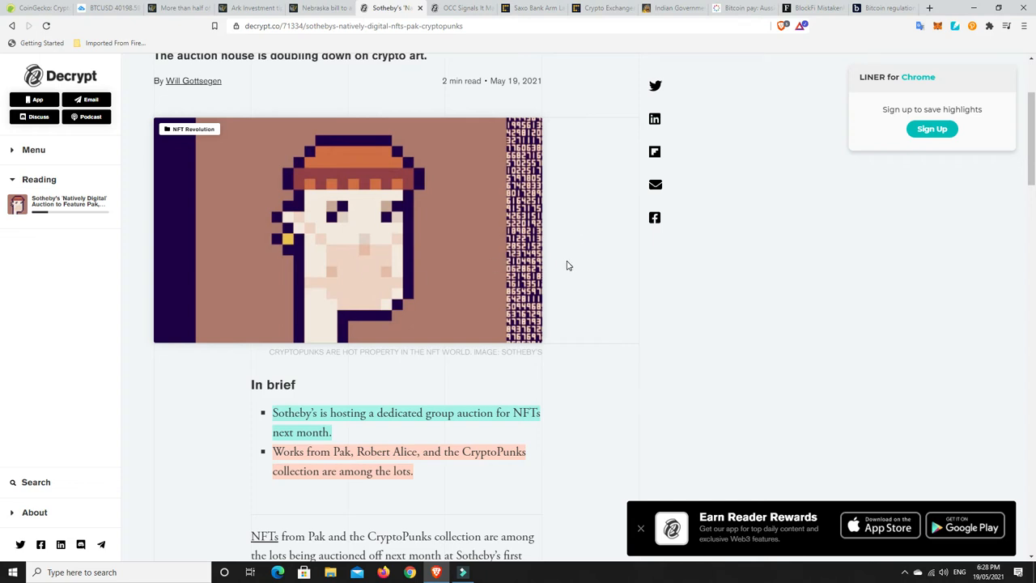
click(461, 8)
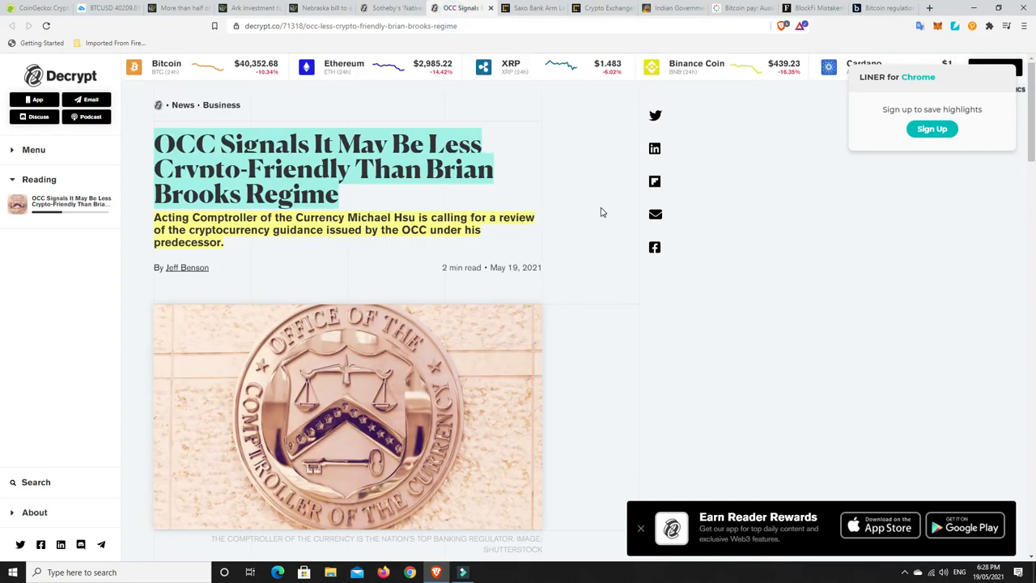
scroll(down, 3)
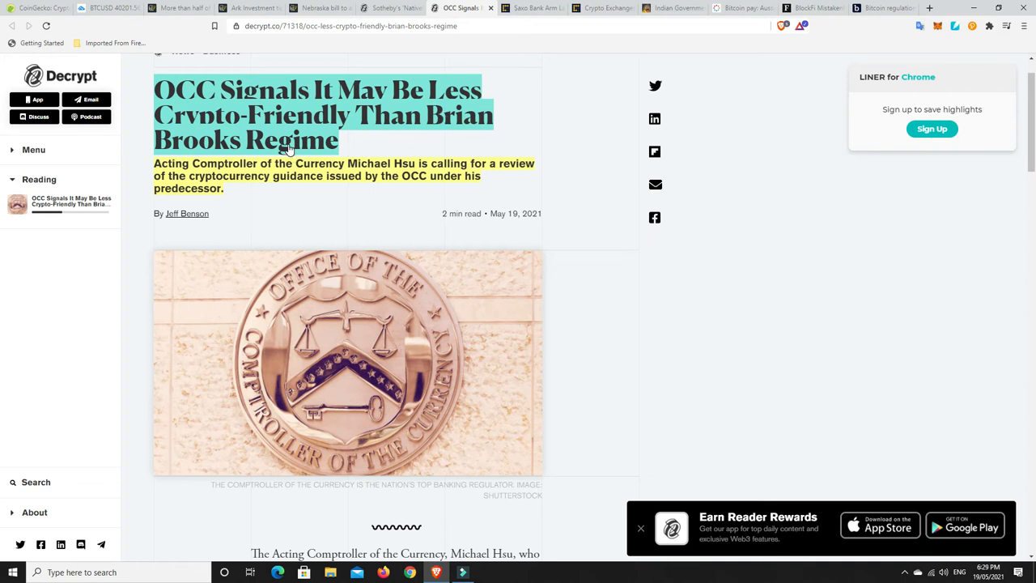
scroll(down, 3)
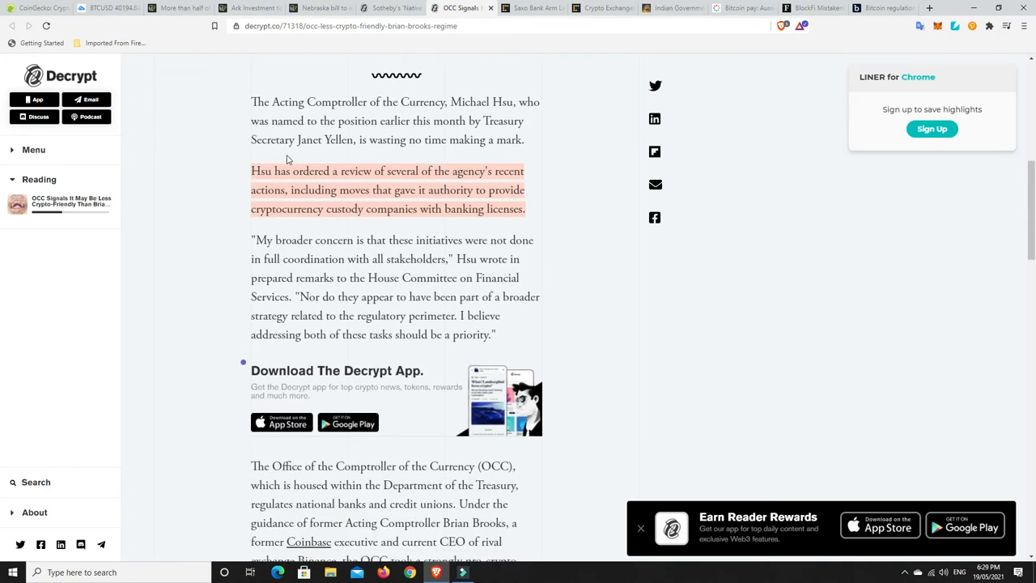
scroll(down, 3)
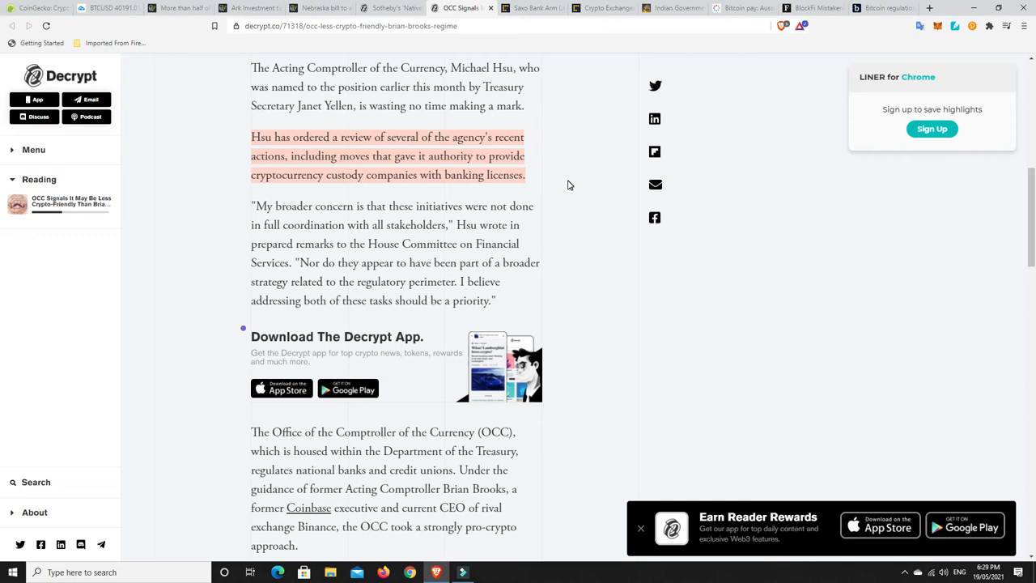
mouse_move(364, 154)
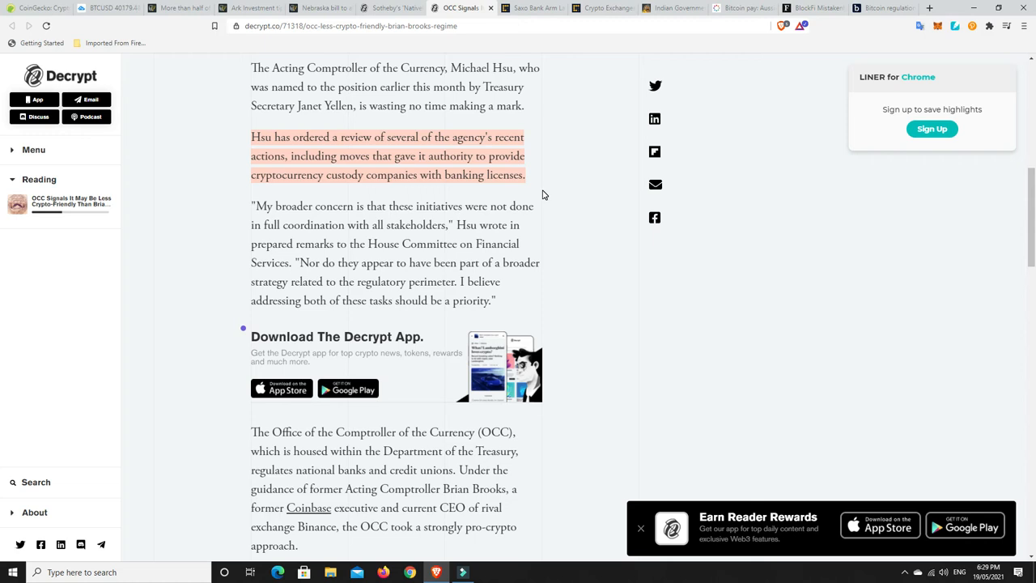
mouse_move(473, 185)
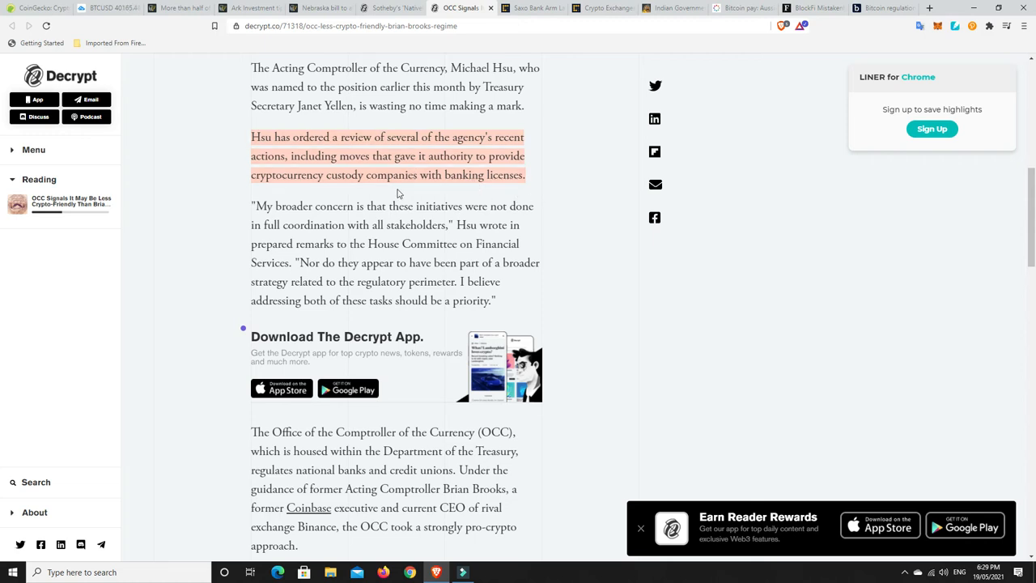
mouse_move(556, 179)
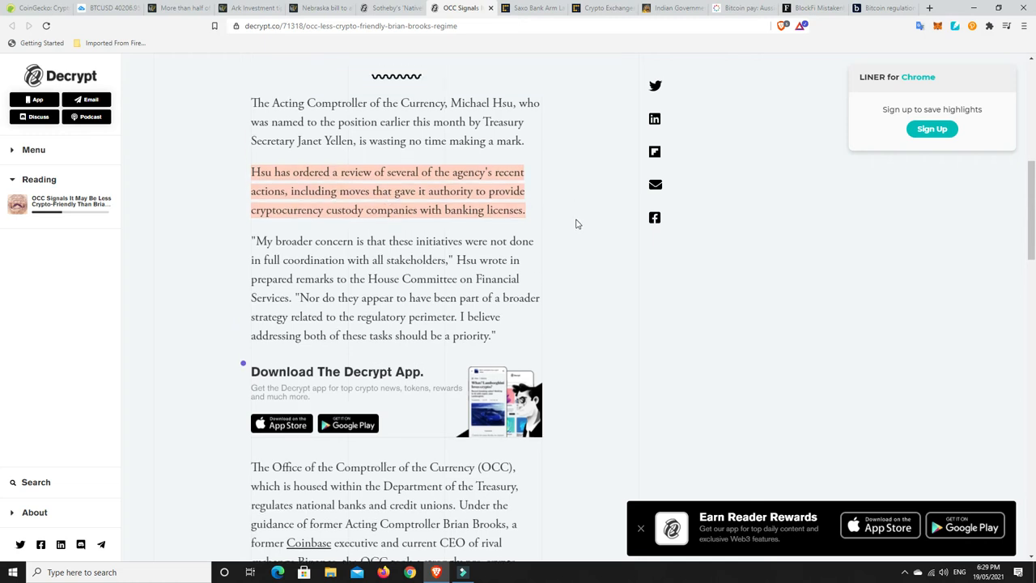
scroll(up, 3)
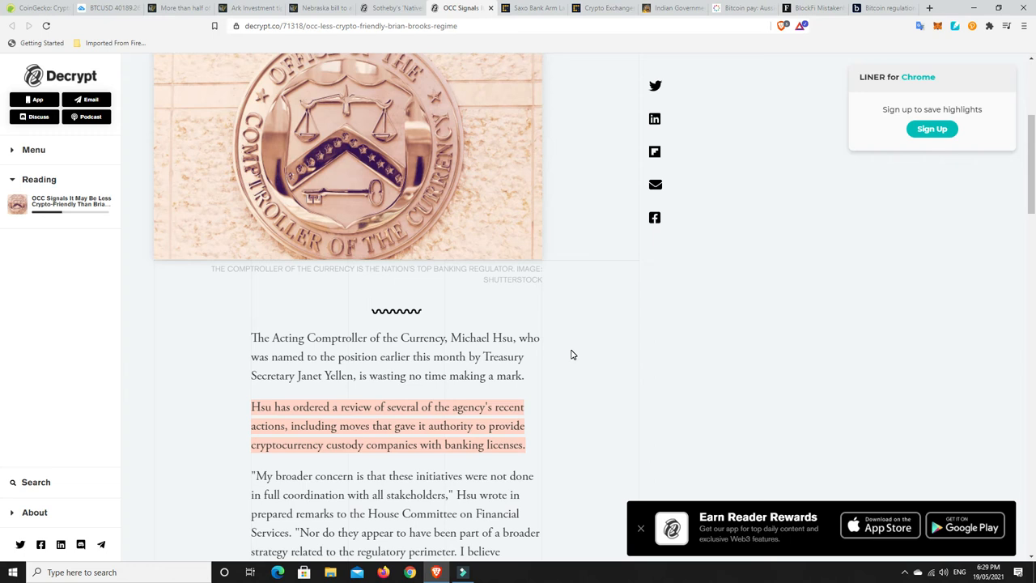
mouse_move(431, 180)
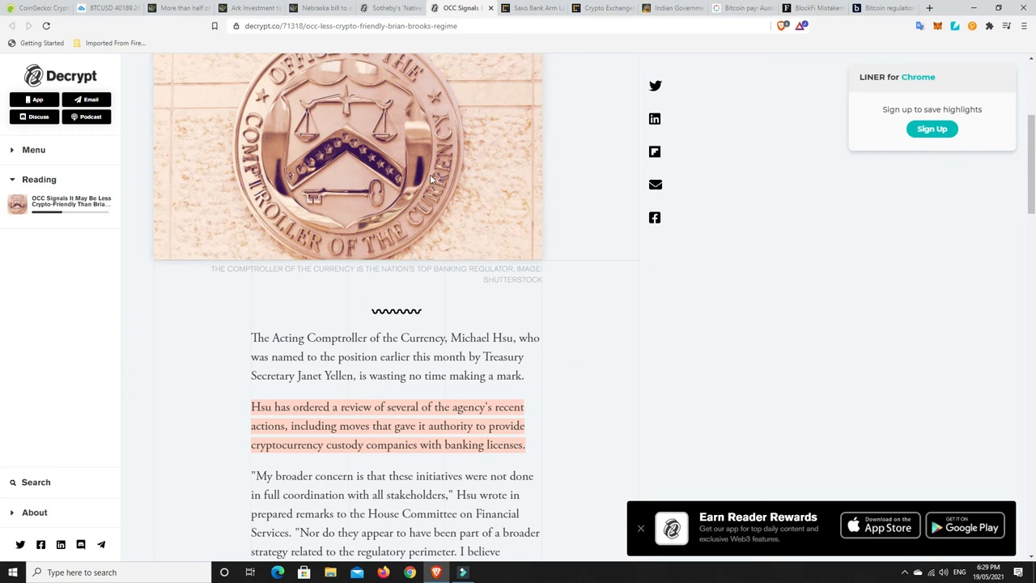
scroll(down, 3)
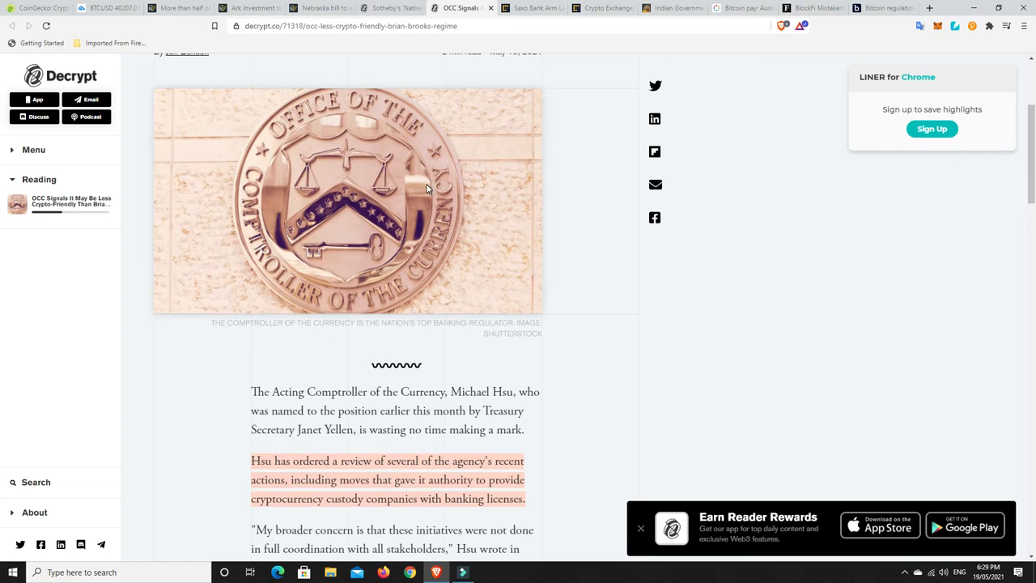
mouse_move(574, 280)
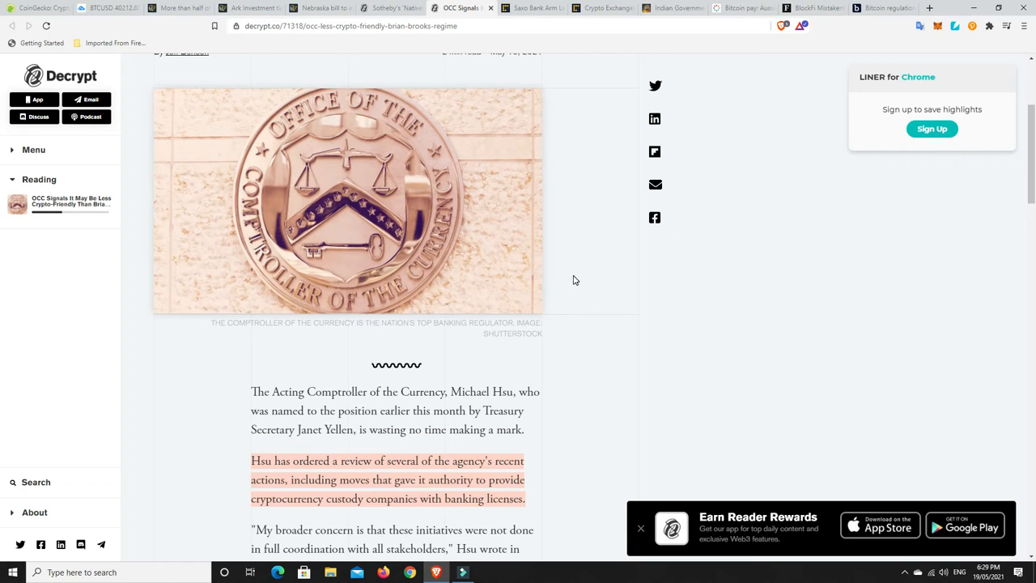
mouse_move(324, 204)
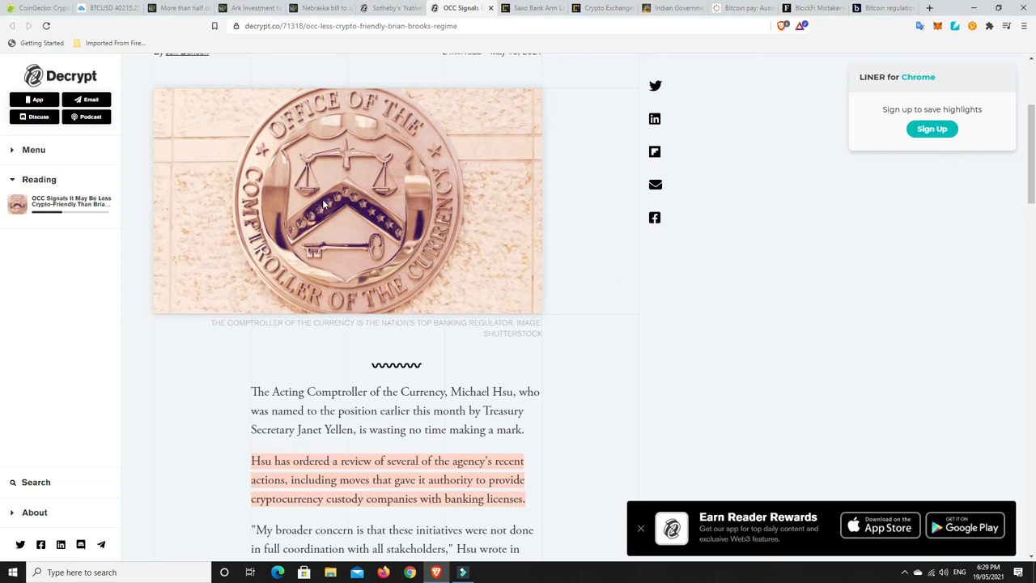
mouse_move(314, 216)
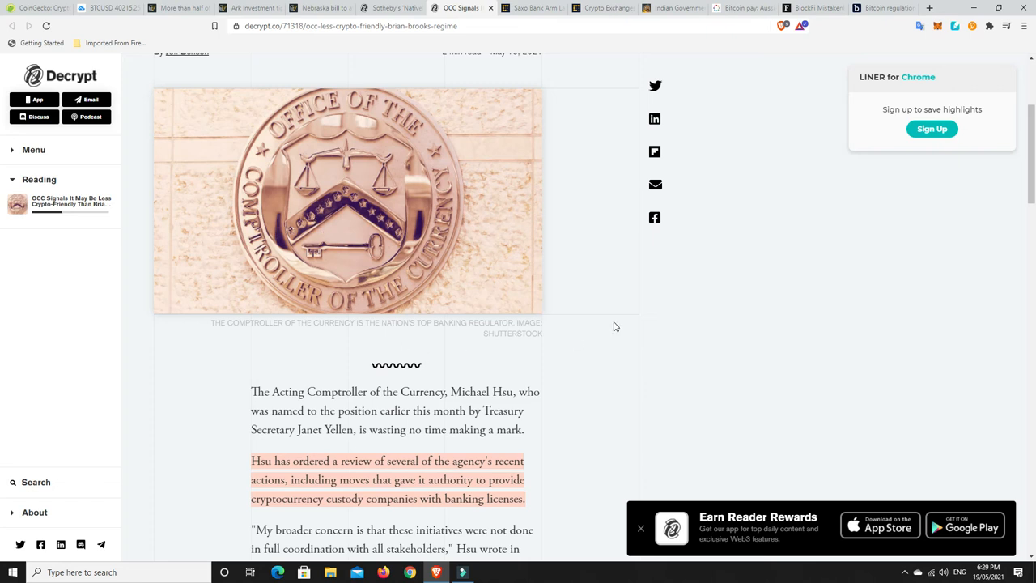
mouse_move(603, 382)
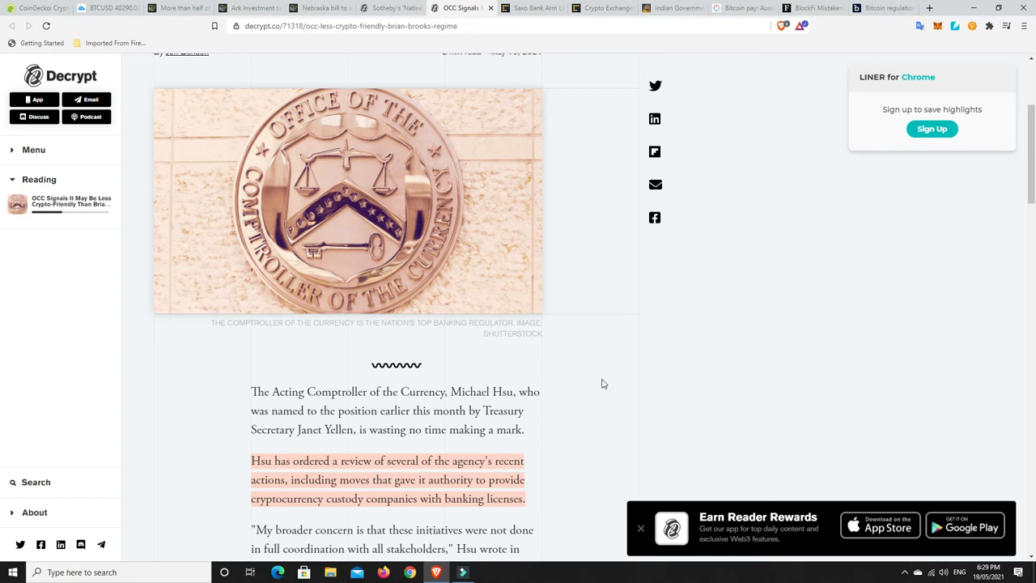
mouse_move(556, 133)
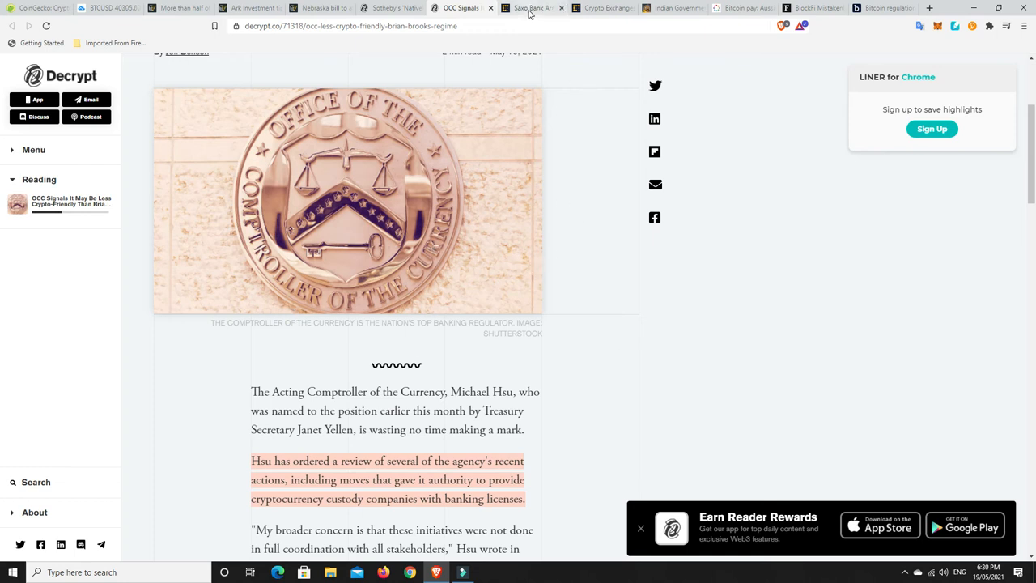
click(530, 8)
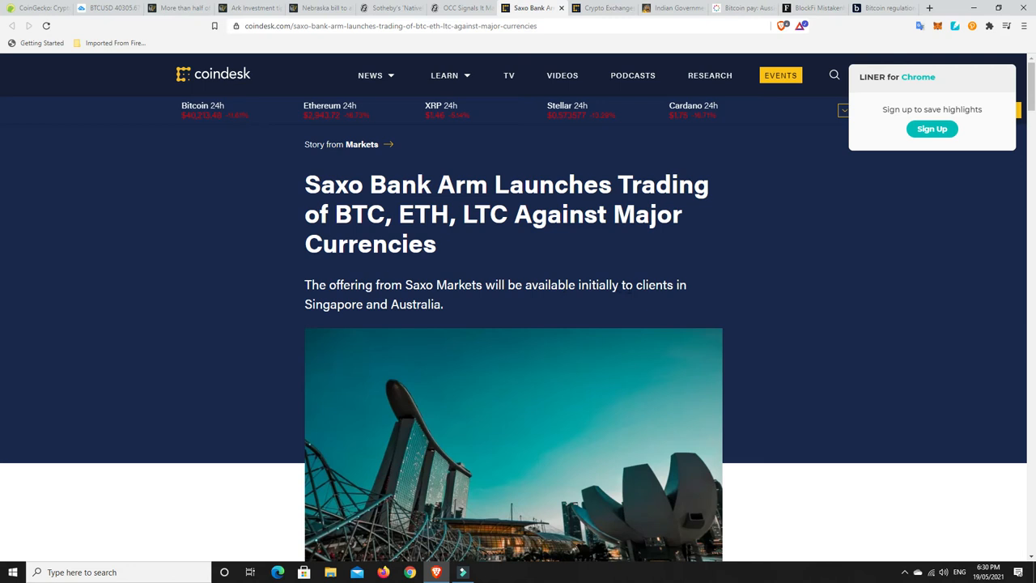
mouse_move(429, 321)
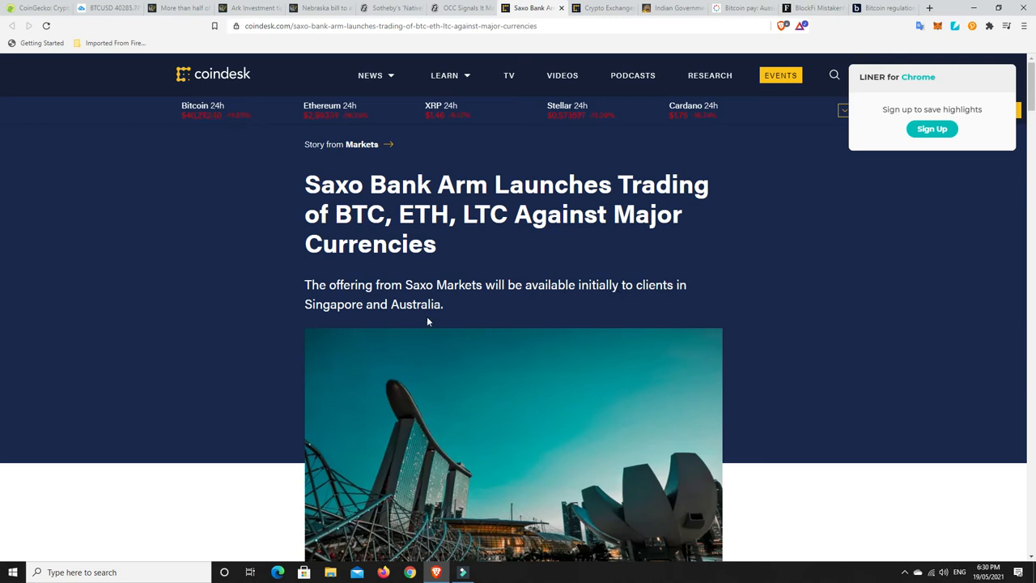
mouse_move(600, 349)
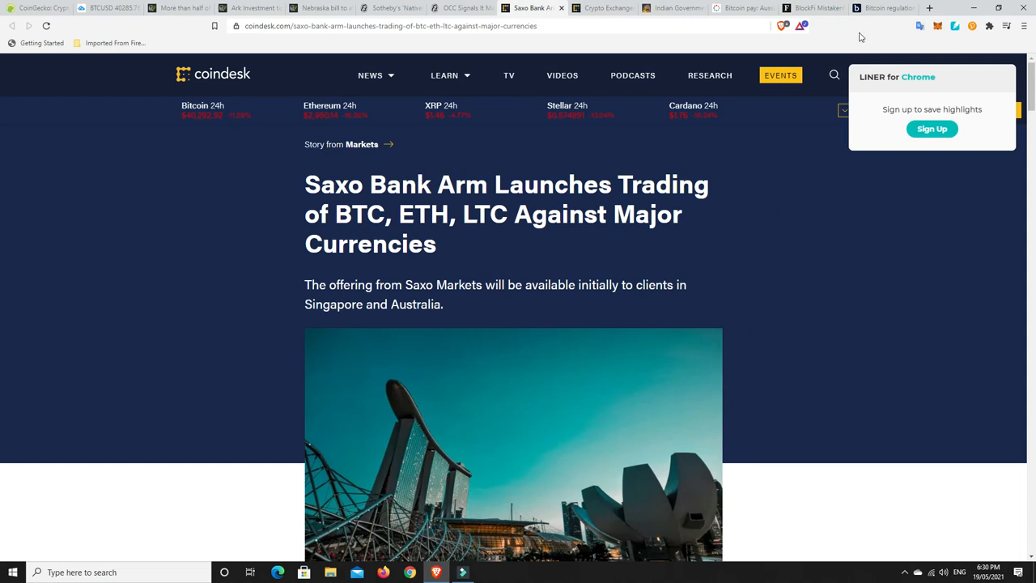
Switch to the Brisbane Times article on a Senate inquiry probing Bitcoin regulation.
click(882, 8)
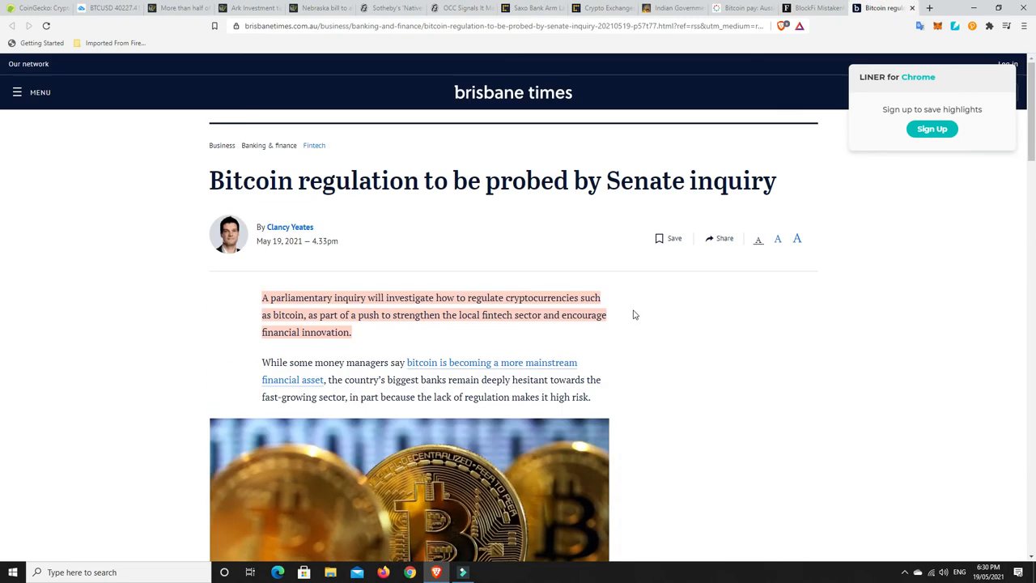
Scroll down to read the Senate inquiry article's opening paragraph on regulating cryptocurrencies.
scroll(down, 3)
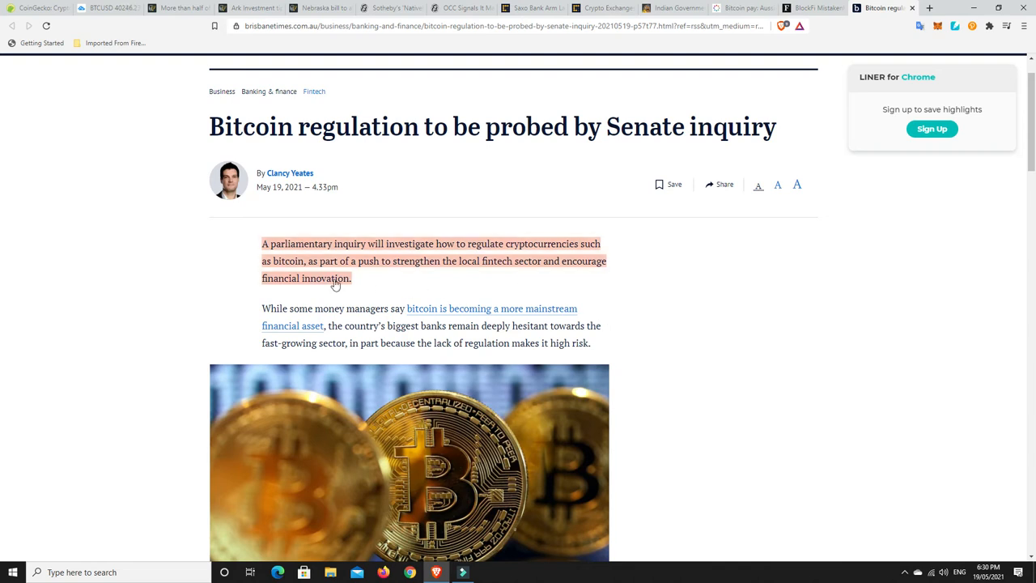
mouse_move(454, 268)
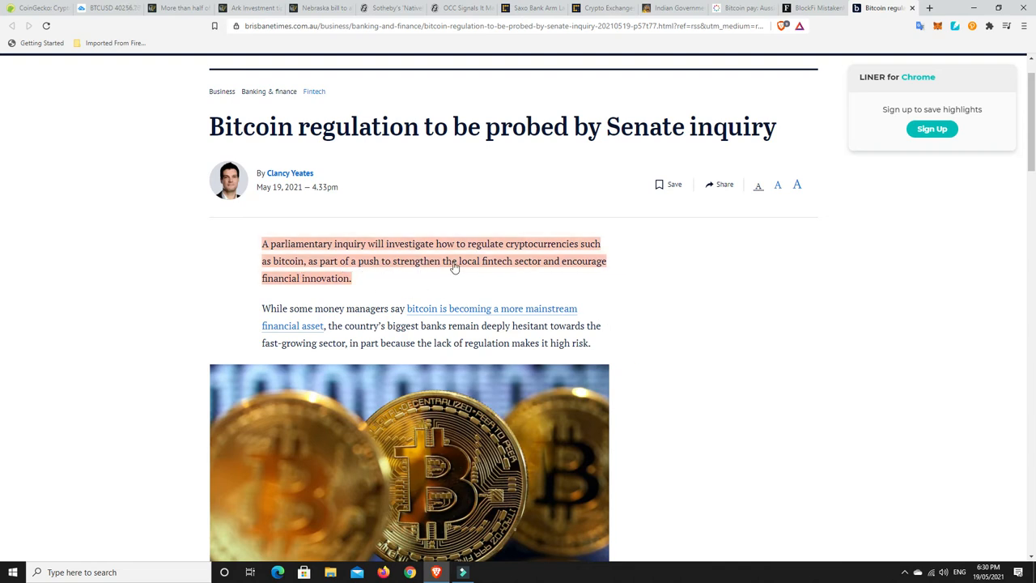
mouse_move(564, 265)
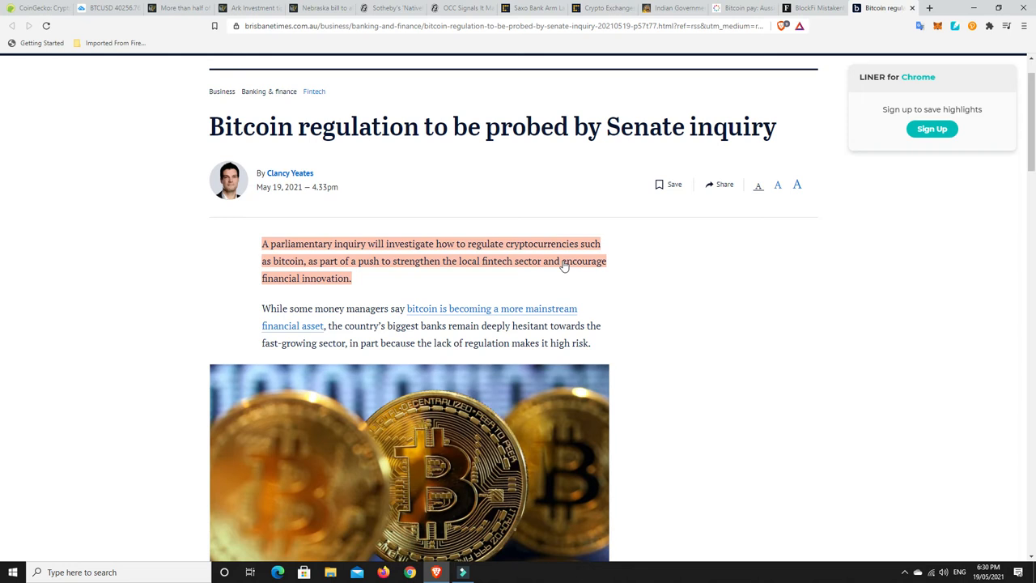
mouse_move(334, 282)
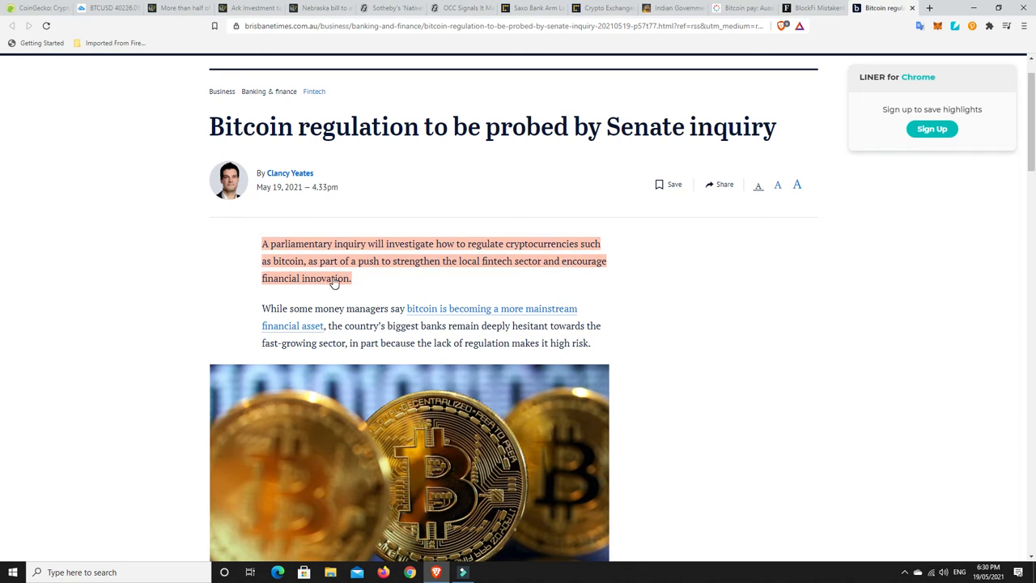
mouse_move(474, 235)
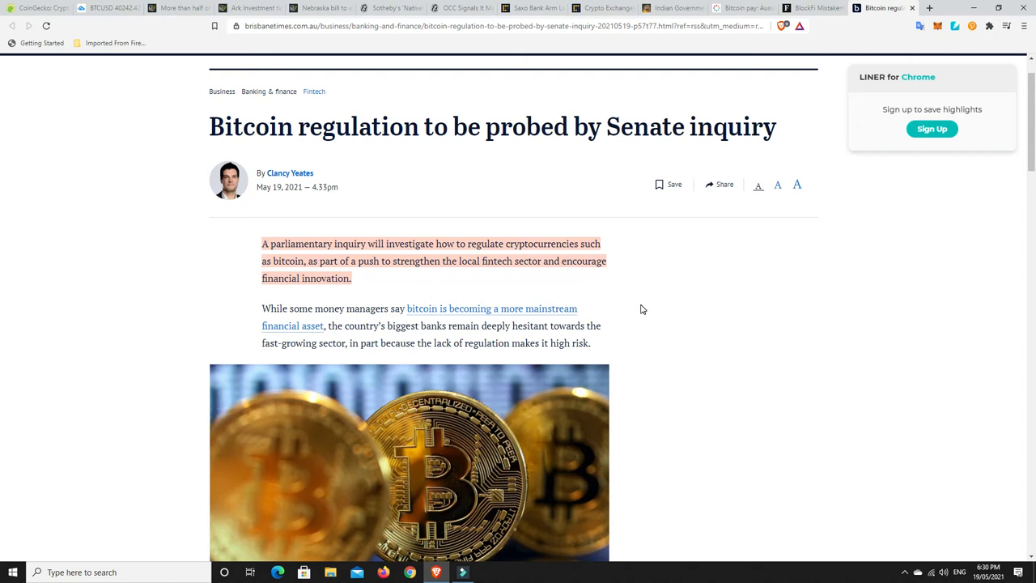
mouse_move(643, 308)
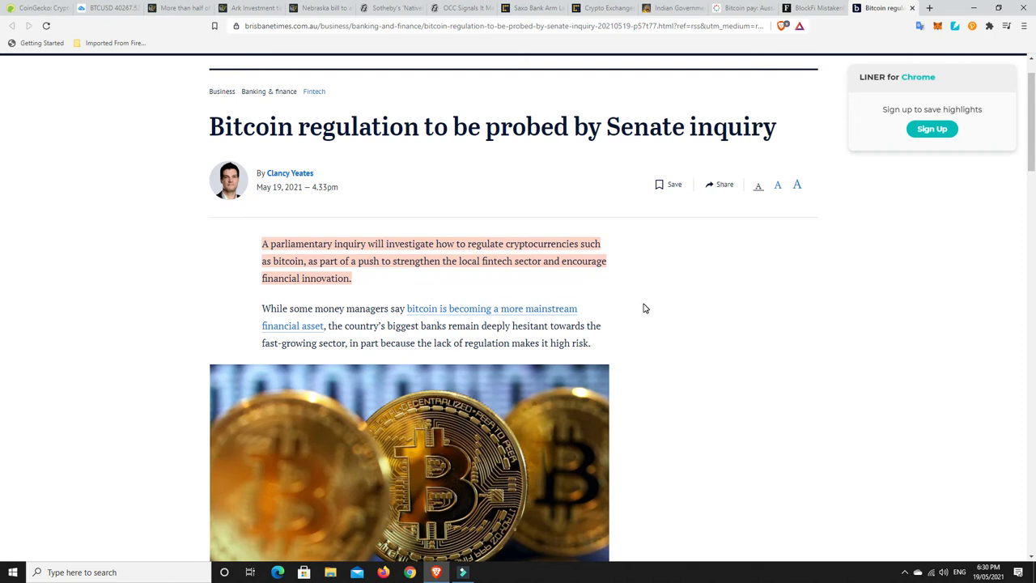
mouse_move(502, 278)
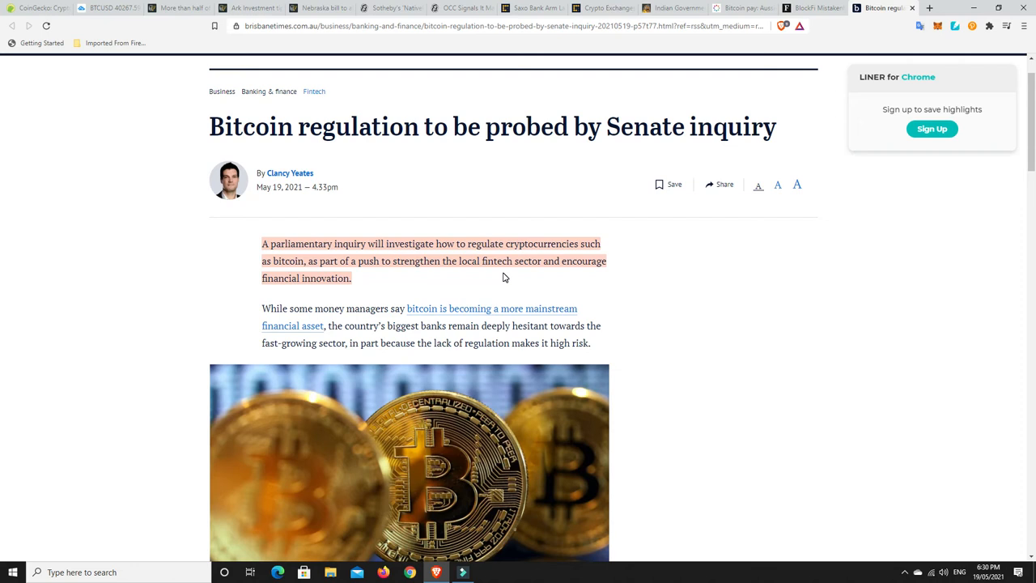
mouse_move(429, 285)
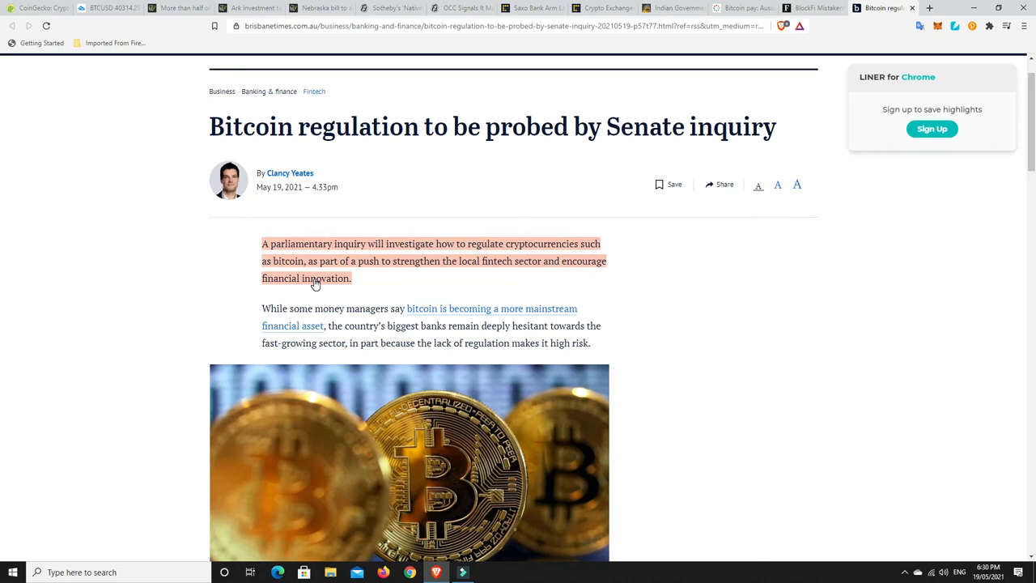
mouse_move(358, 283)
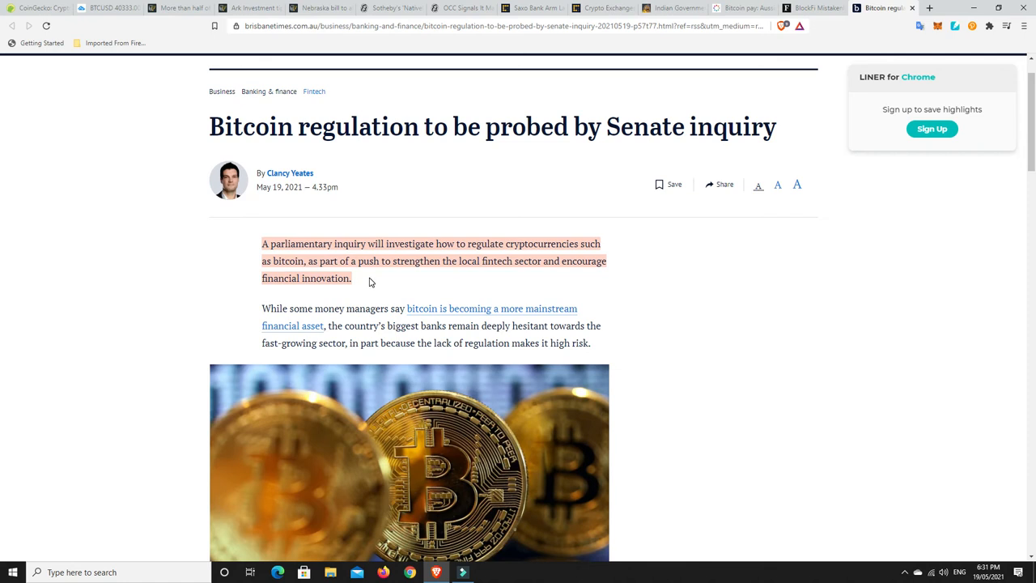
mouse_move(381, 279)
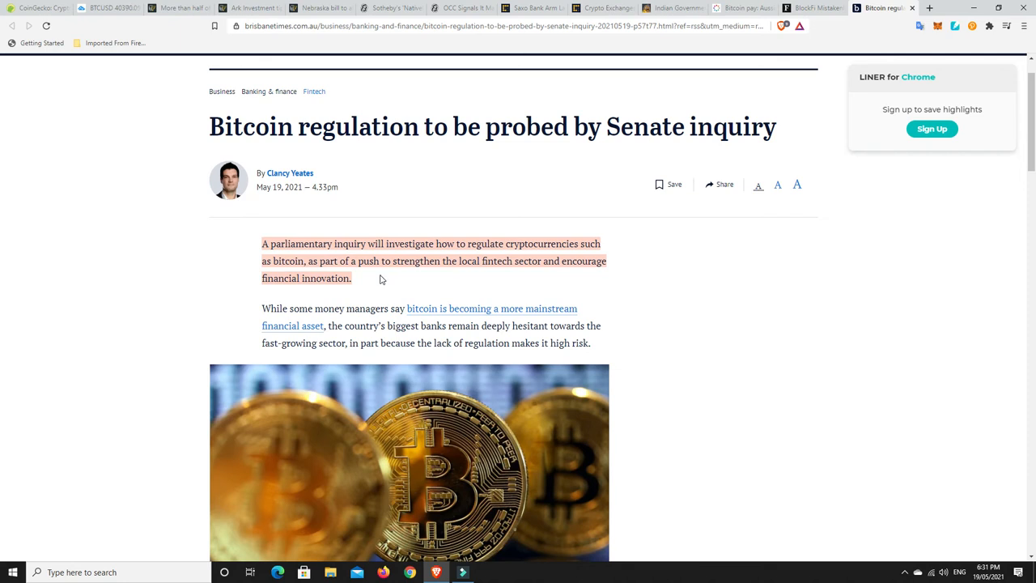
mouse_move(397, 273)
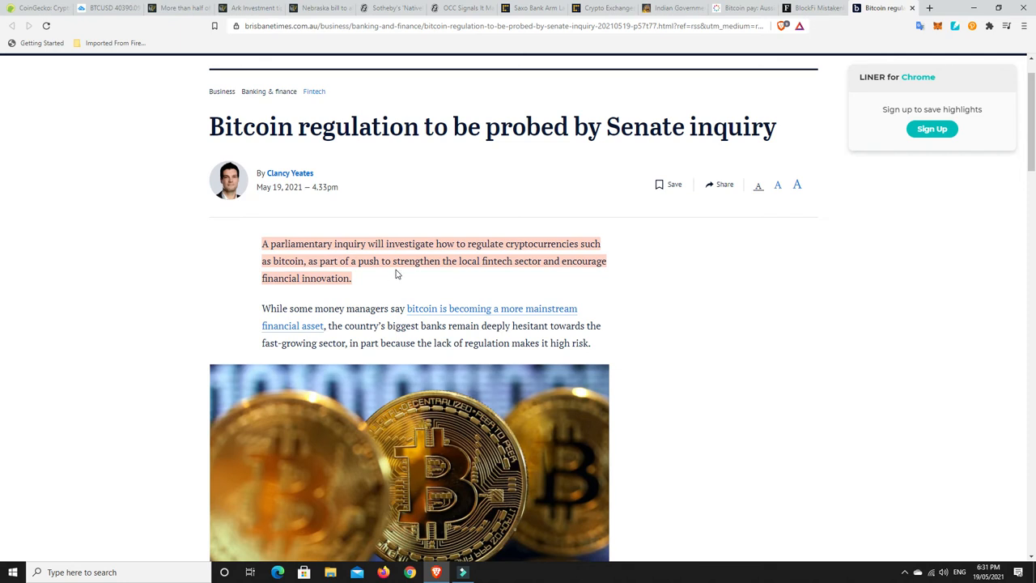
mouse_move(360, 278)
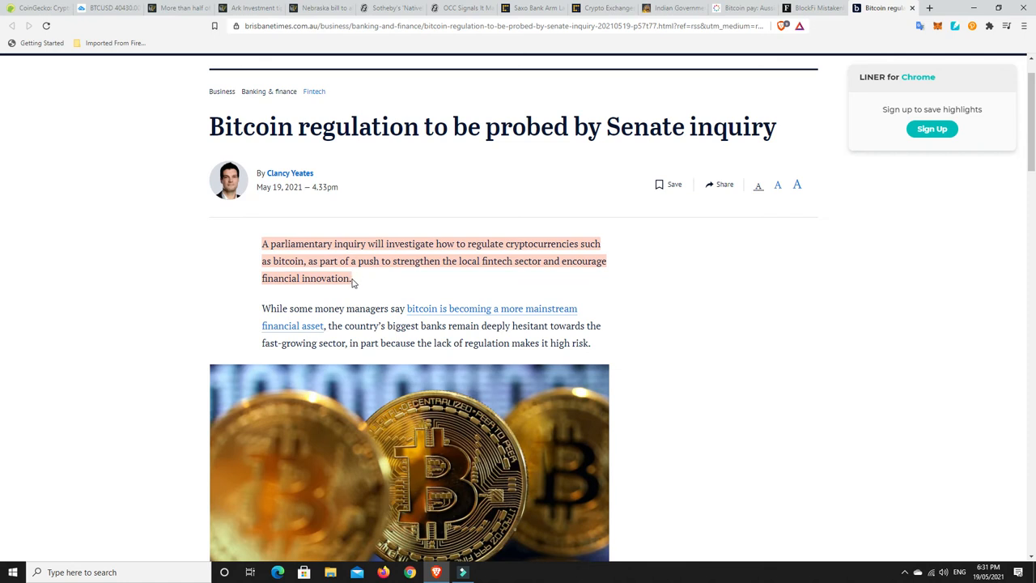
mouse_move(454, 278)
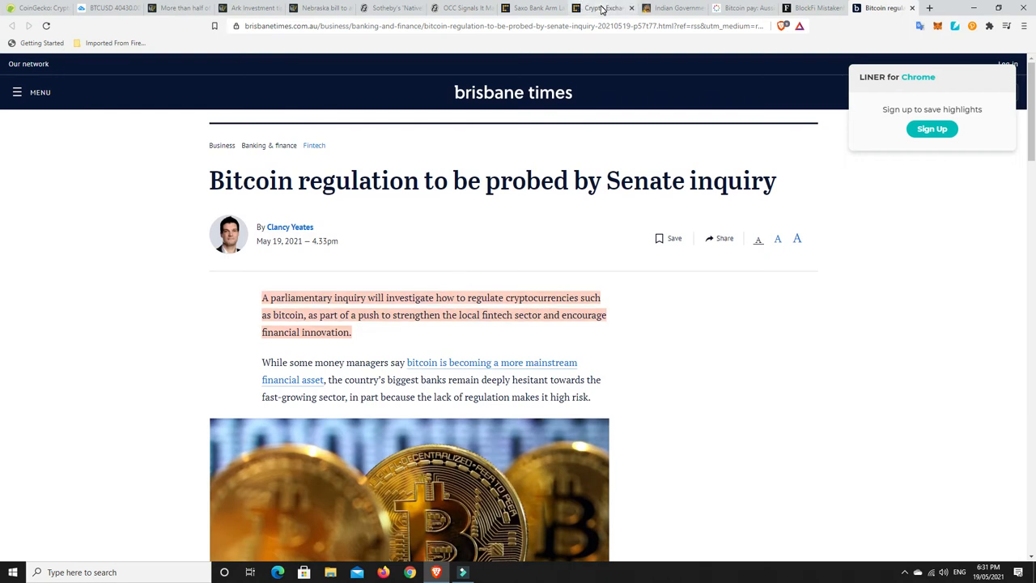
Switch to CoinDesk's article on the fastest Bitcoin exchange inflows since Black Thursday.
click(601, 8)
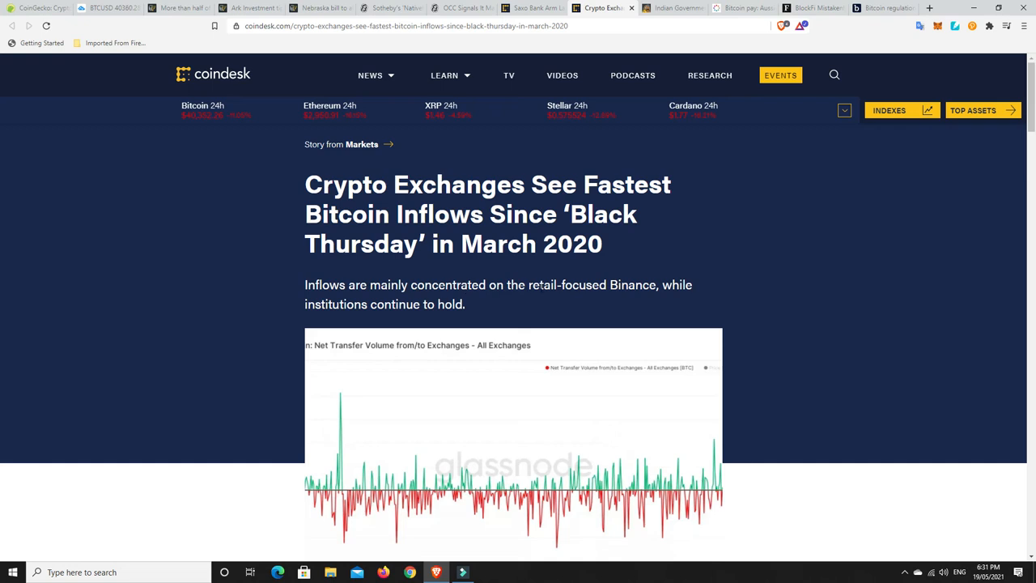
mouse_move(554, 310)
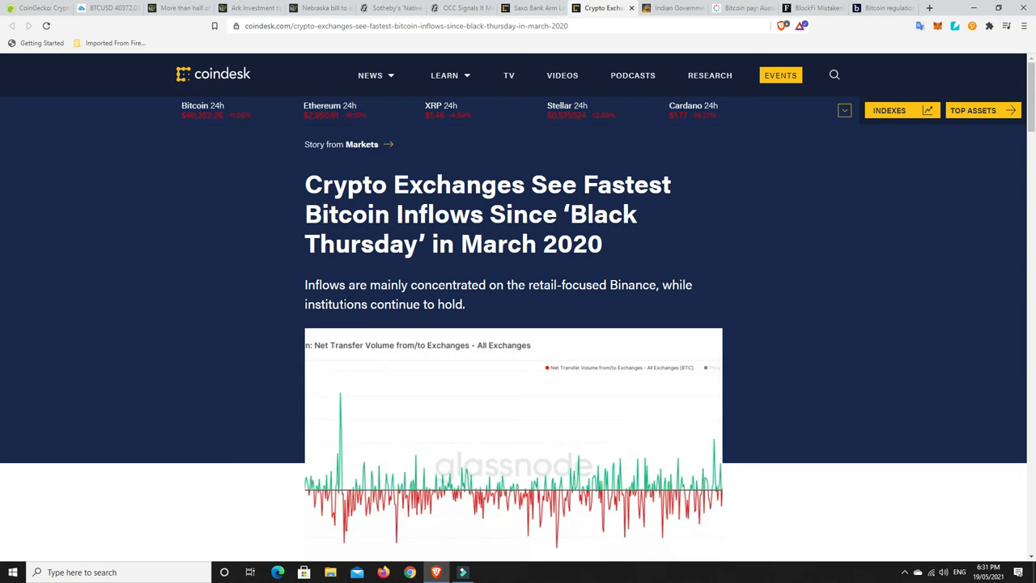
mouse_move(477, 304)
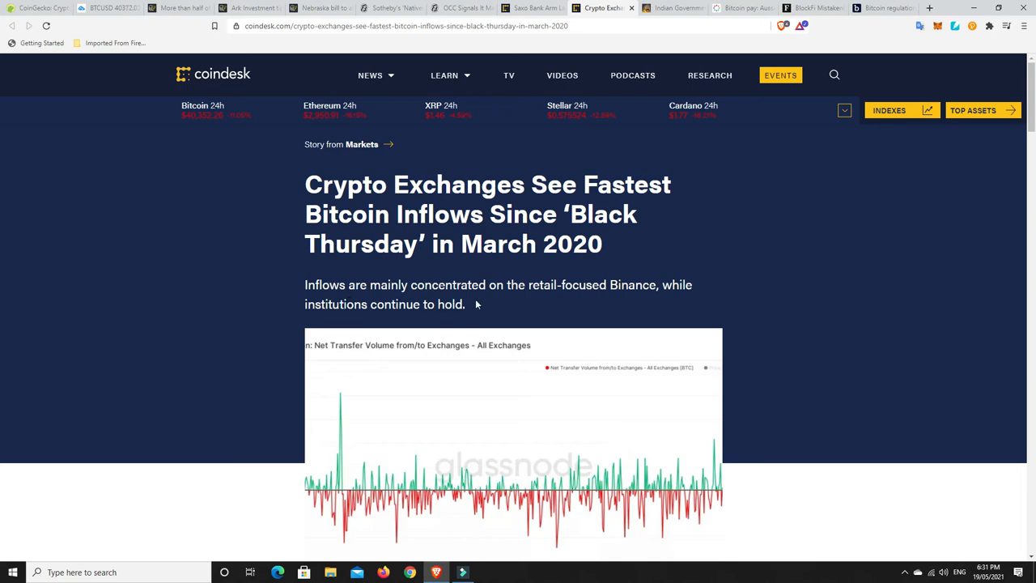
mouse_move(484, 306)
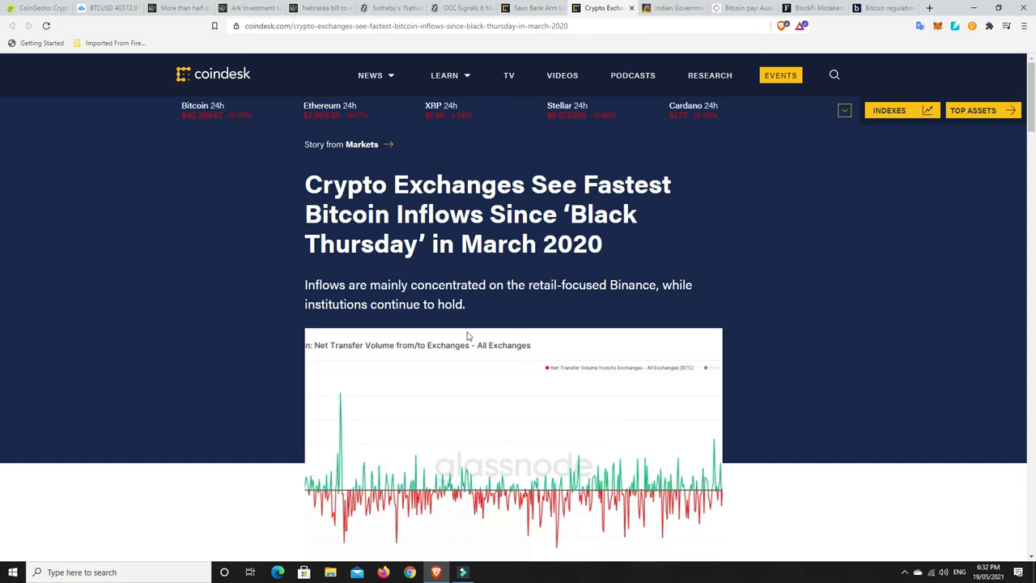
mouse_move(474, 432)
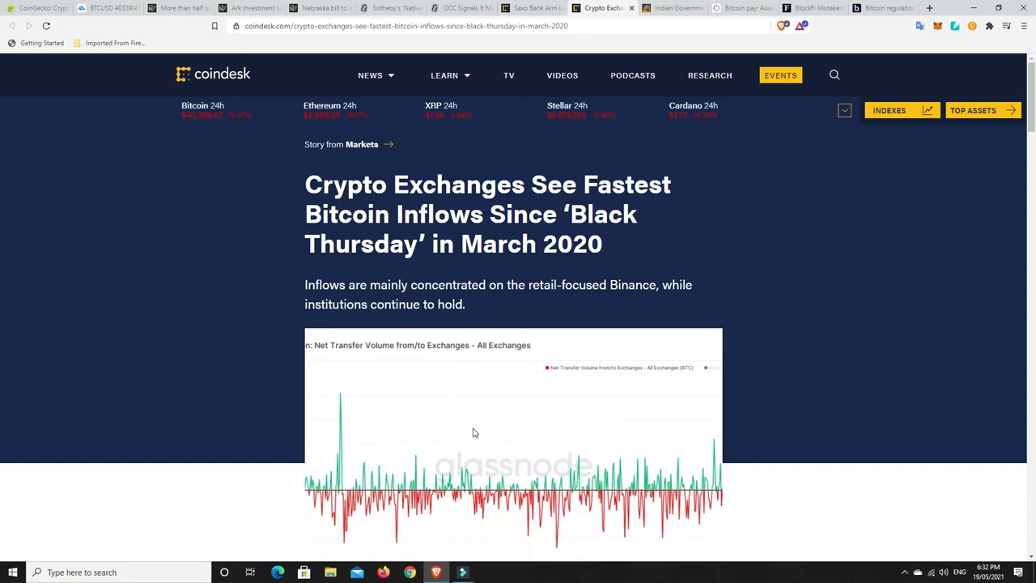
mouse_move(479, 468)
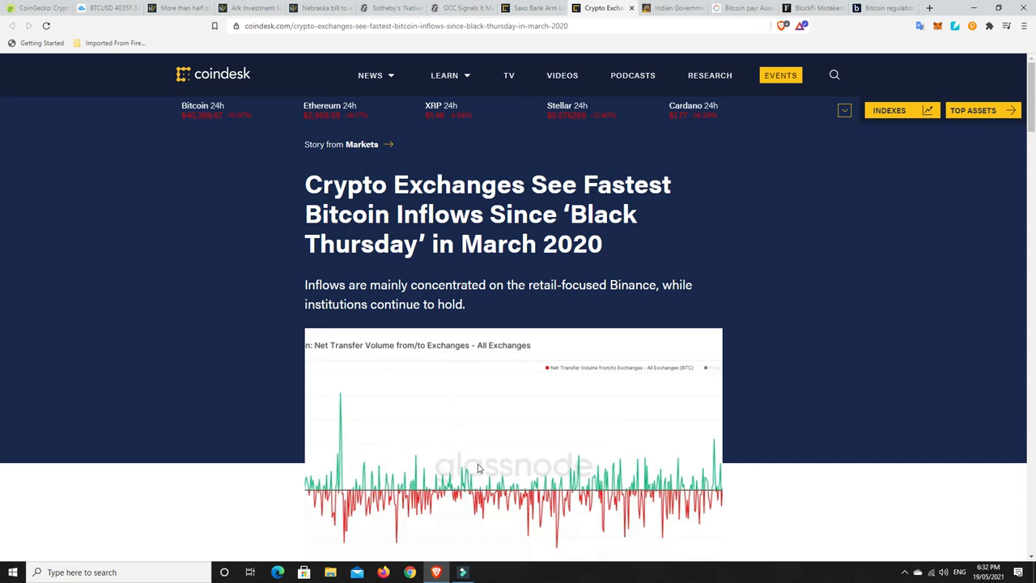
mouse_move(431, 433)
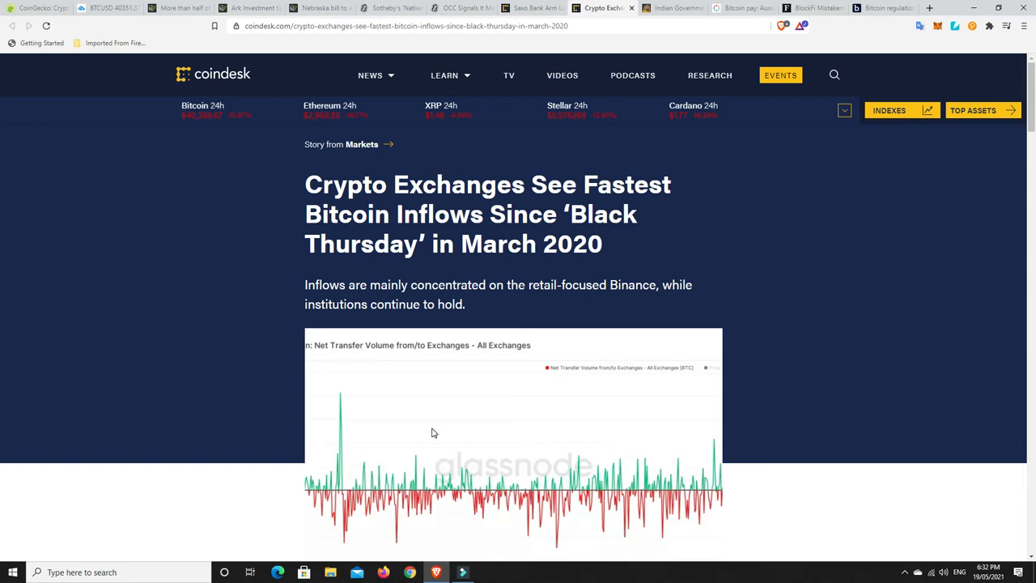
mouse_move(540, 306)
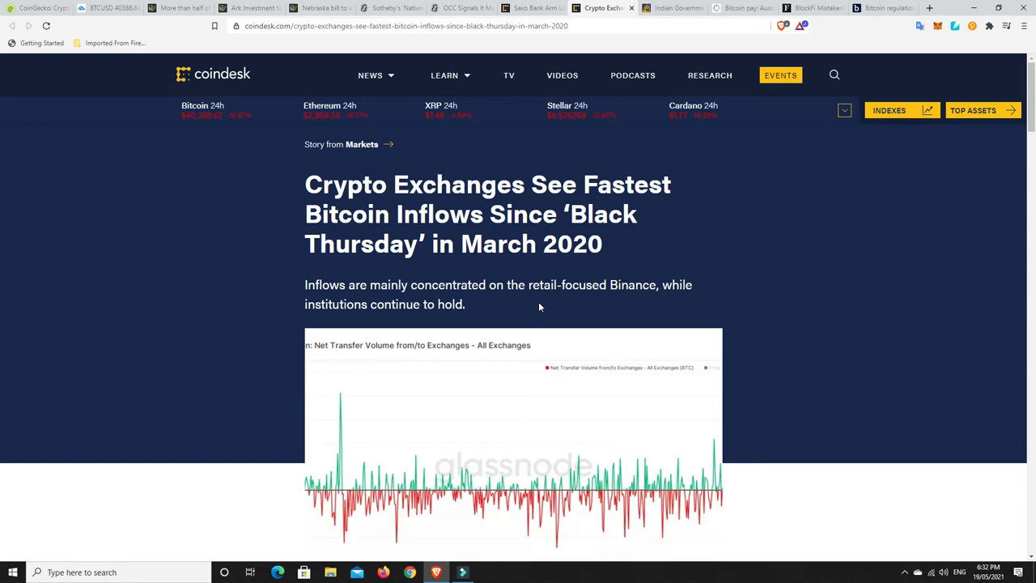
mouse_move(612, 118)
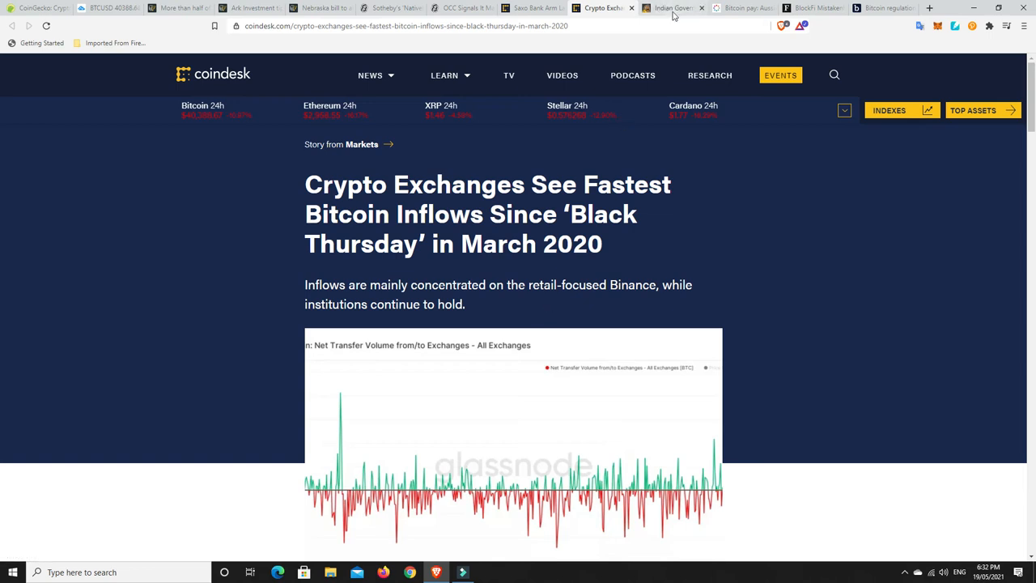
Switch to the CryptoPotato article on India weighing crypto regulation over a ban and scroll it.
click(673, 7)
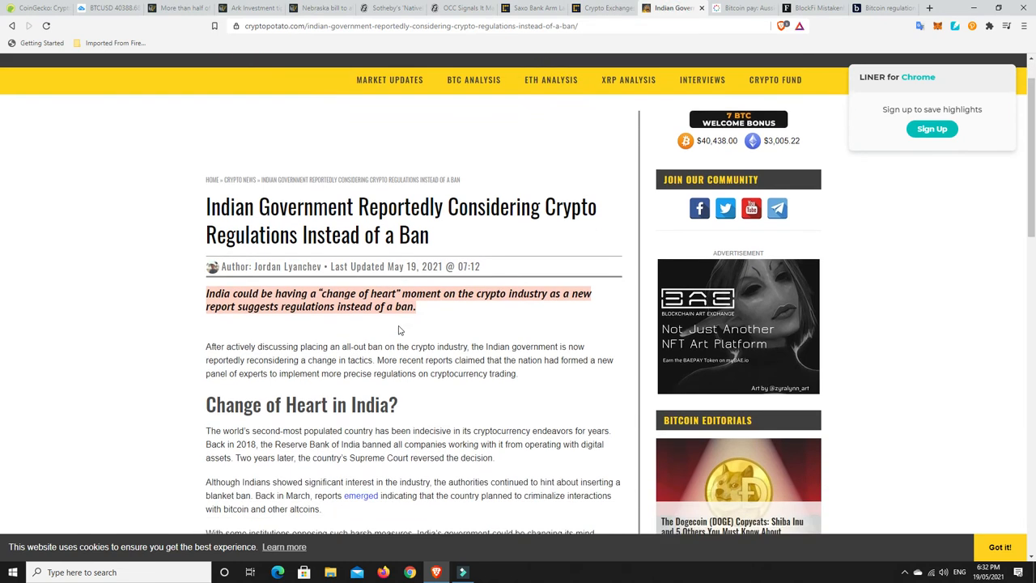
scroll(down, 3)
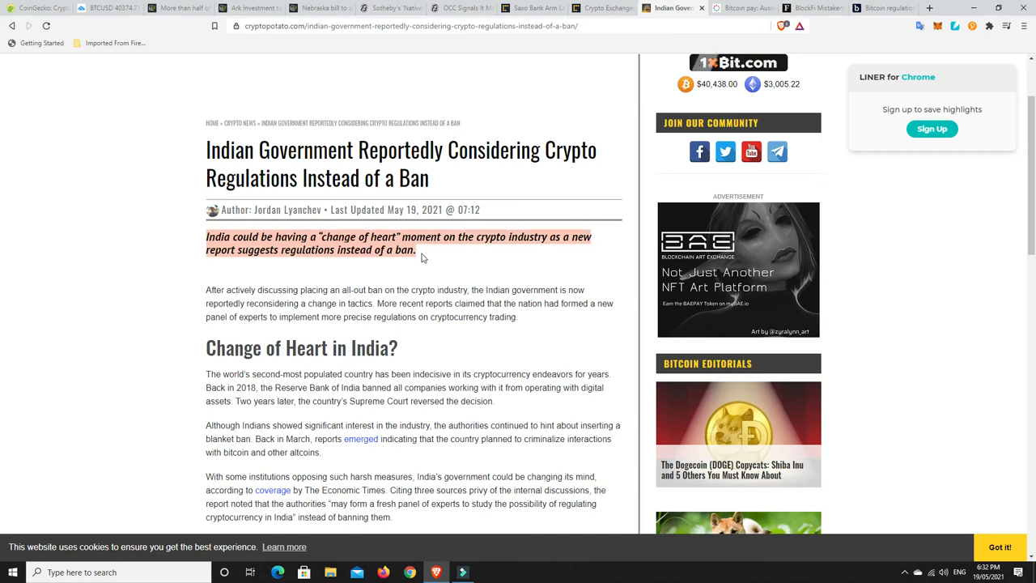
mouse_move(330, 265)
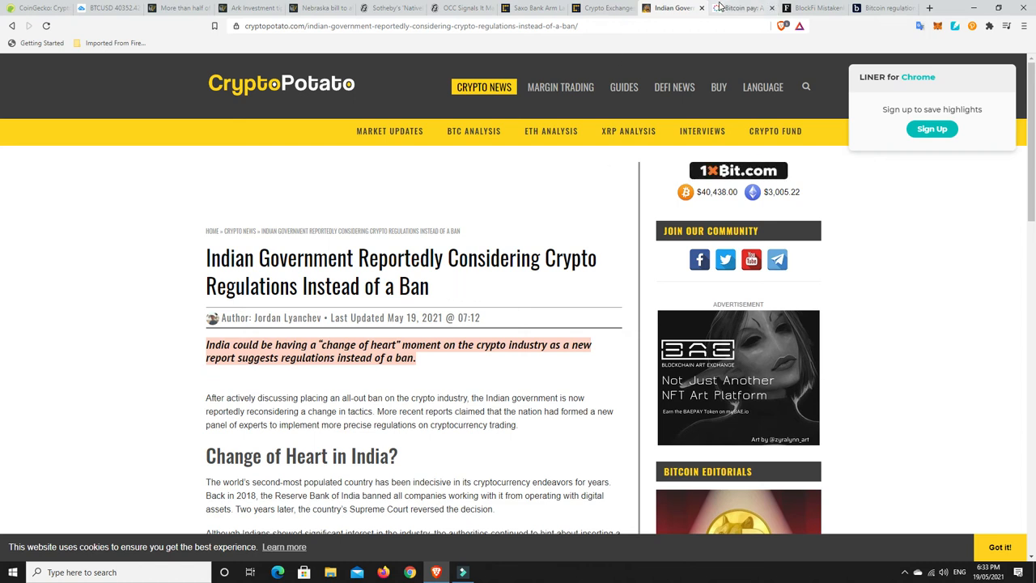
Switch to the 'Bitcoin pay: Aussie' news.com.au tab about salaries paid in crypto.
click(736, 8)
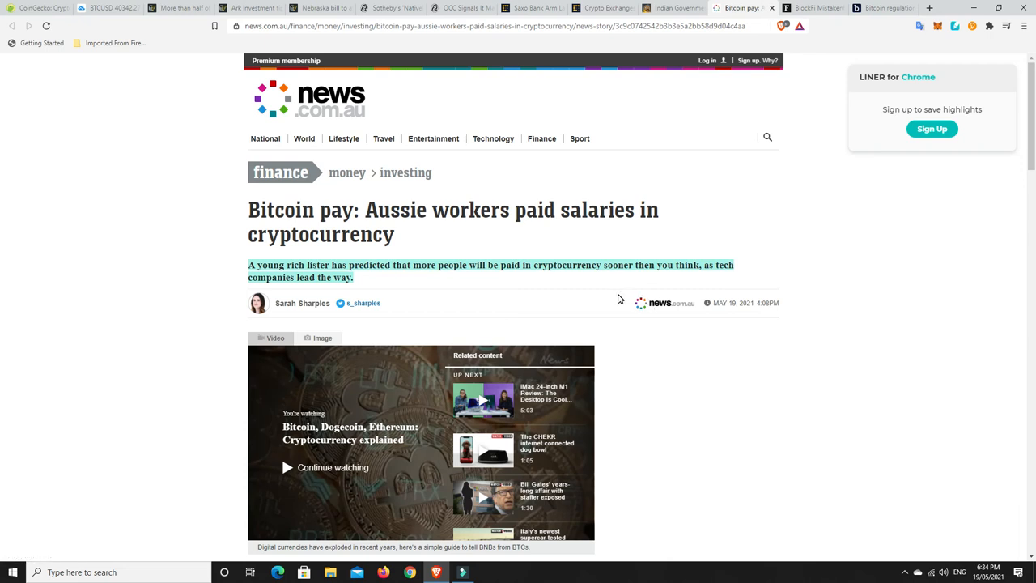
mouse_move(648, 356)
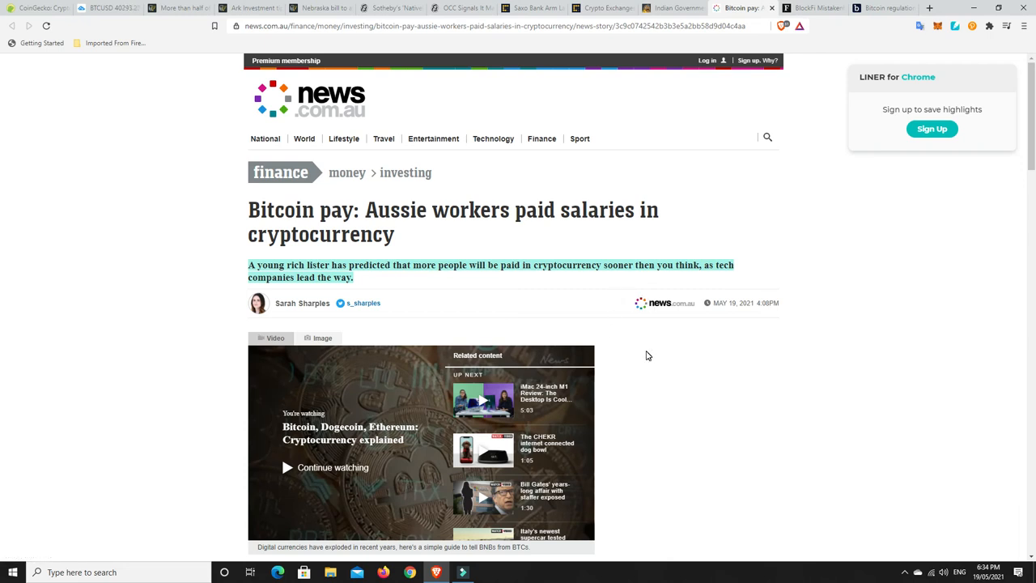
mouse_move(579, 276)
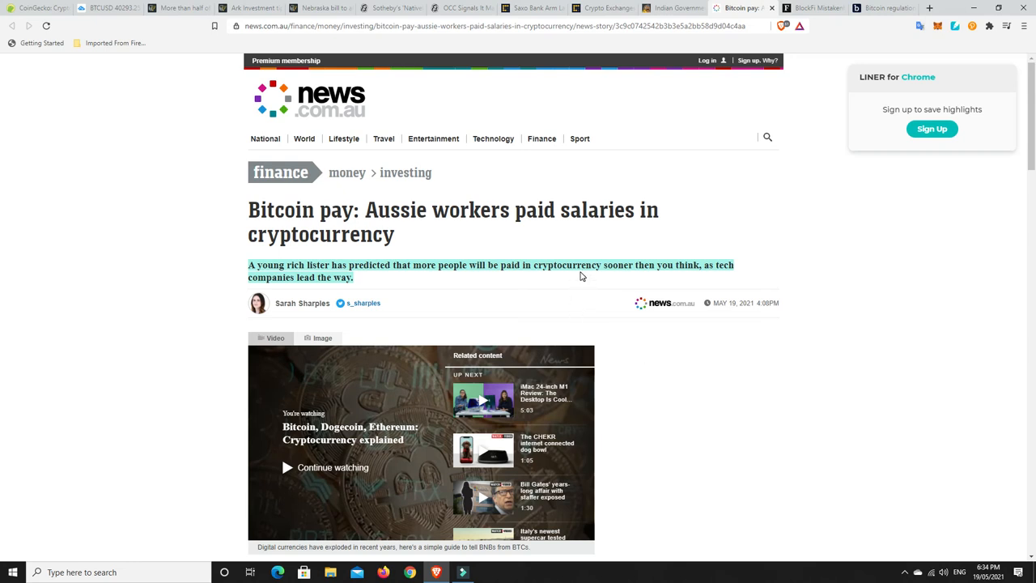
mouse_move(533, 290)
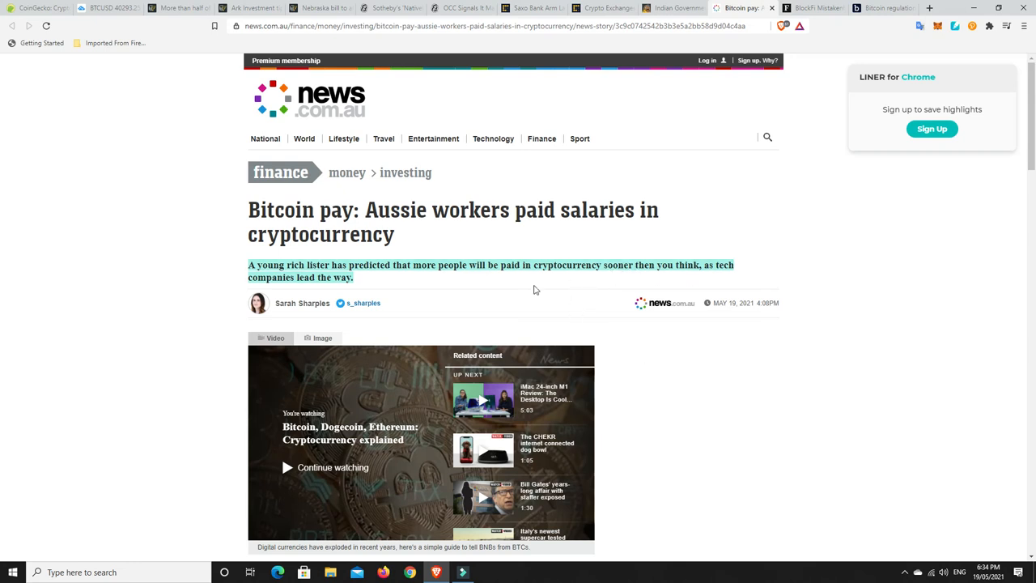
mouse_move(345, 279)
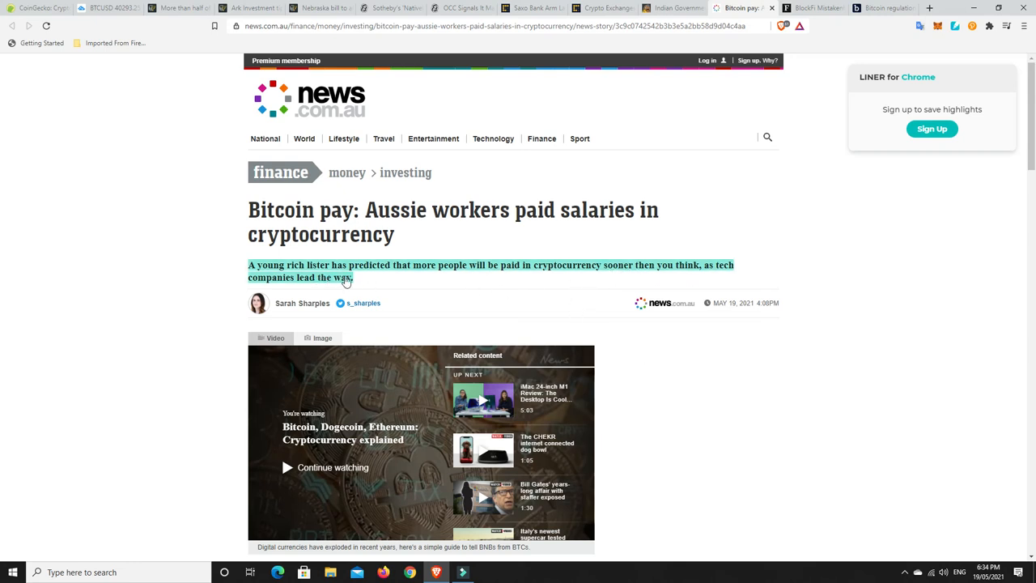
Switch to the Forbes BlockFi mistaken Bitcoin deposits article and scroll to its highlighted opening.
scroll(down, 3)
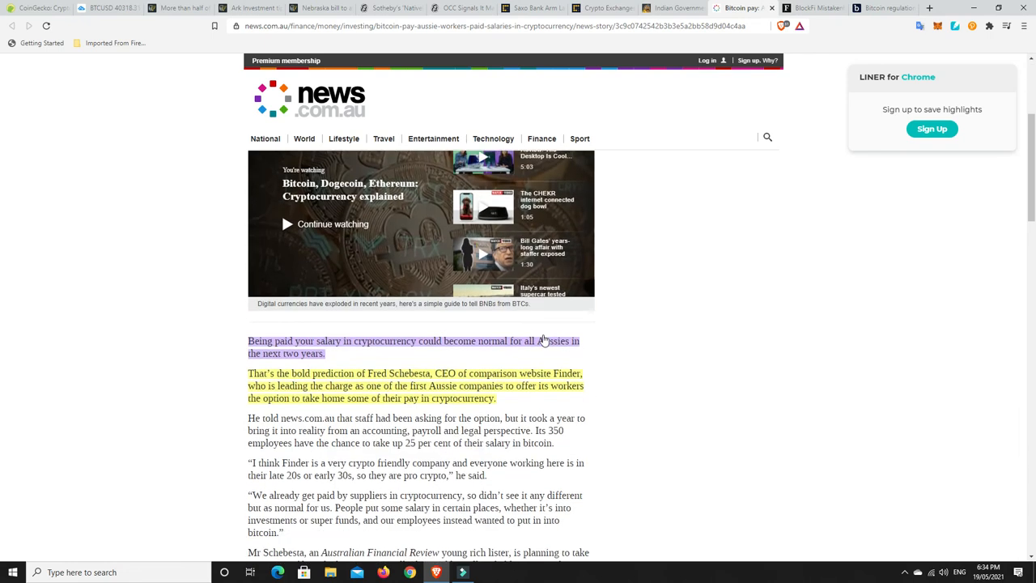
scroll(down, 3)
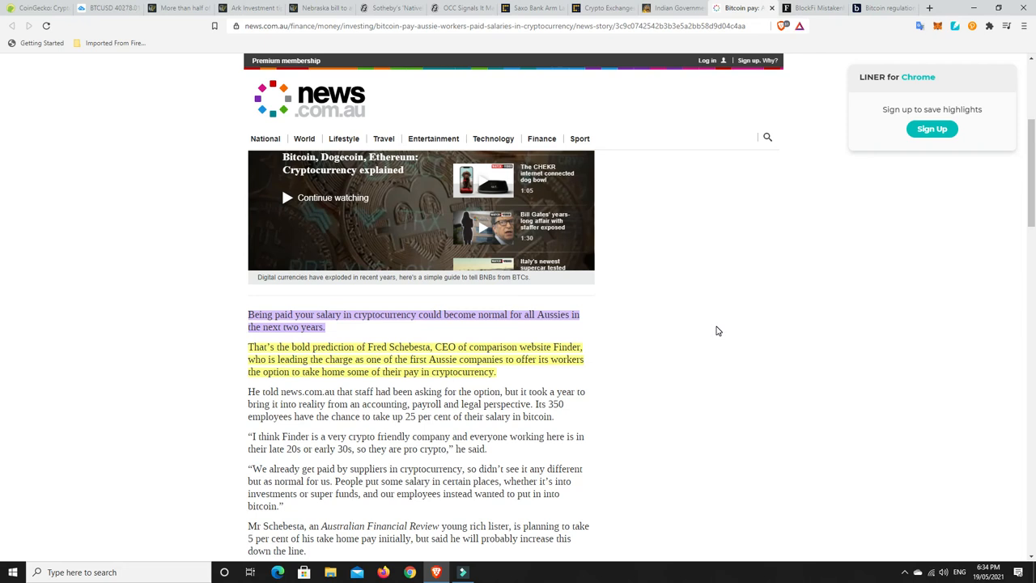
mouse_move(611, 335)
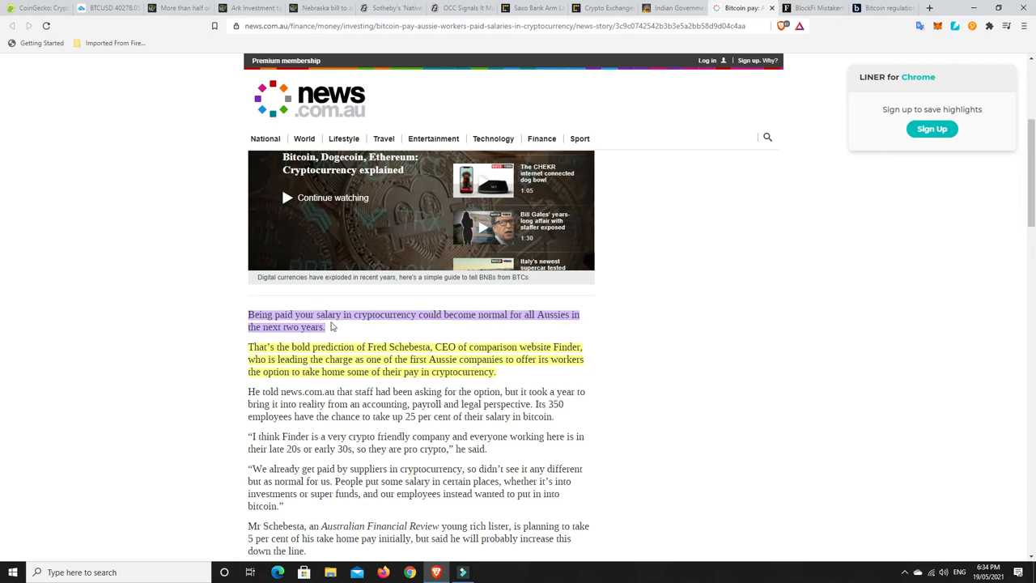
mouse_move(380, 327)
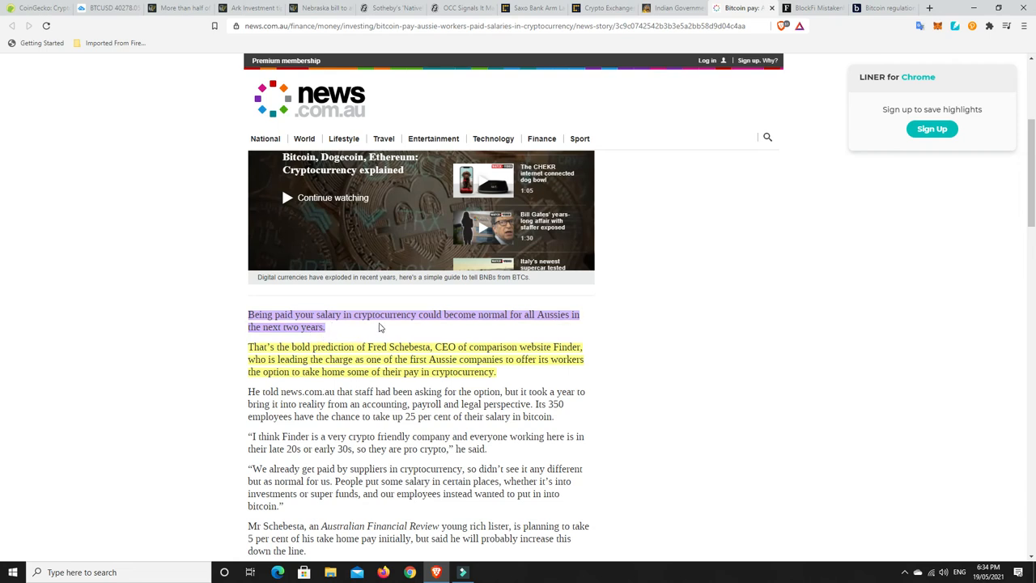
mouse_move(368, 331)
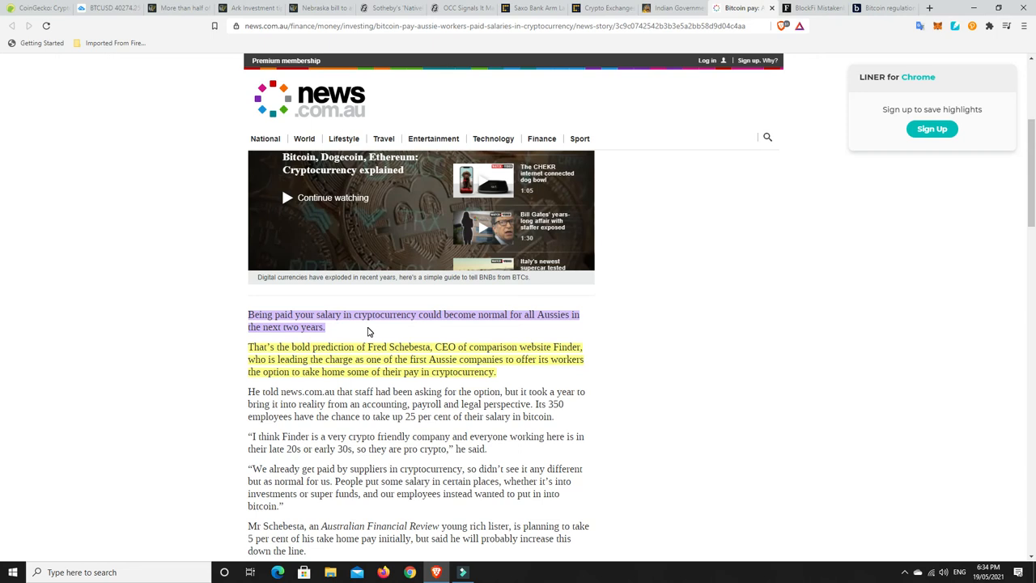
mouse_move(623, 336)
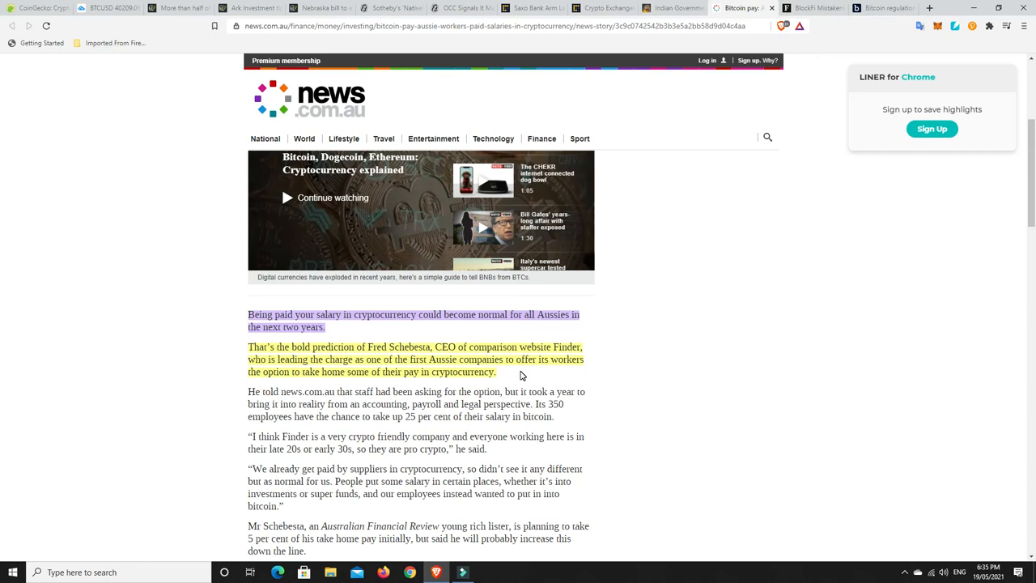
mouse_move(605, 350)
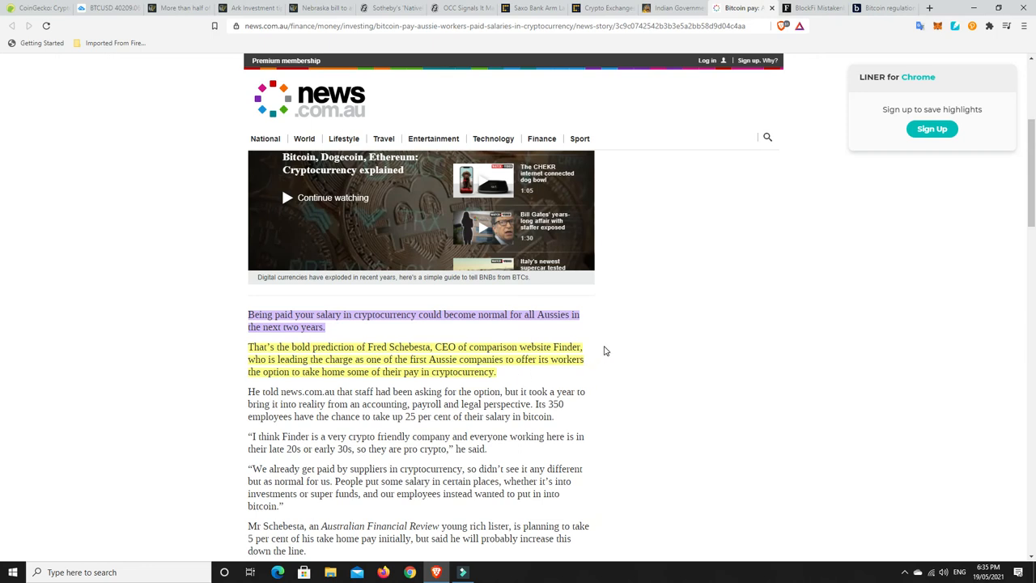
mouse_move(799, 182)
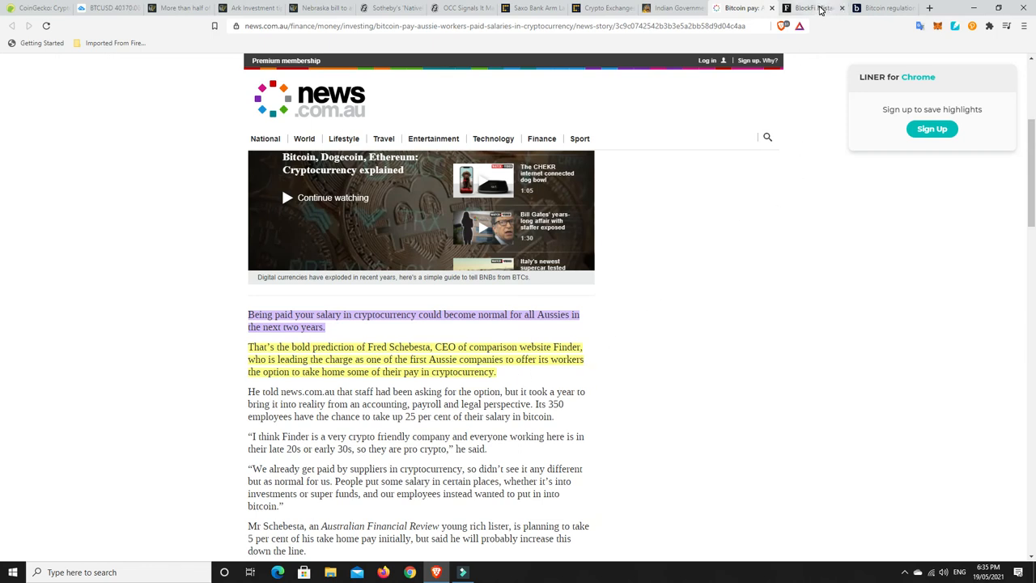
click(813, 8)
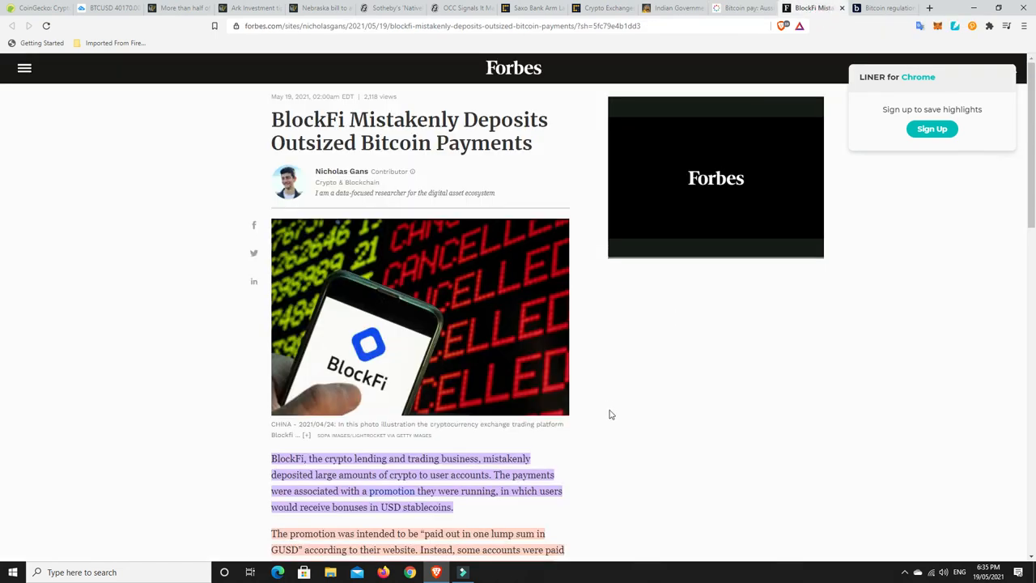
mouse_move(642, 377)
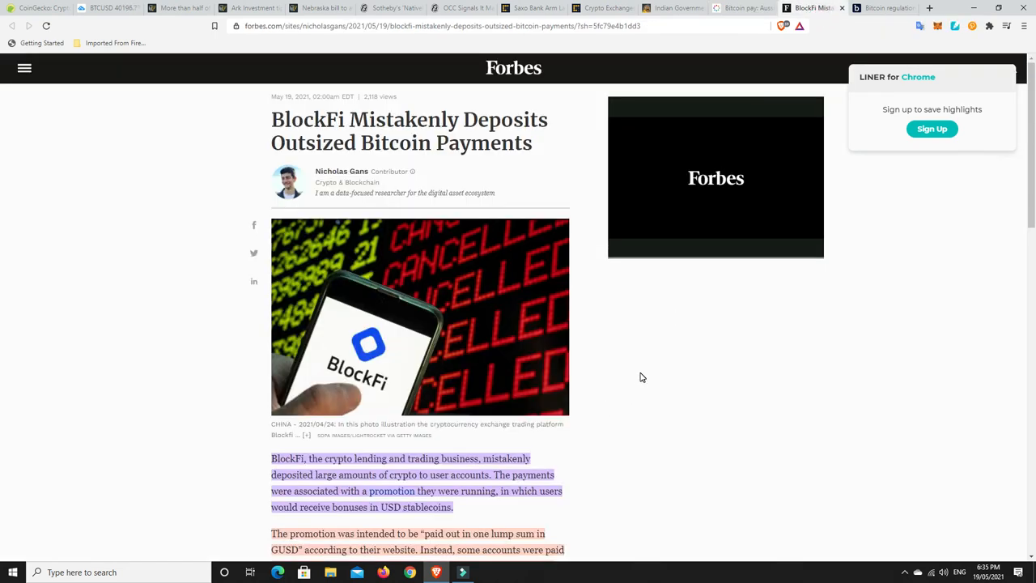
scroll(down, 3)
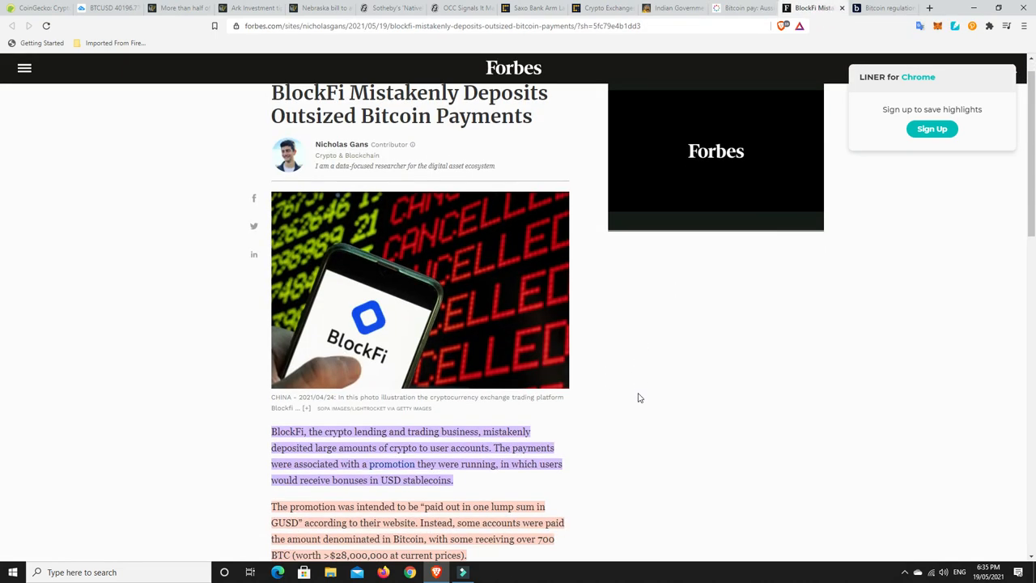
scroll(down, 3)
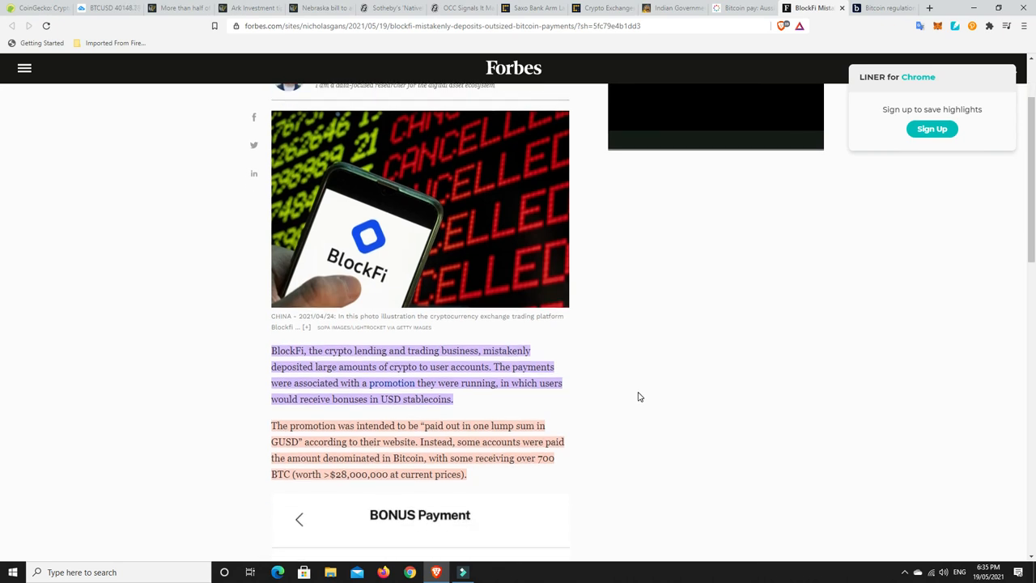
mouse_move(675, 385)
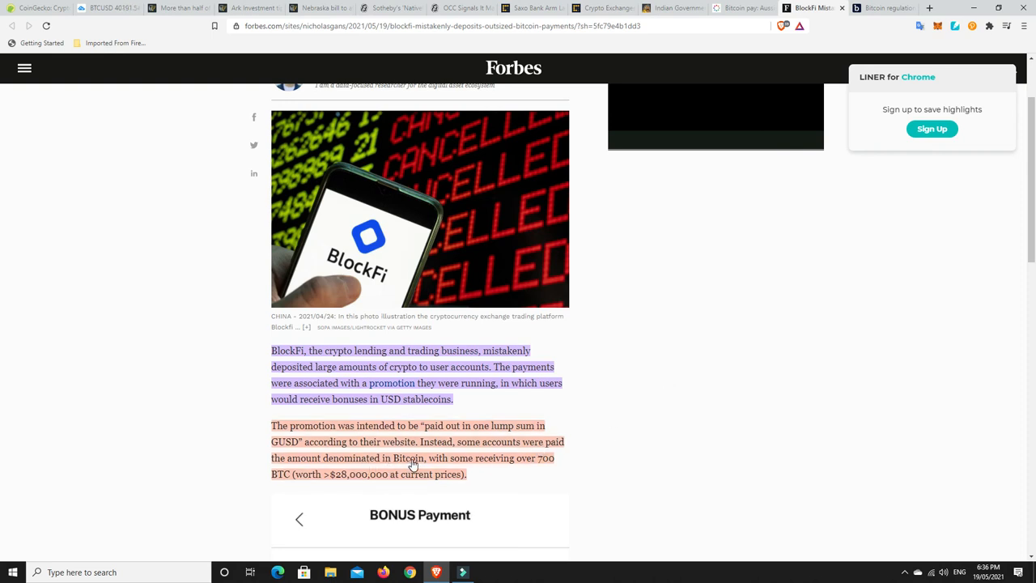
mouse_move(542, 466)
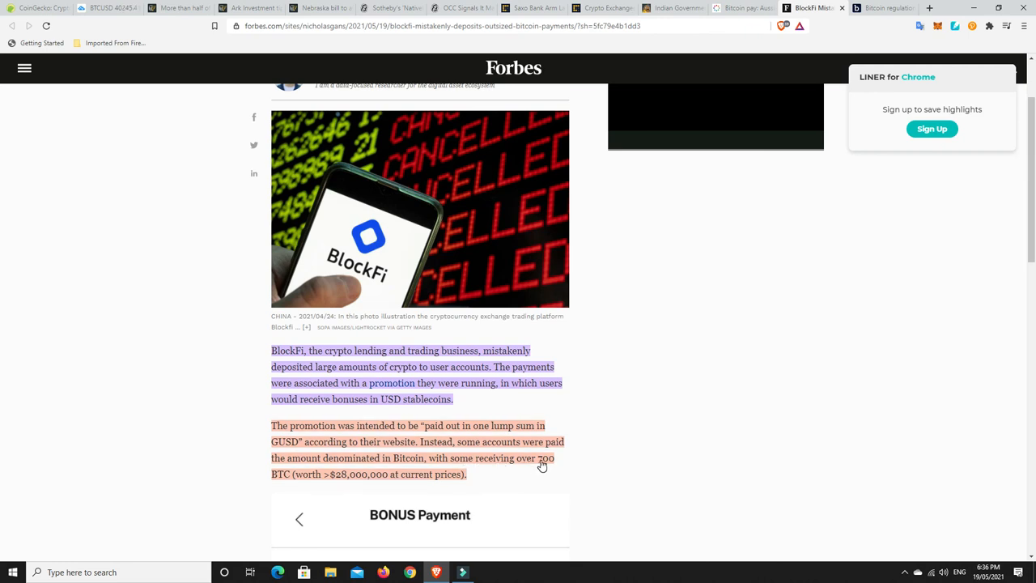
mouse_move(359, 482)
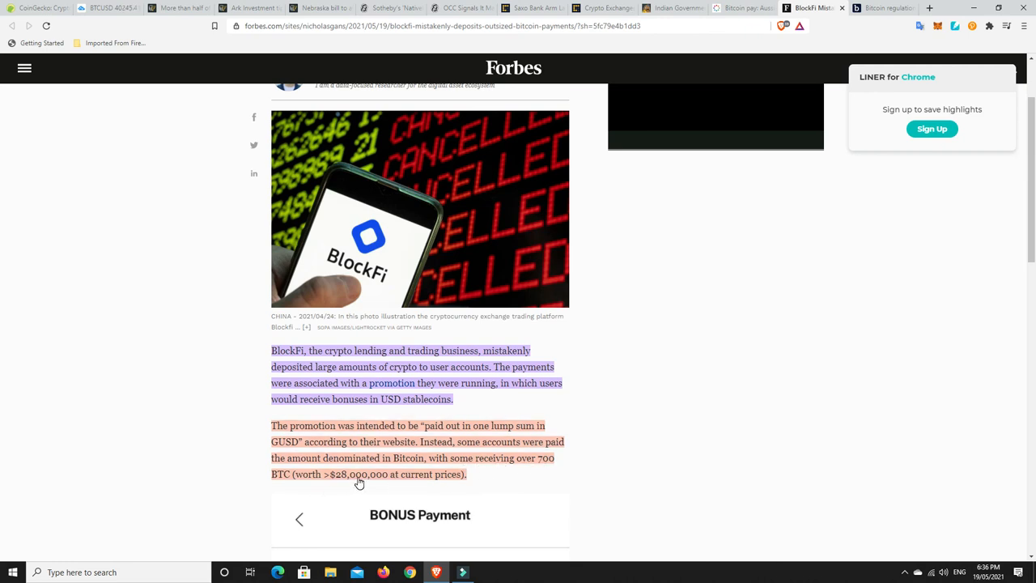
mouse_move(393, 480)
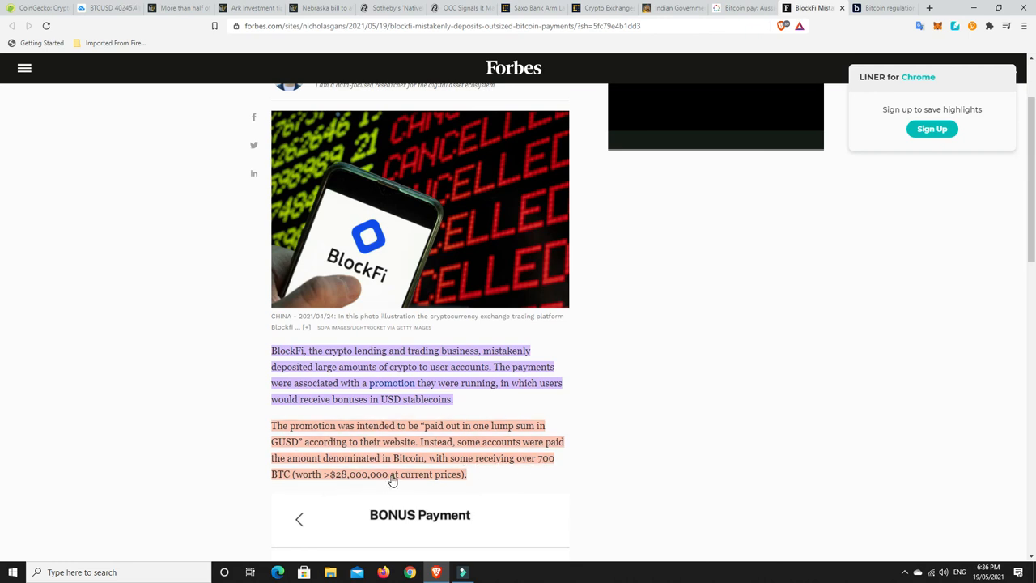
scroll(down, 3)
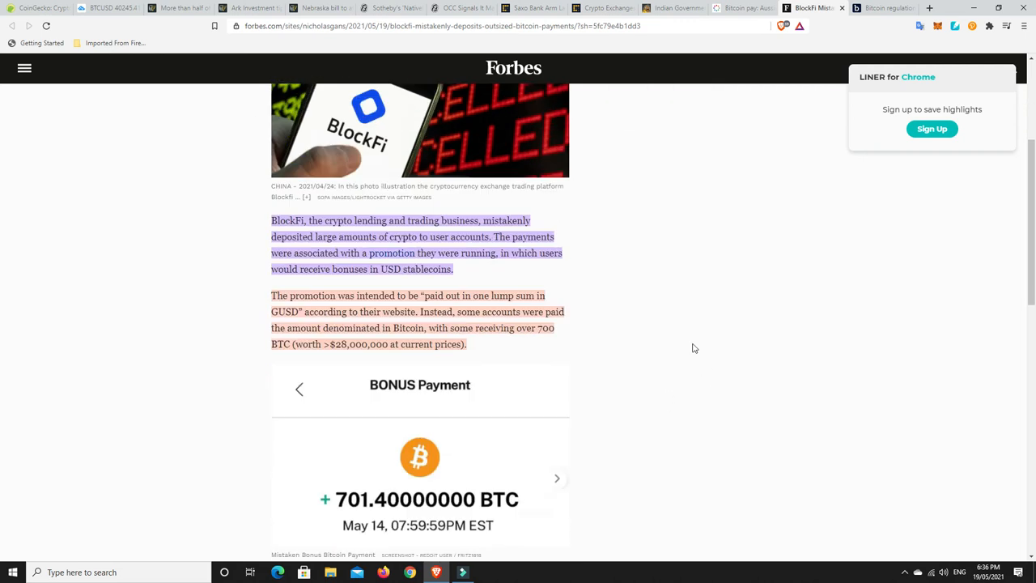
scroll(down, 3)
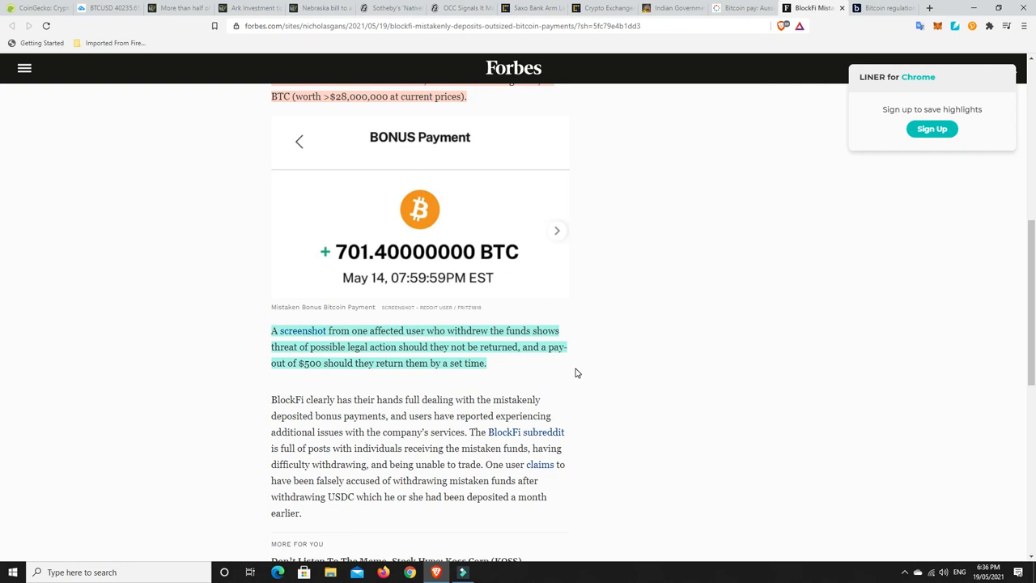
mouse_move(322, 373)
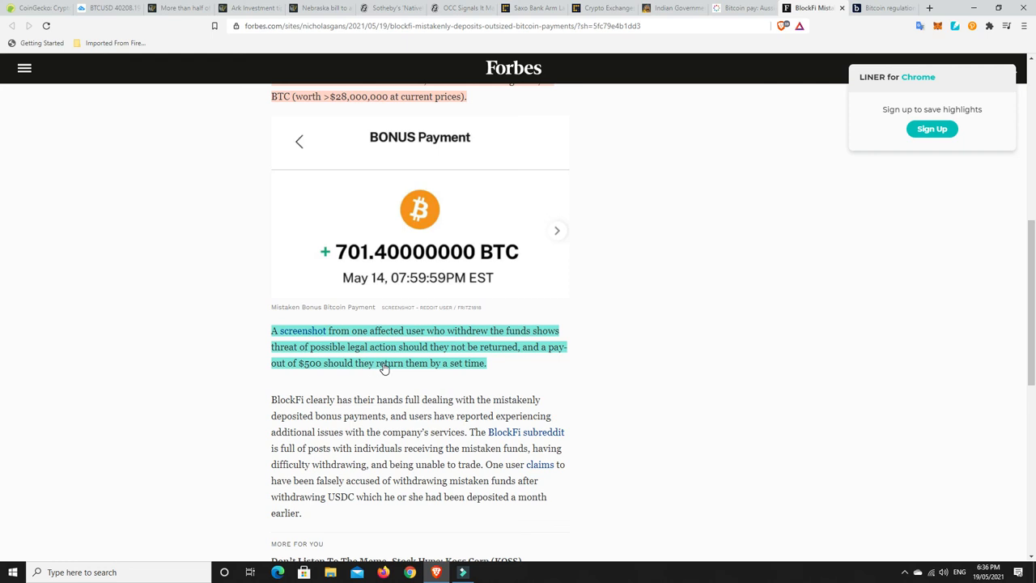
mouse_move(467, 370)
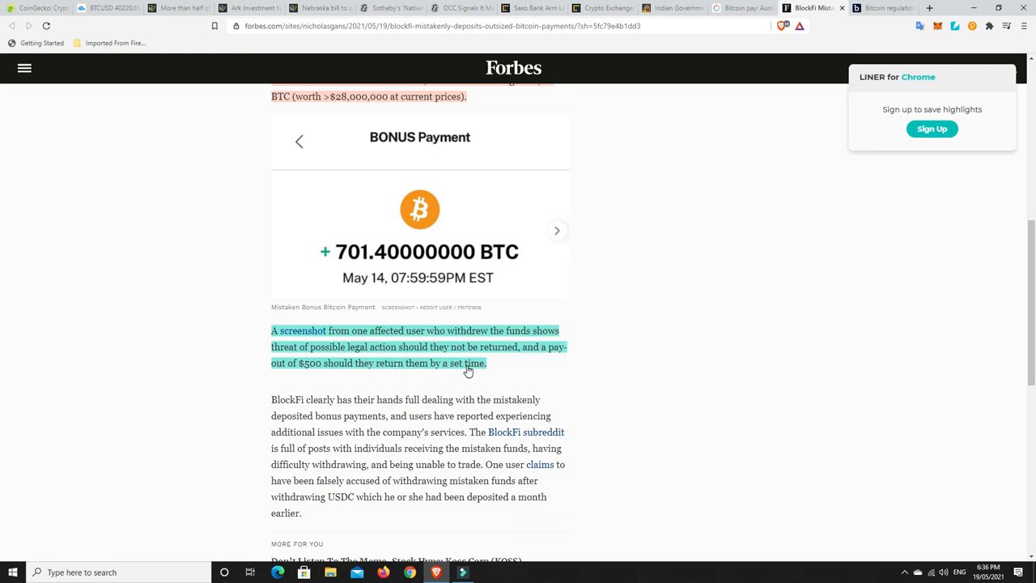
mouse_move(361, 268)
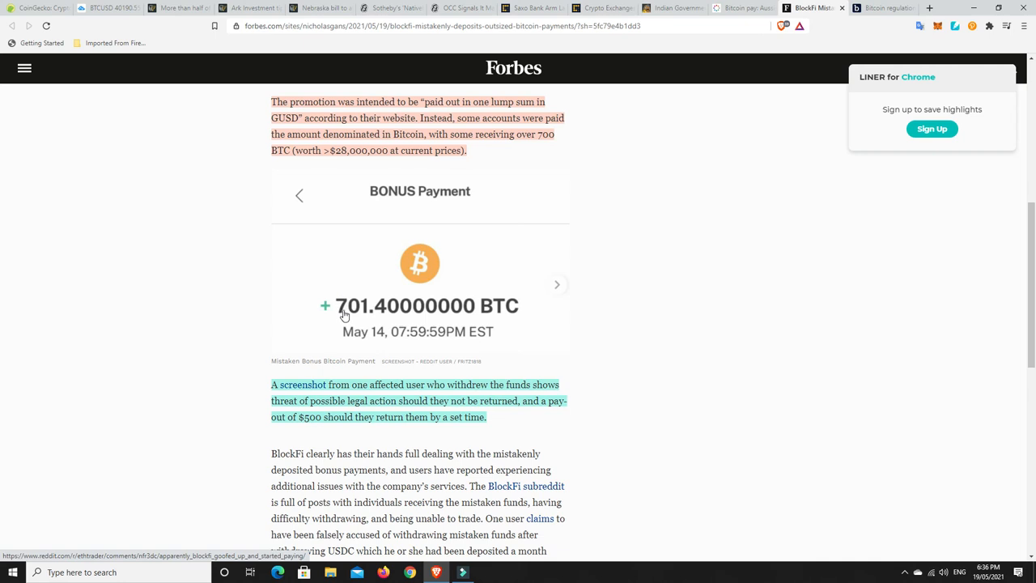
mouse_move(634, 356)
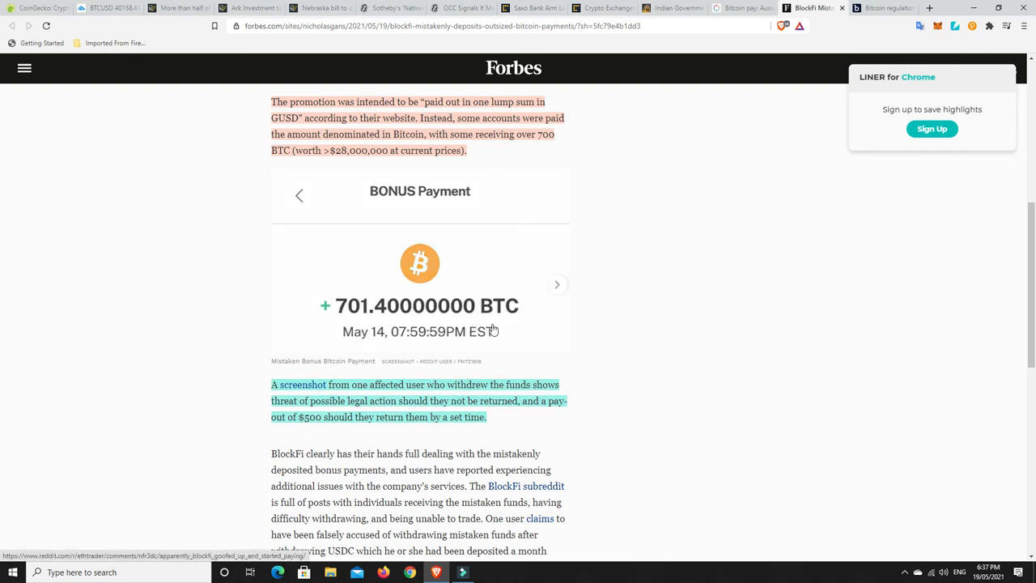
mouse_move(602, 331)
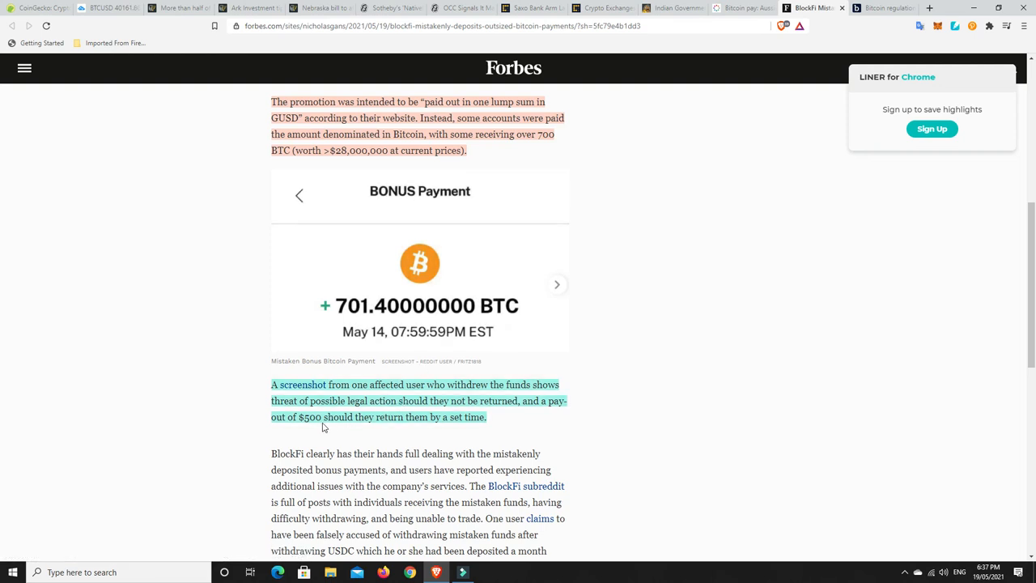
mouse_move(679, 346)
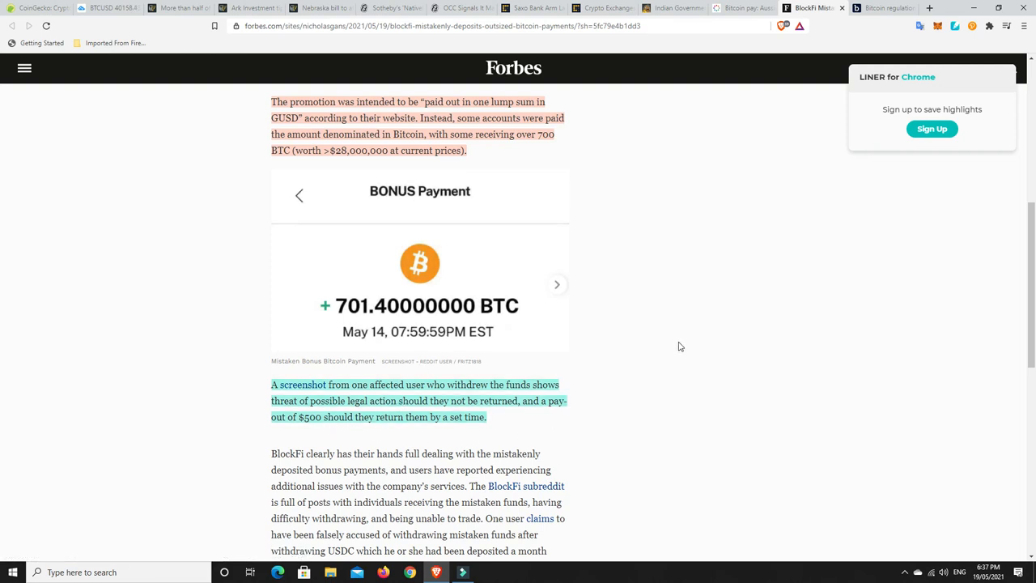
mouse_move(669, 348)
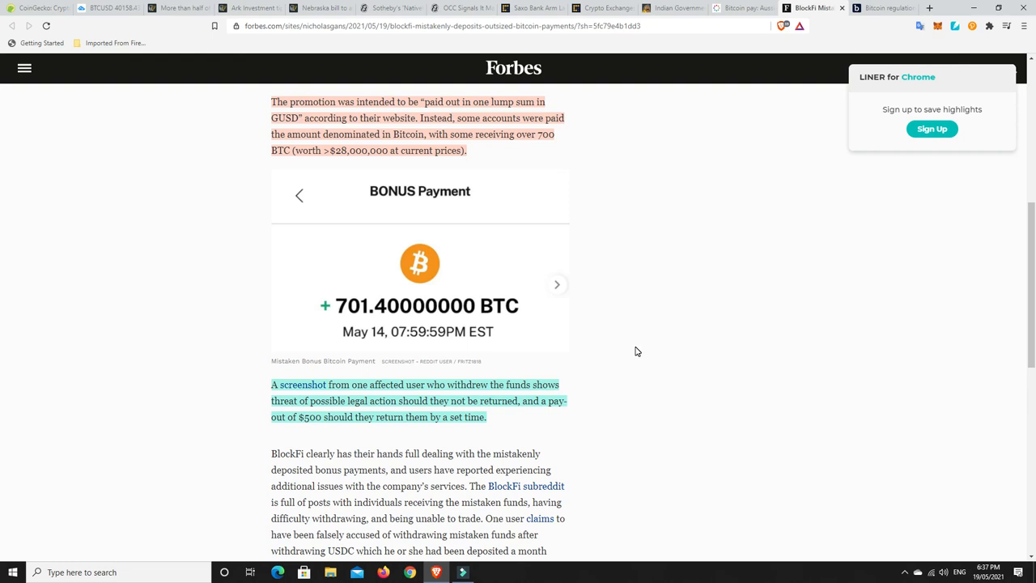
mouse_move(353, 440)
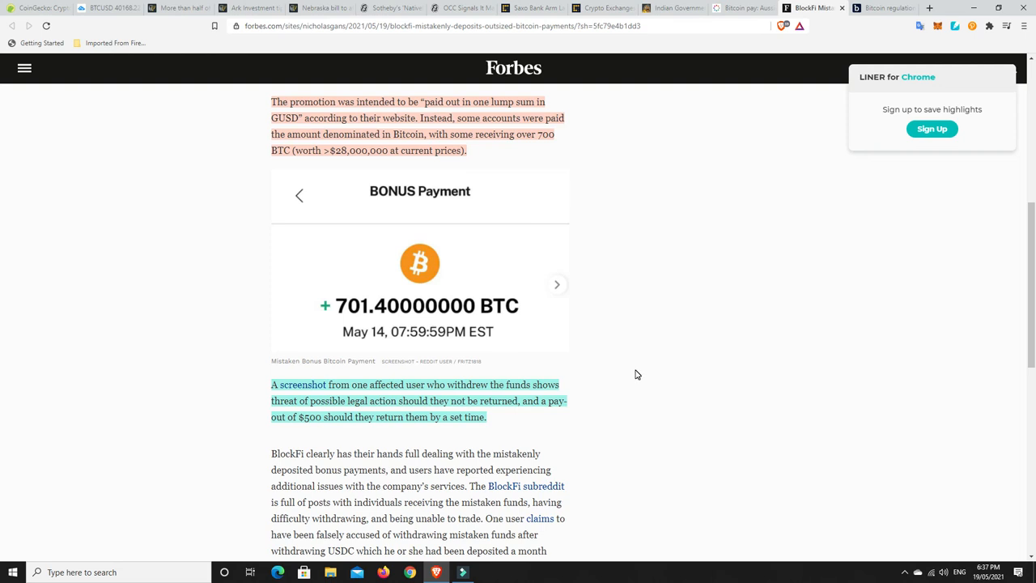
scroll(down, 3)
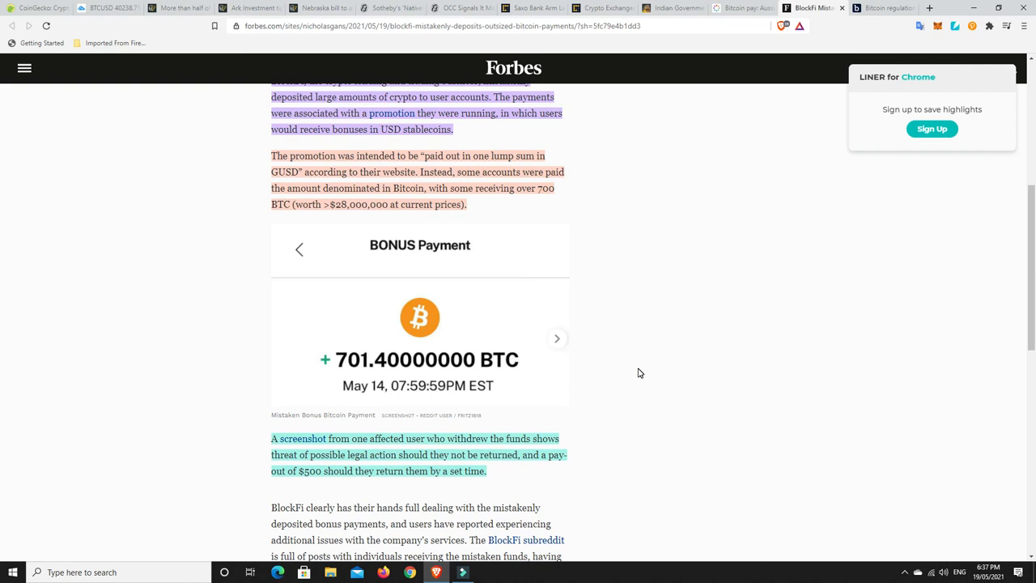
mouse_move(322, 483)
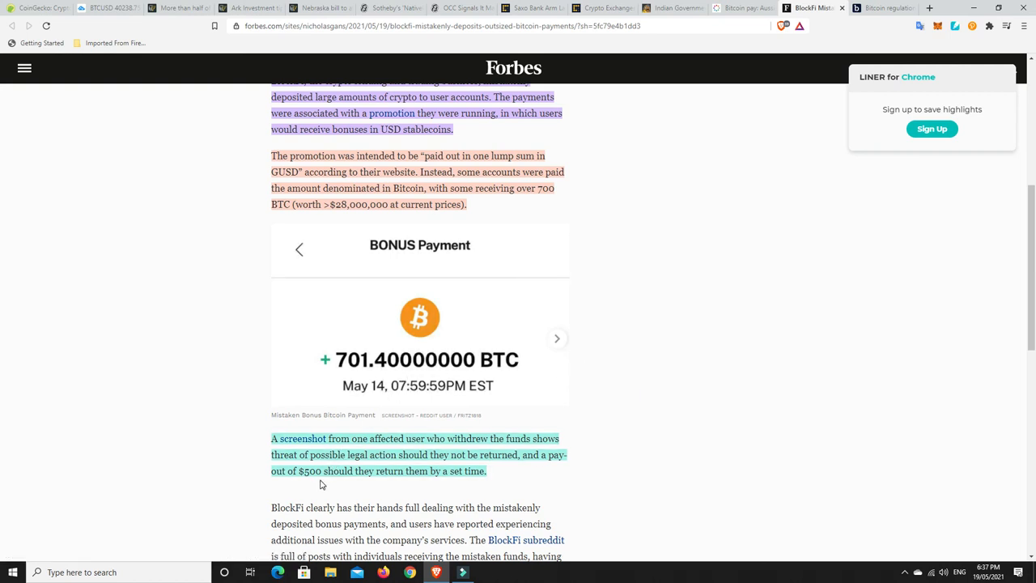
mouse_move(318, 478)
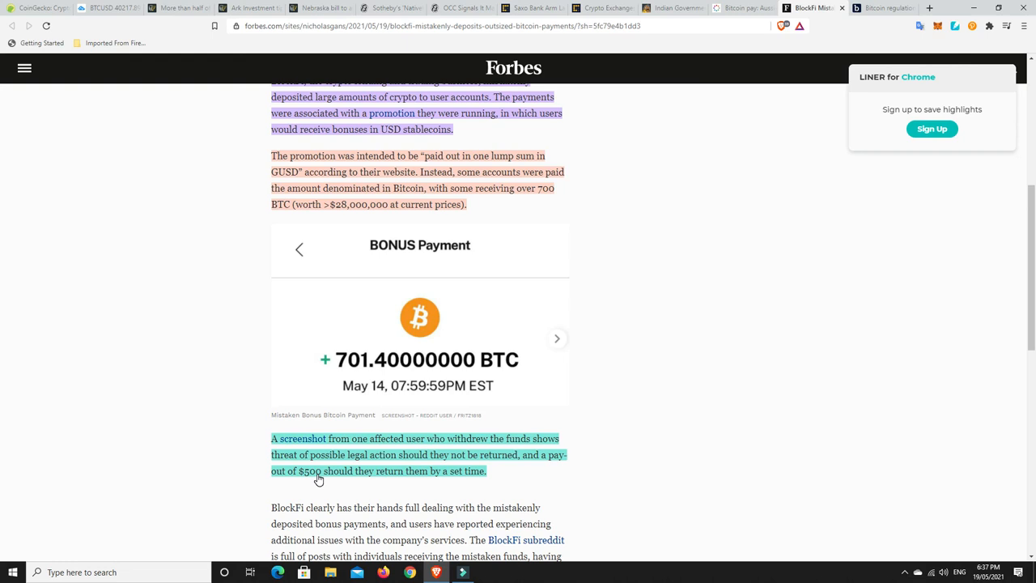
mouse_move(314, 479)
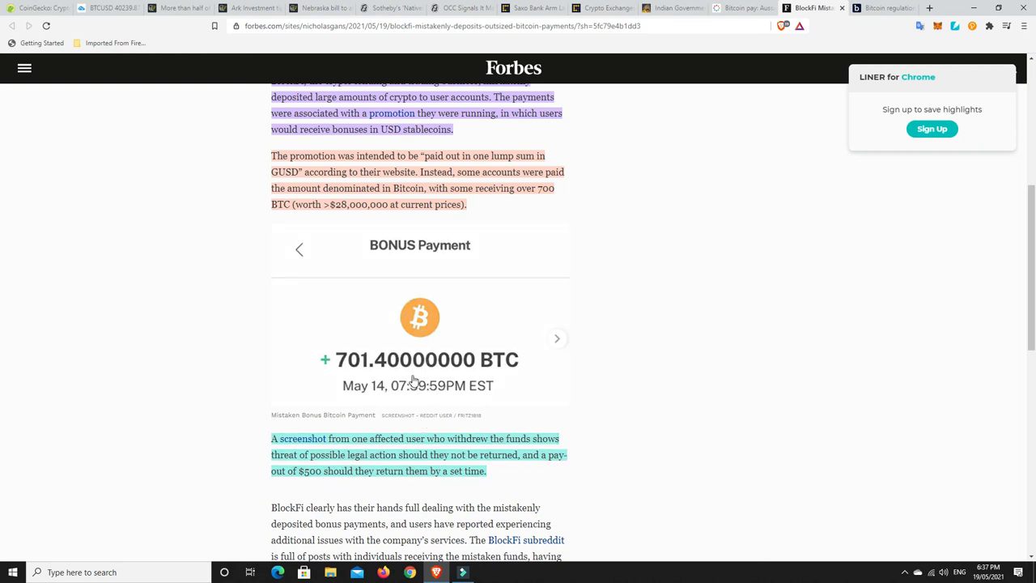
mouse_move(622, 384)
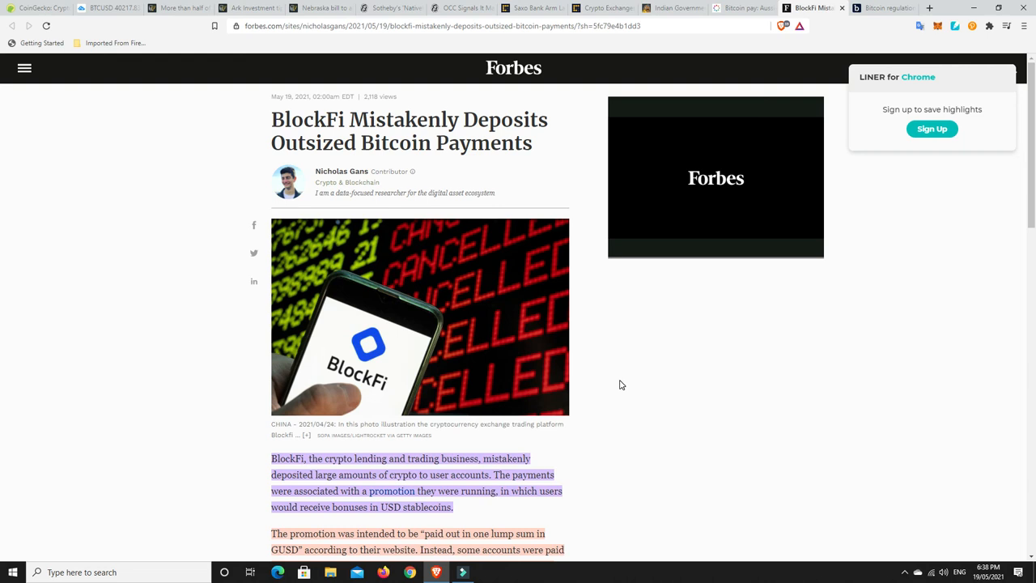
Return to the BTCUSD TradingView tab showing the daily chart near 40,217, down 6.2%.
click(109, 8)
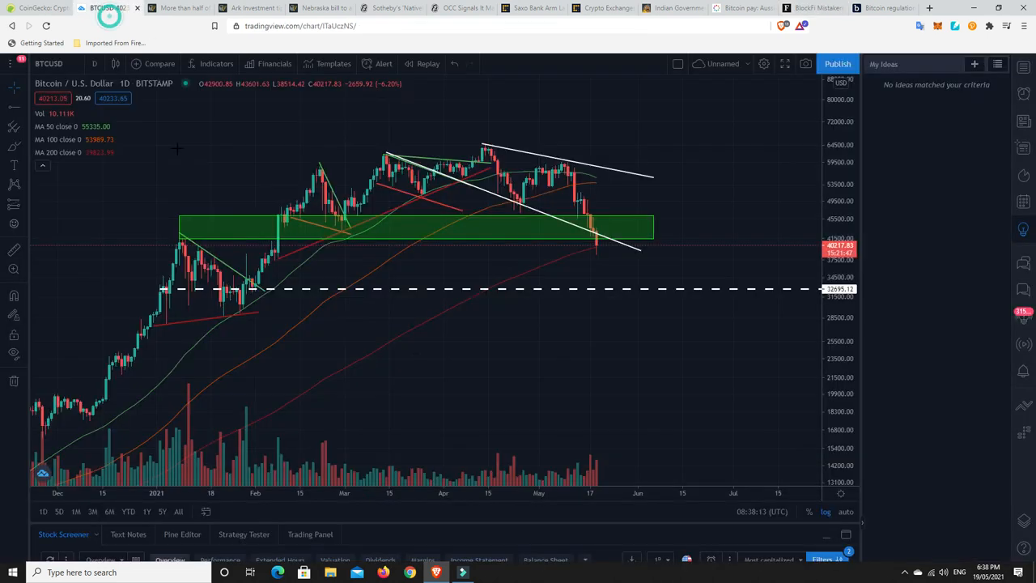
mouse_move(603, 277)
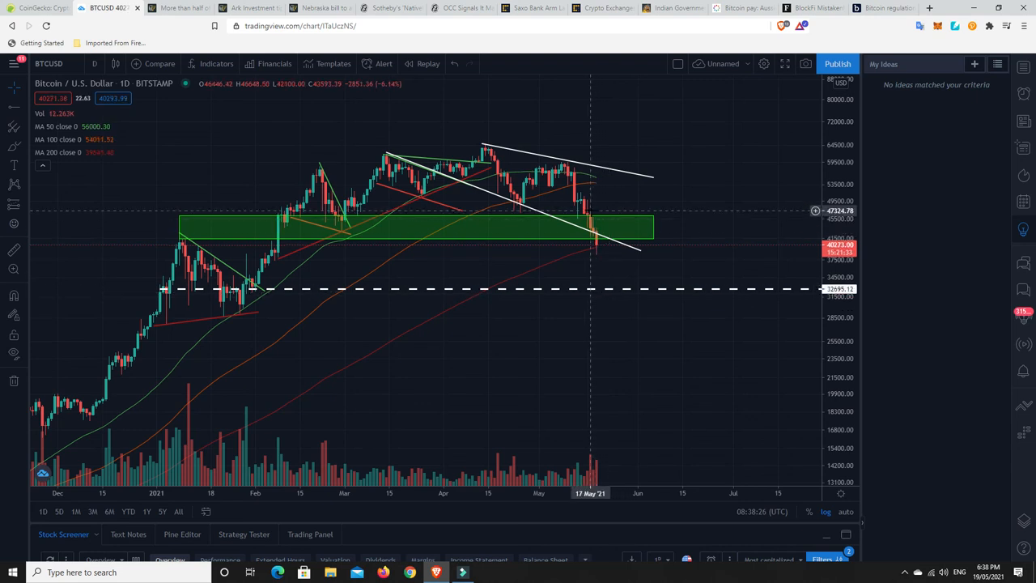
mouse_move(598, 225)
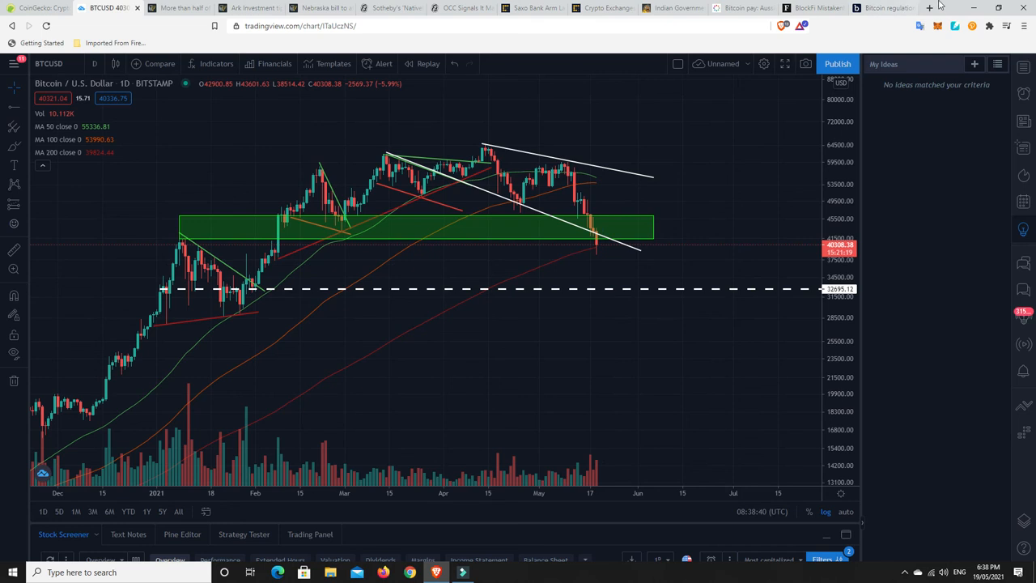
In a new tab, open the Crypto Fear & Greed Index bookmark from Imported From Firefox.
click(929, 7)
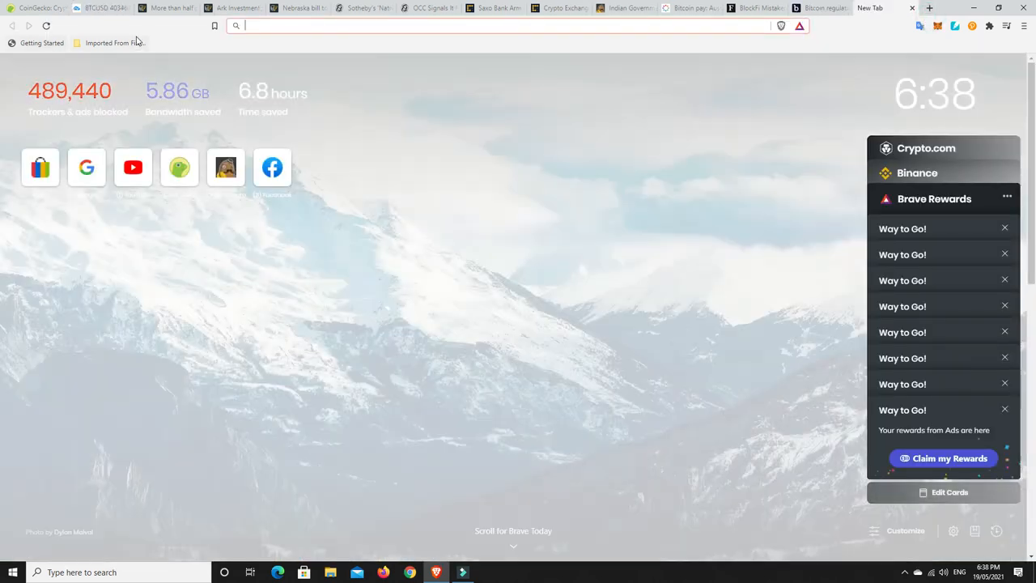
click(113, 42)
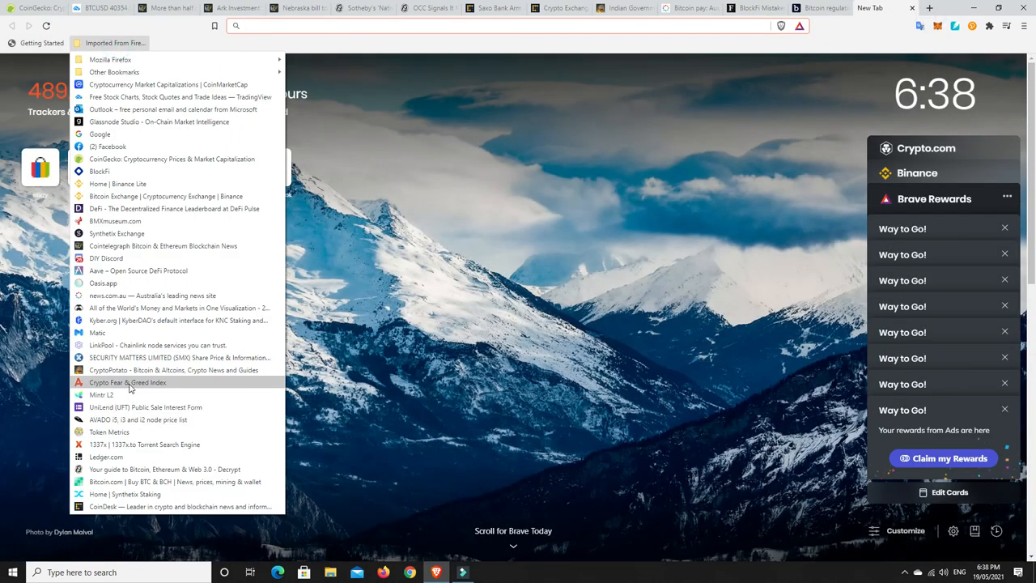
click(127, 382)
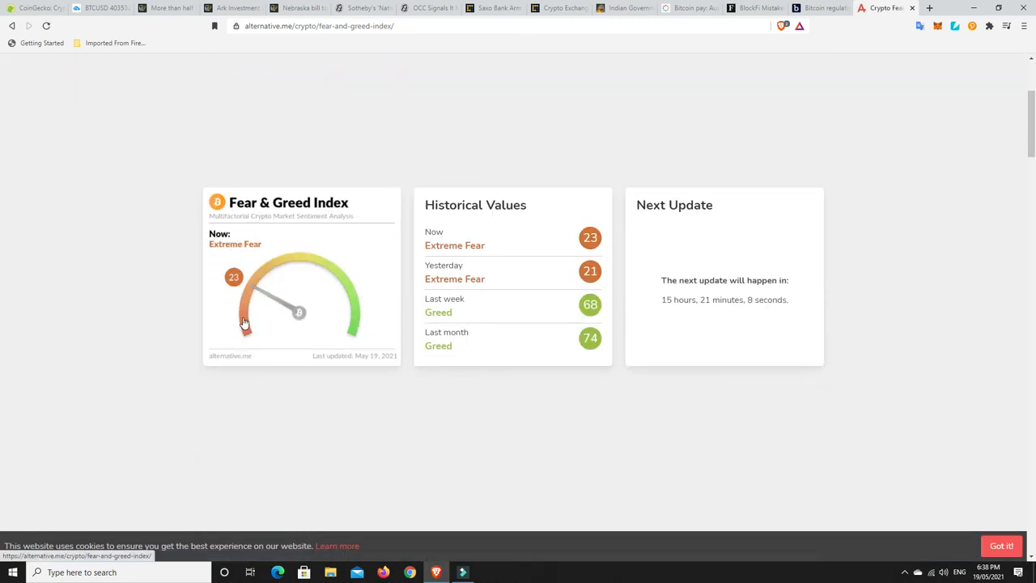
mouse_move(255, 306)
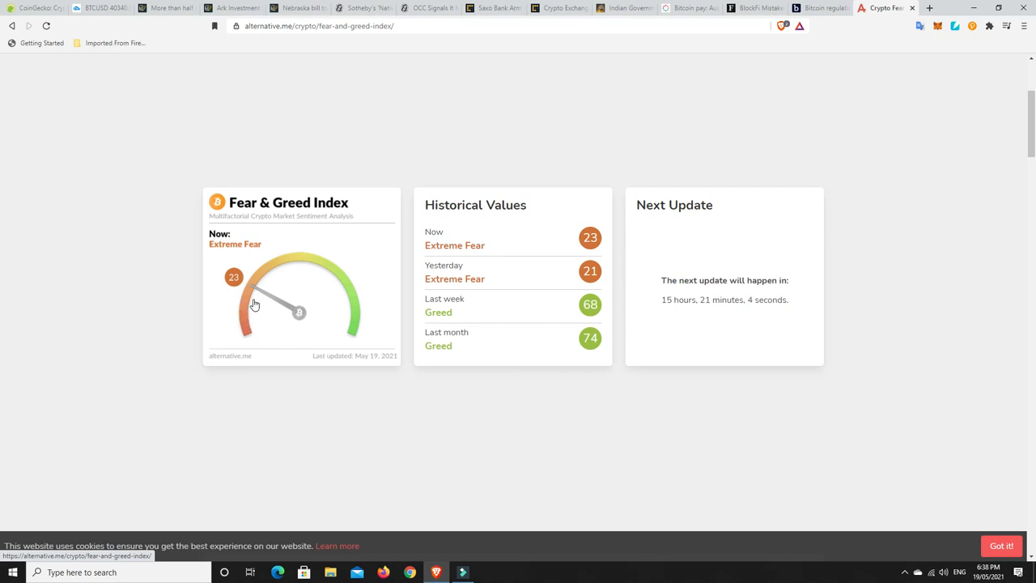
mouse_move(245, 282)
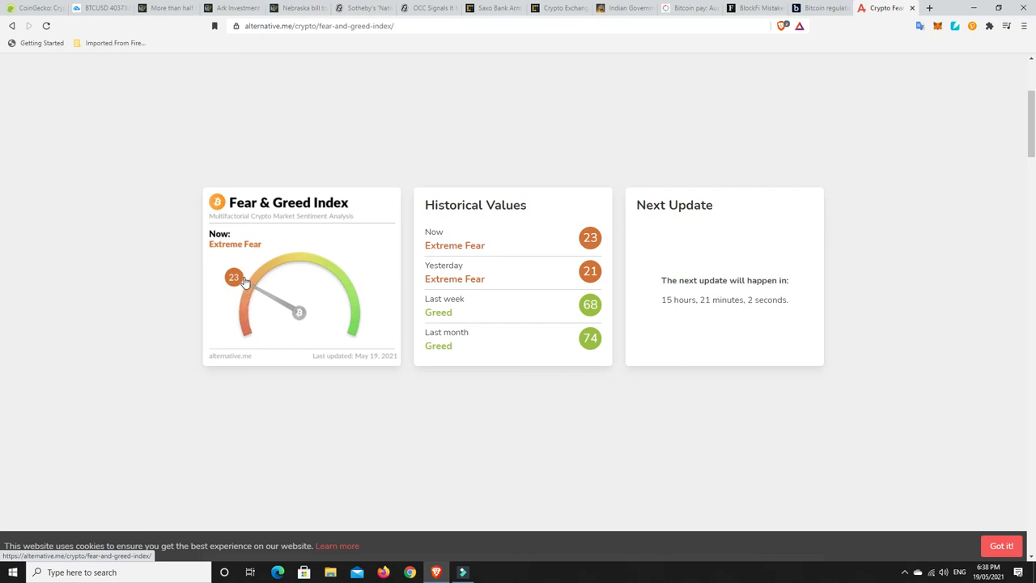
mouse_move(263, 287)
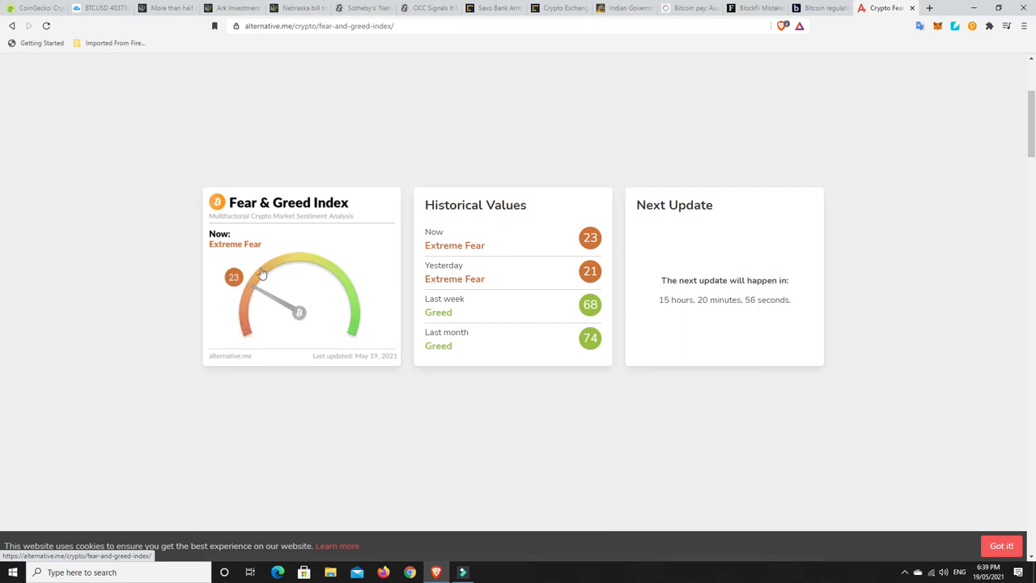
mouse_move(245, 324)
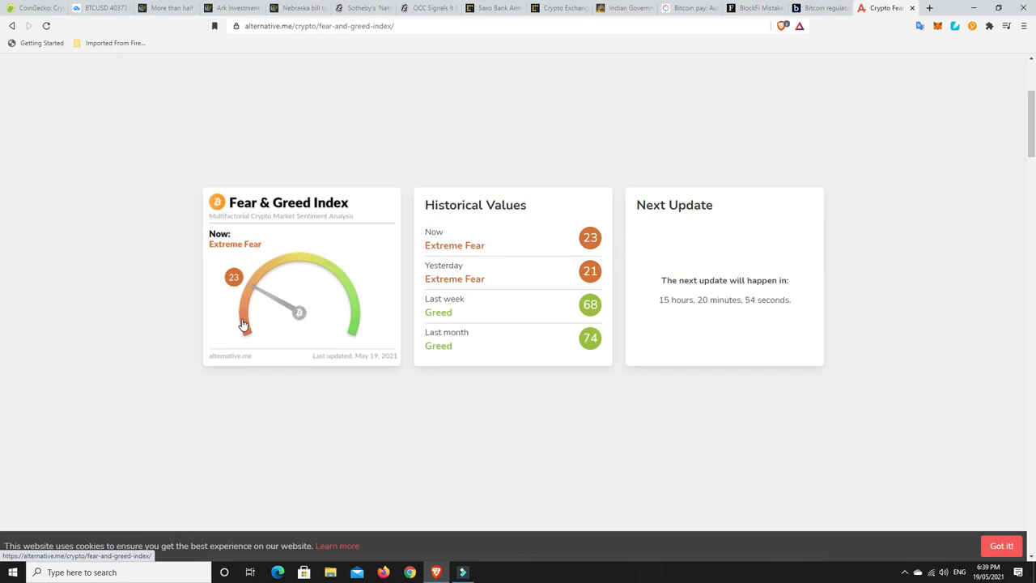
mouse_move(336, 313)
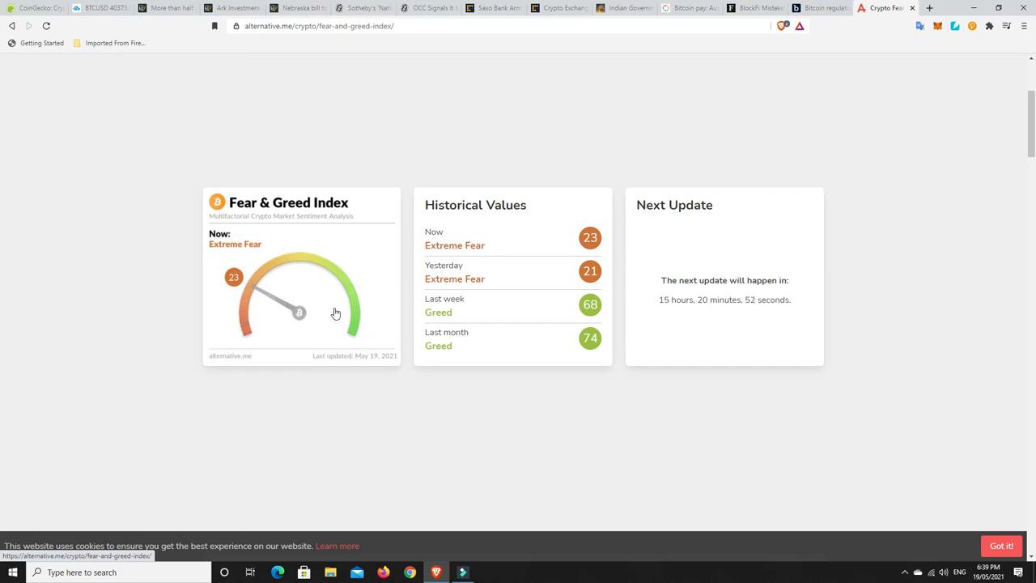
mouse_move(353, 322)
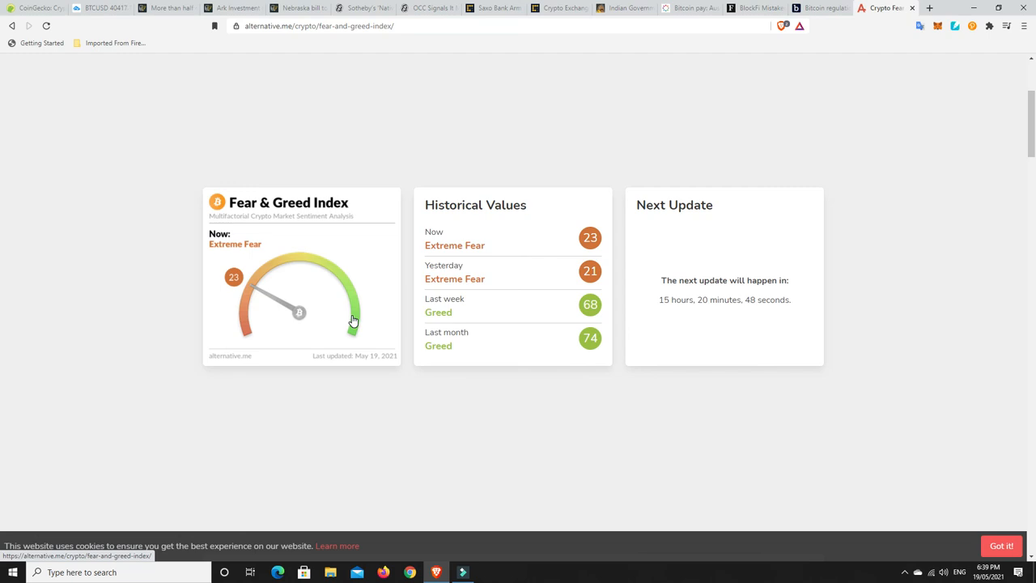
mouse_move(565, 119)
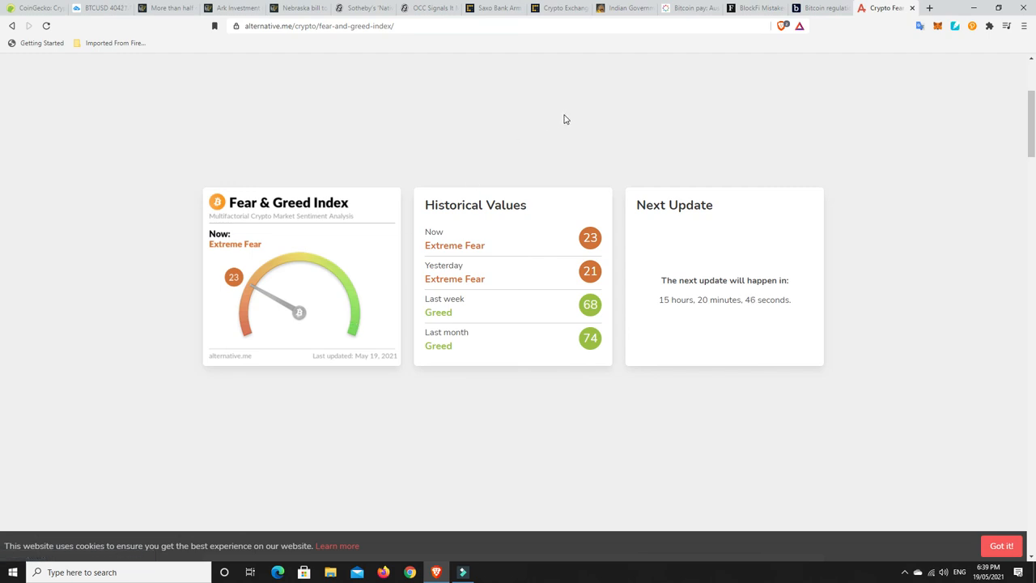